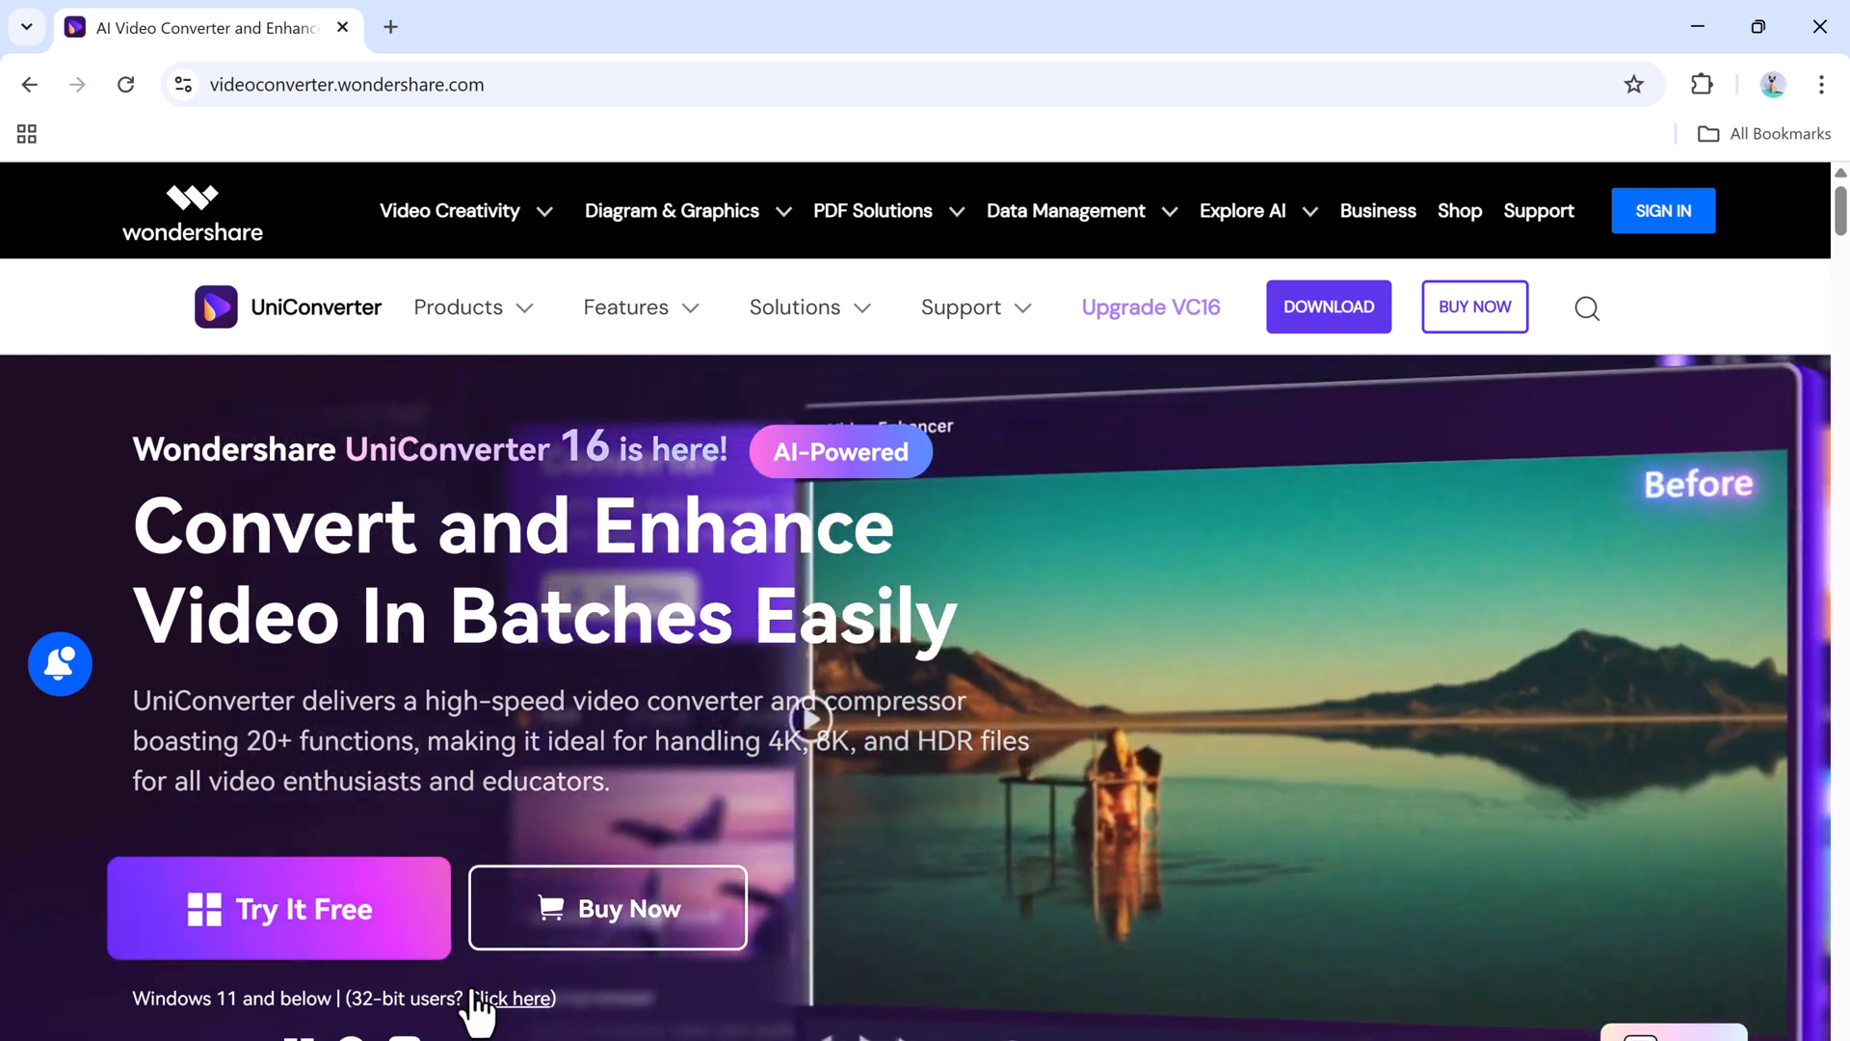
# - Launch UniConverter with Try It Free from the product page
pyautogui.scroll(-3)
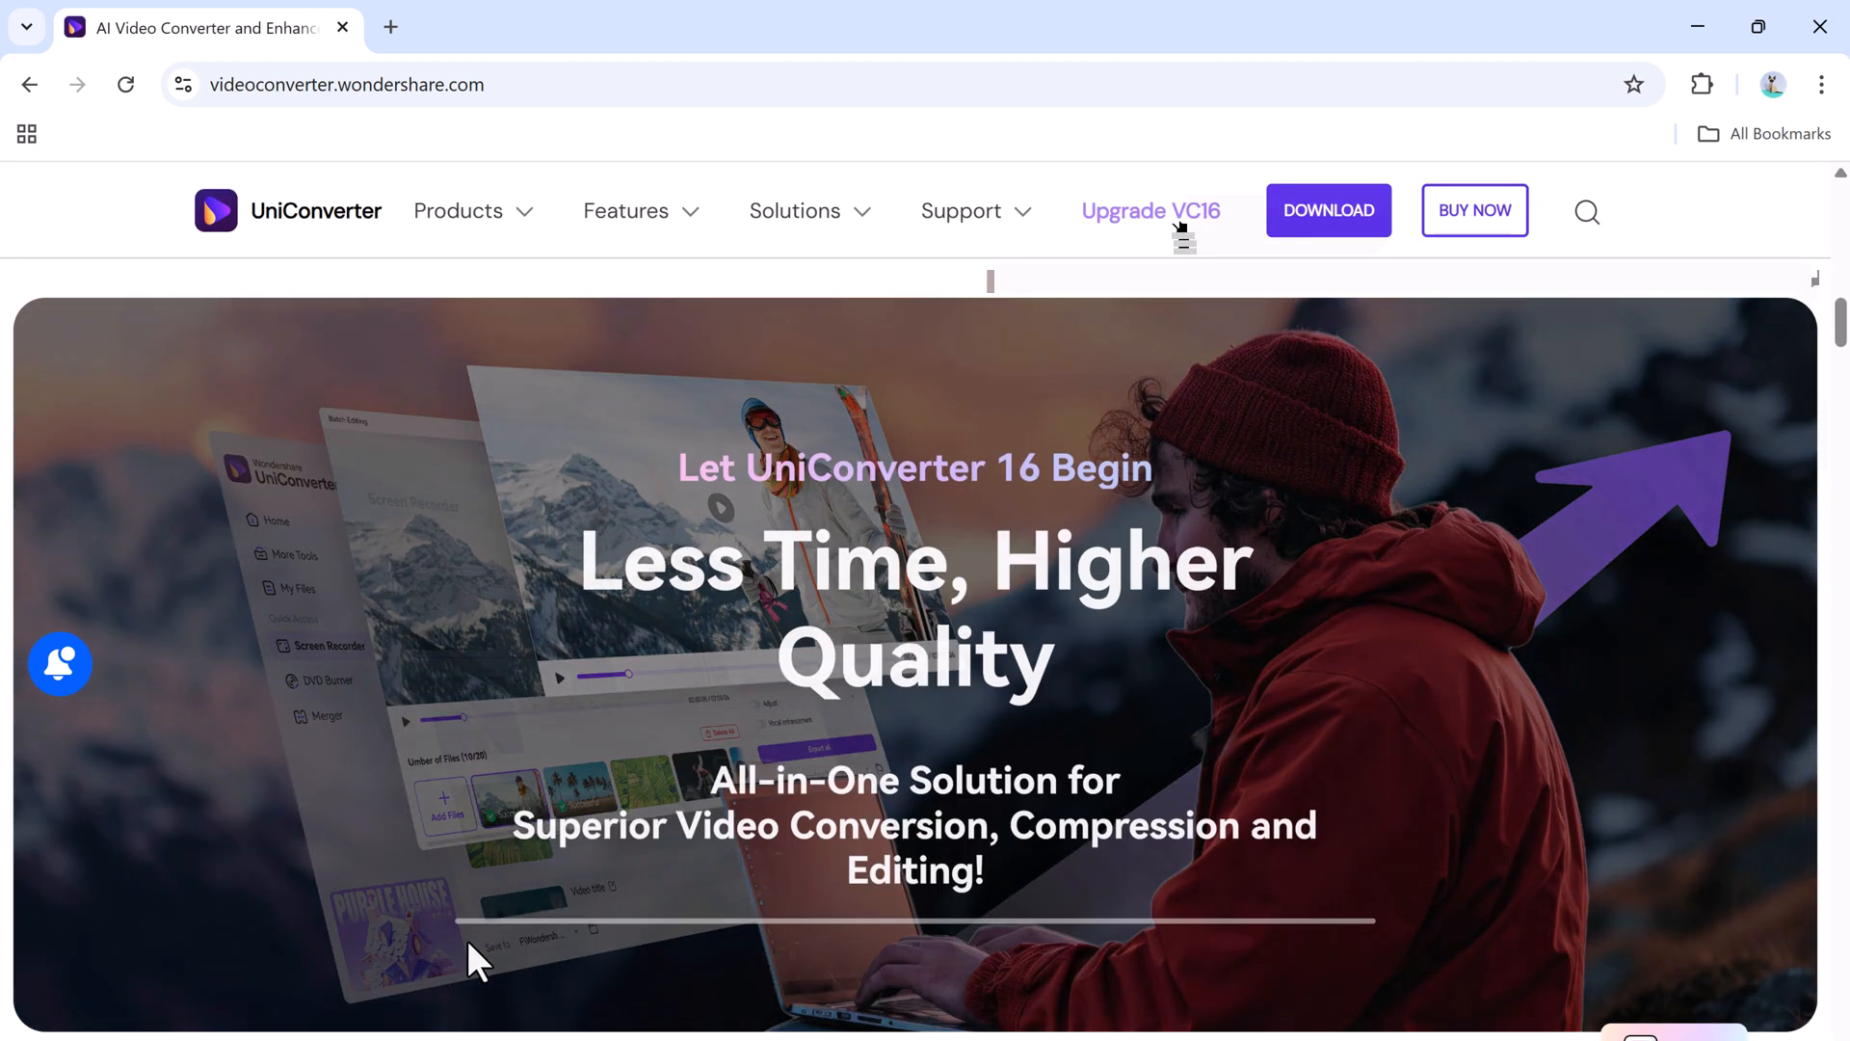
pyautogui.scroll(-3)
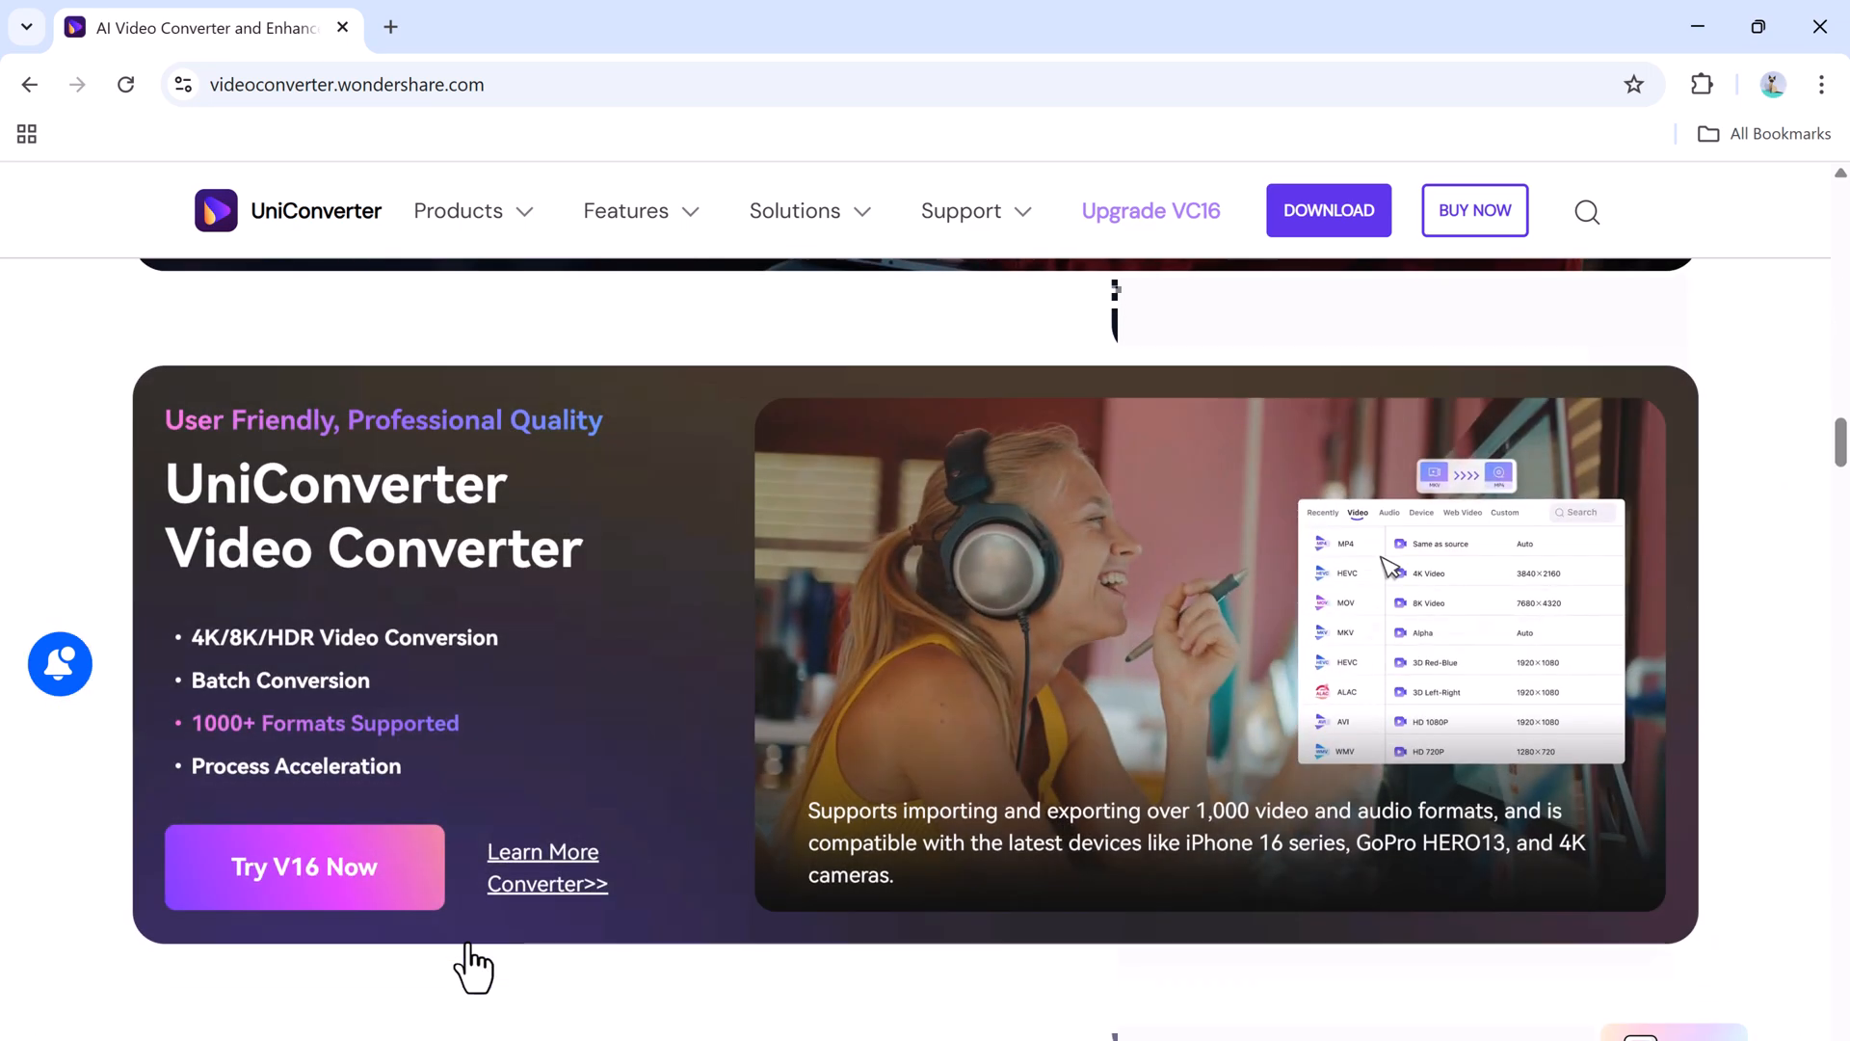
pyautogui.scroll(-3)
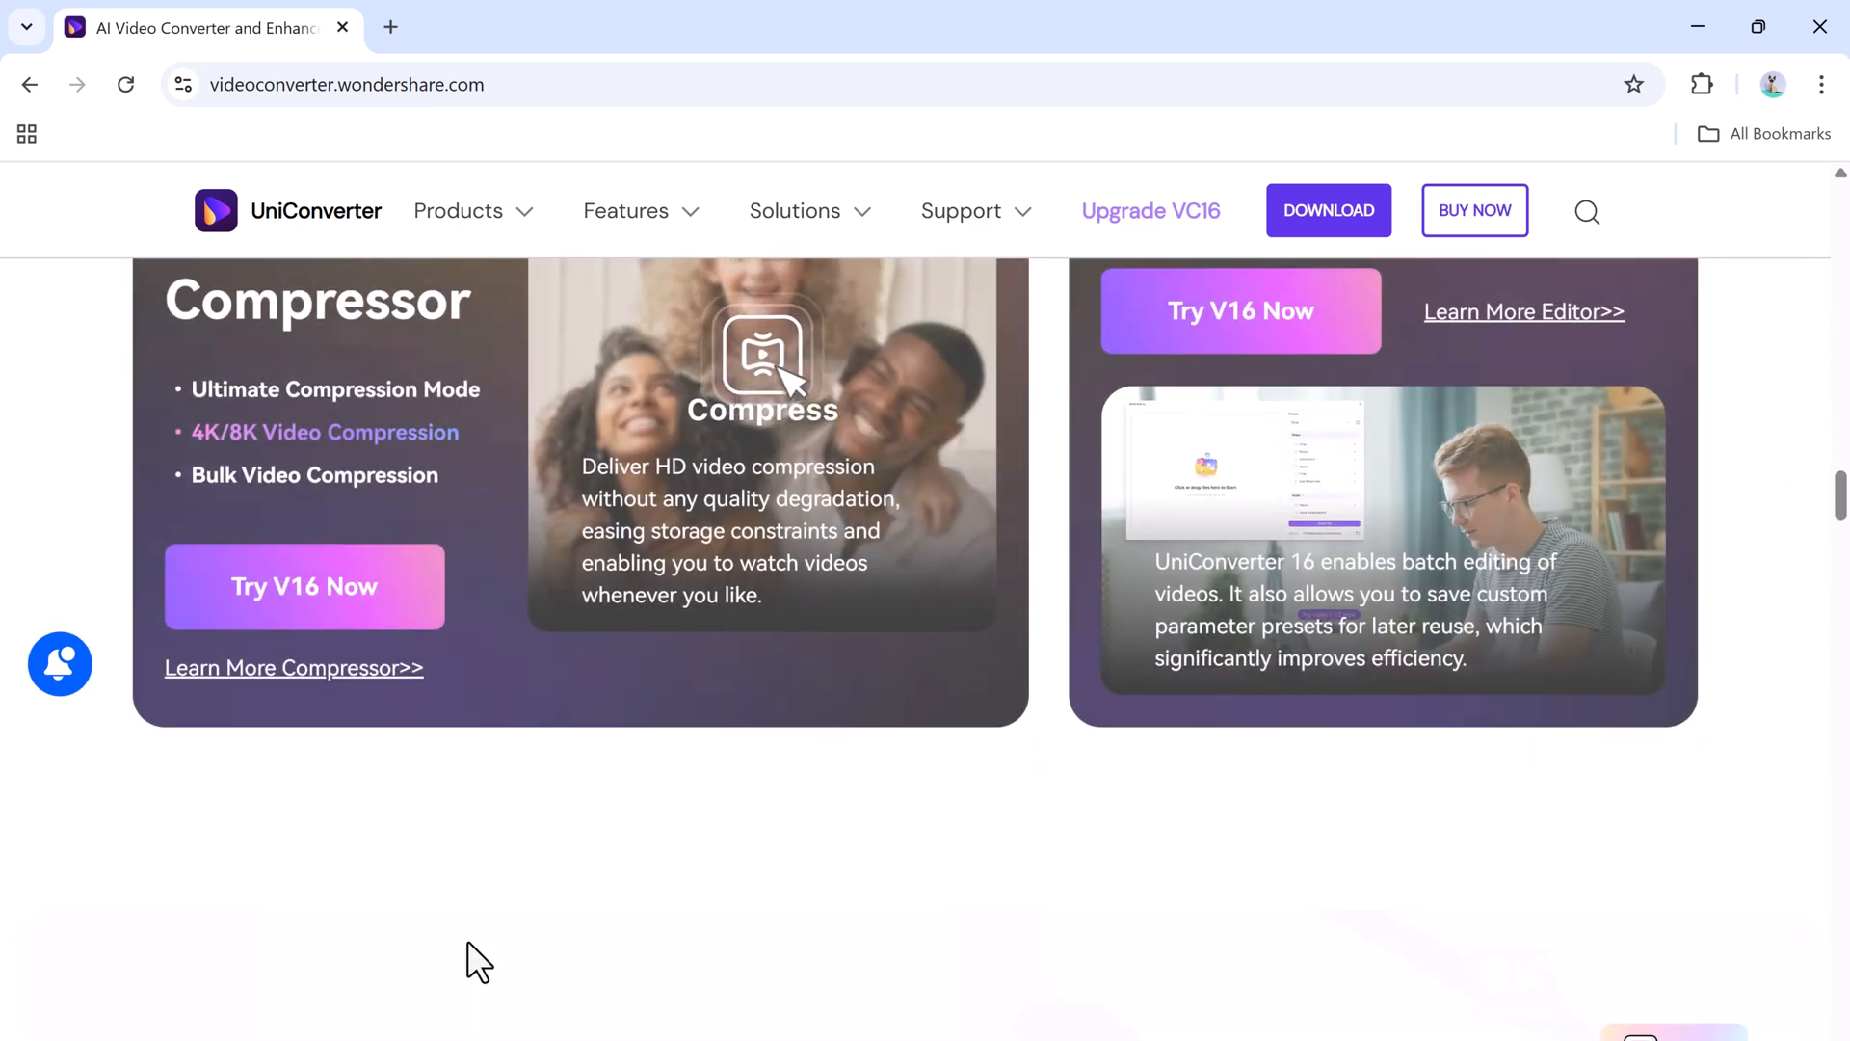
pyautogui.scroll(3)
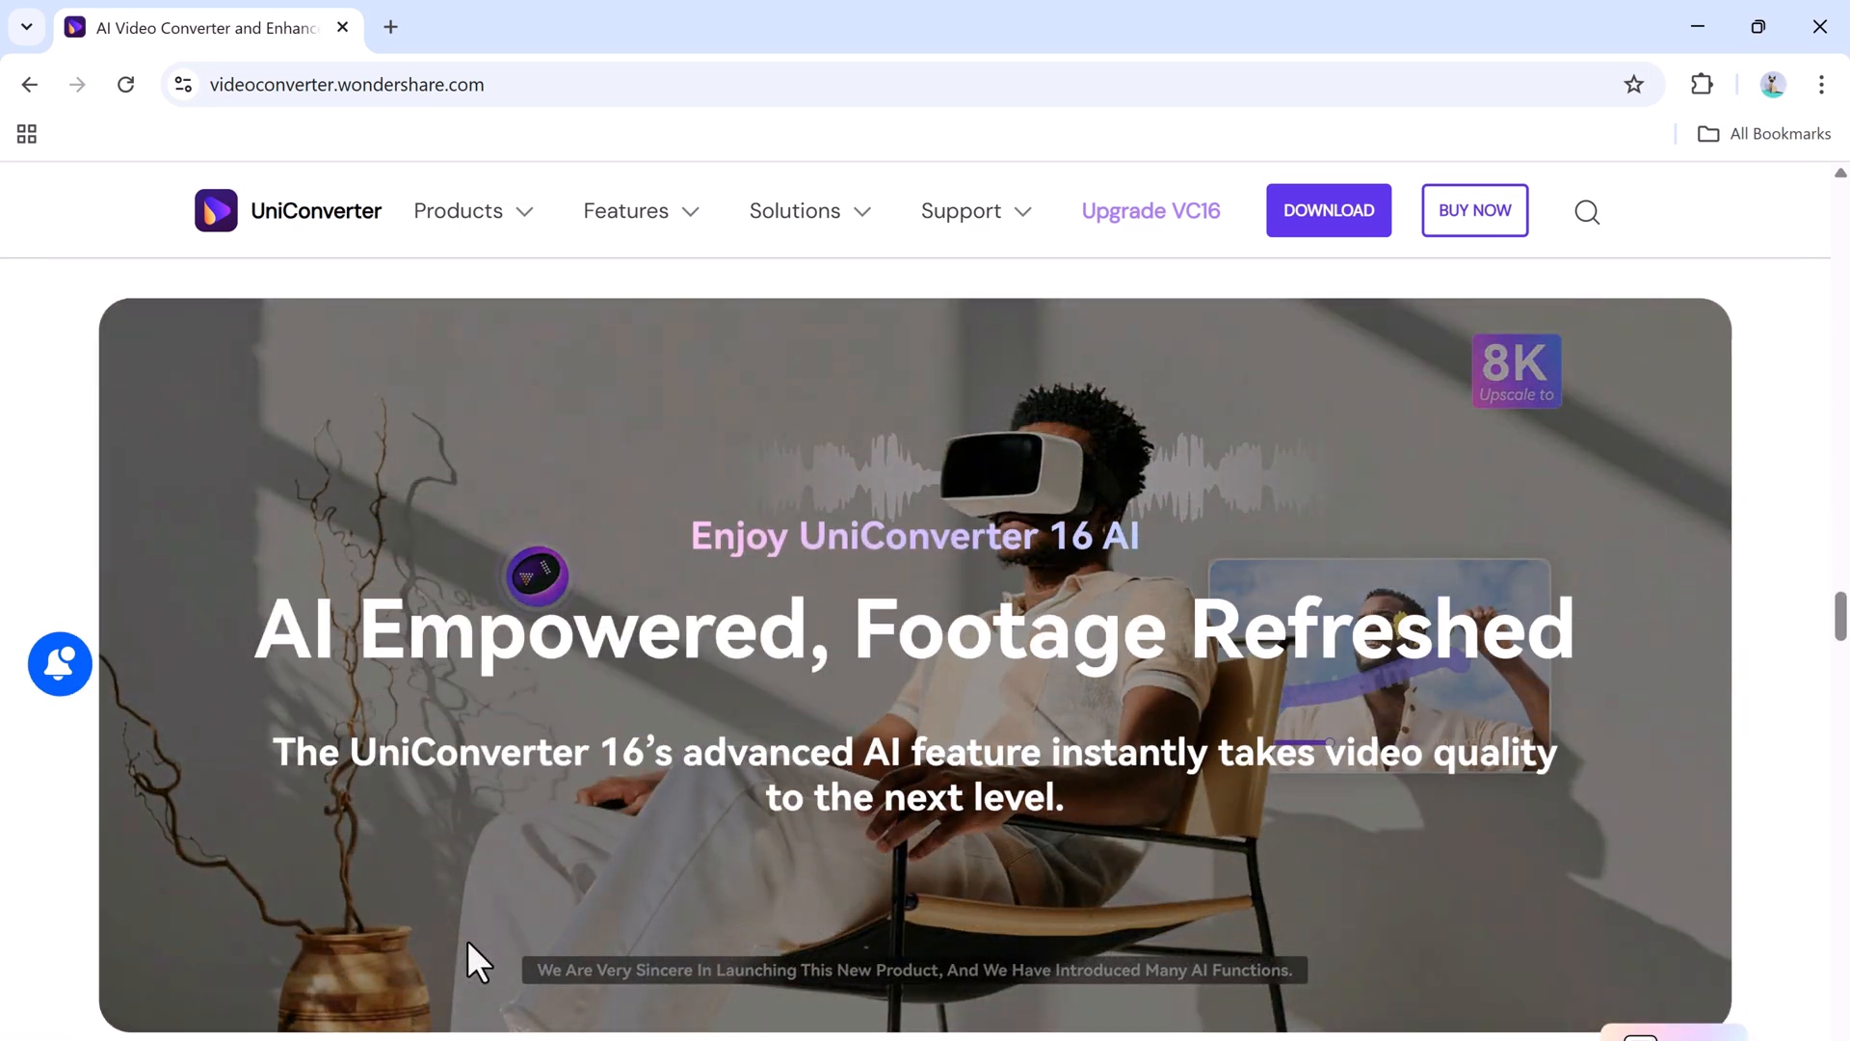
pyautogui.scroll(-3)
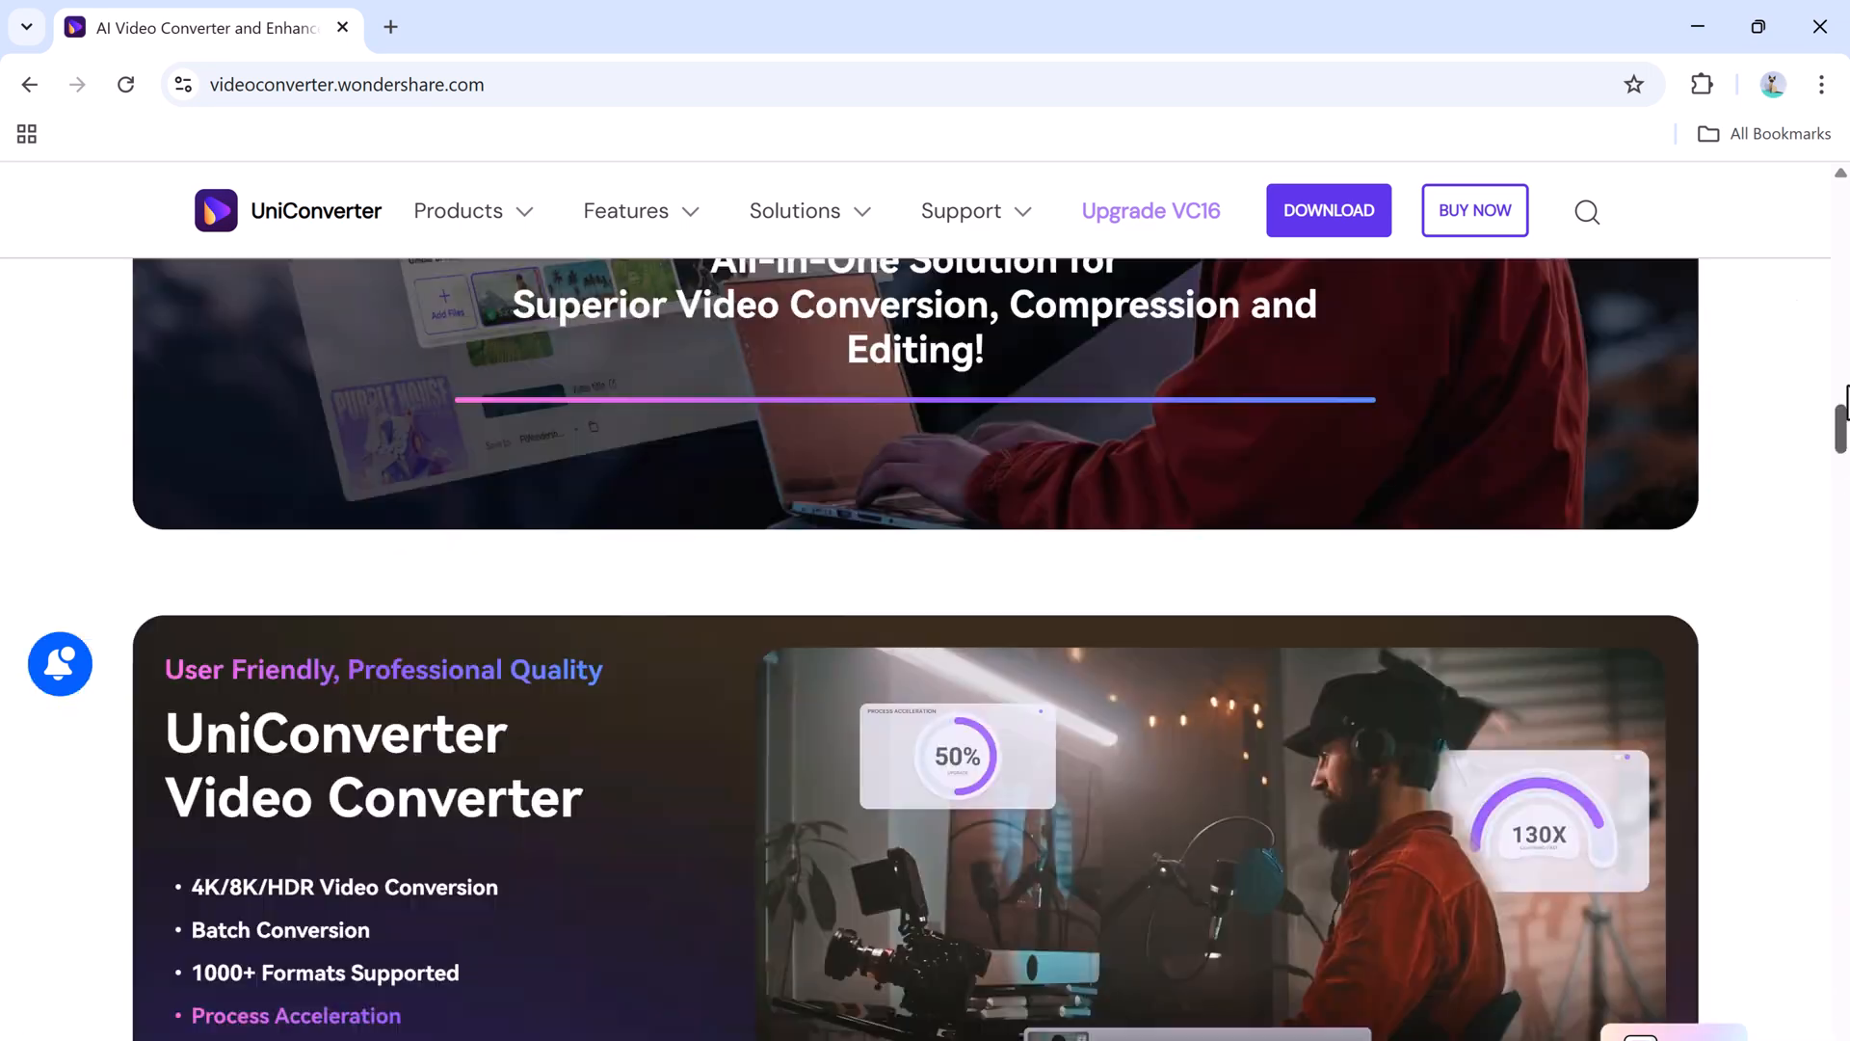
pyautogui.scroll(3)
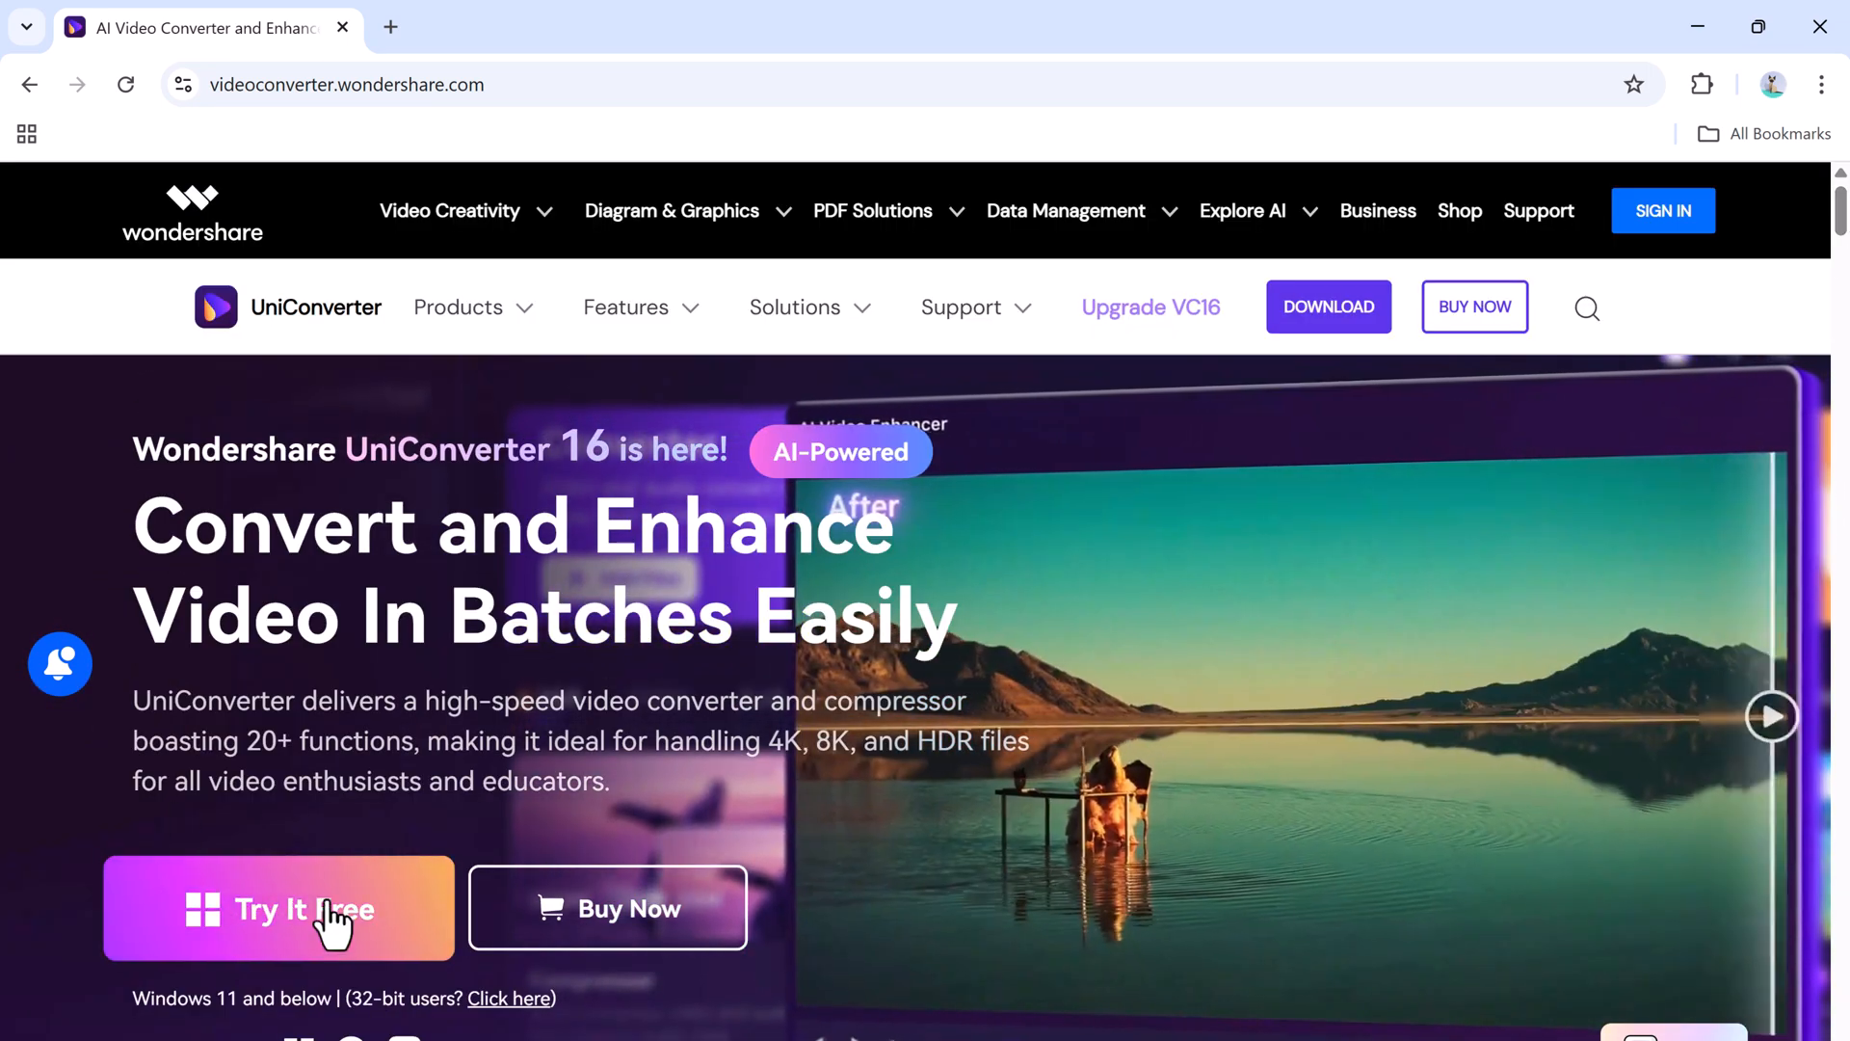
pyautogui.click(278, 908)
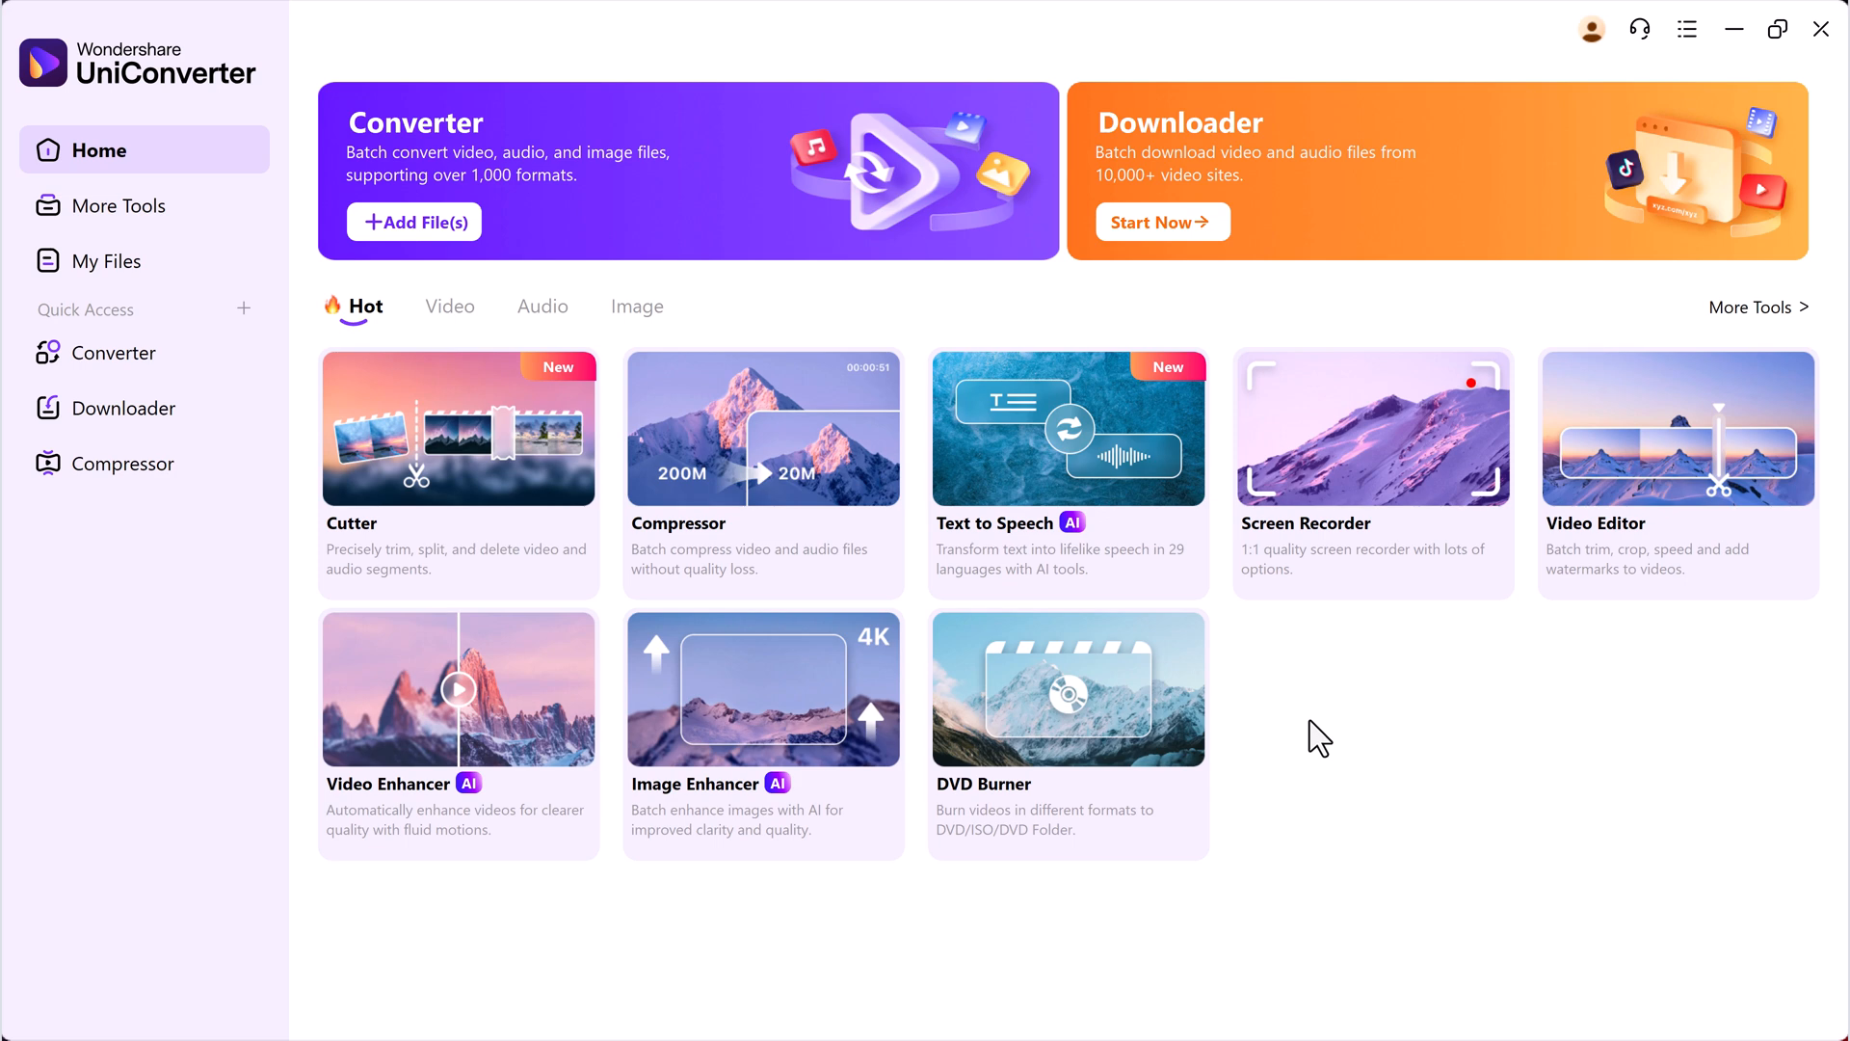
pyautogui.moveTo(602, 234)
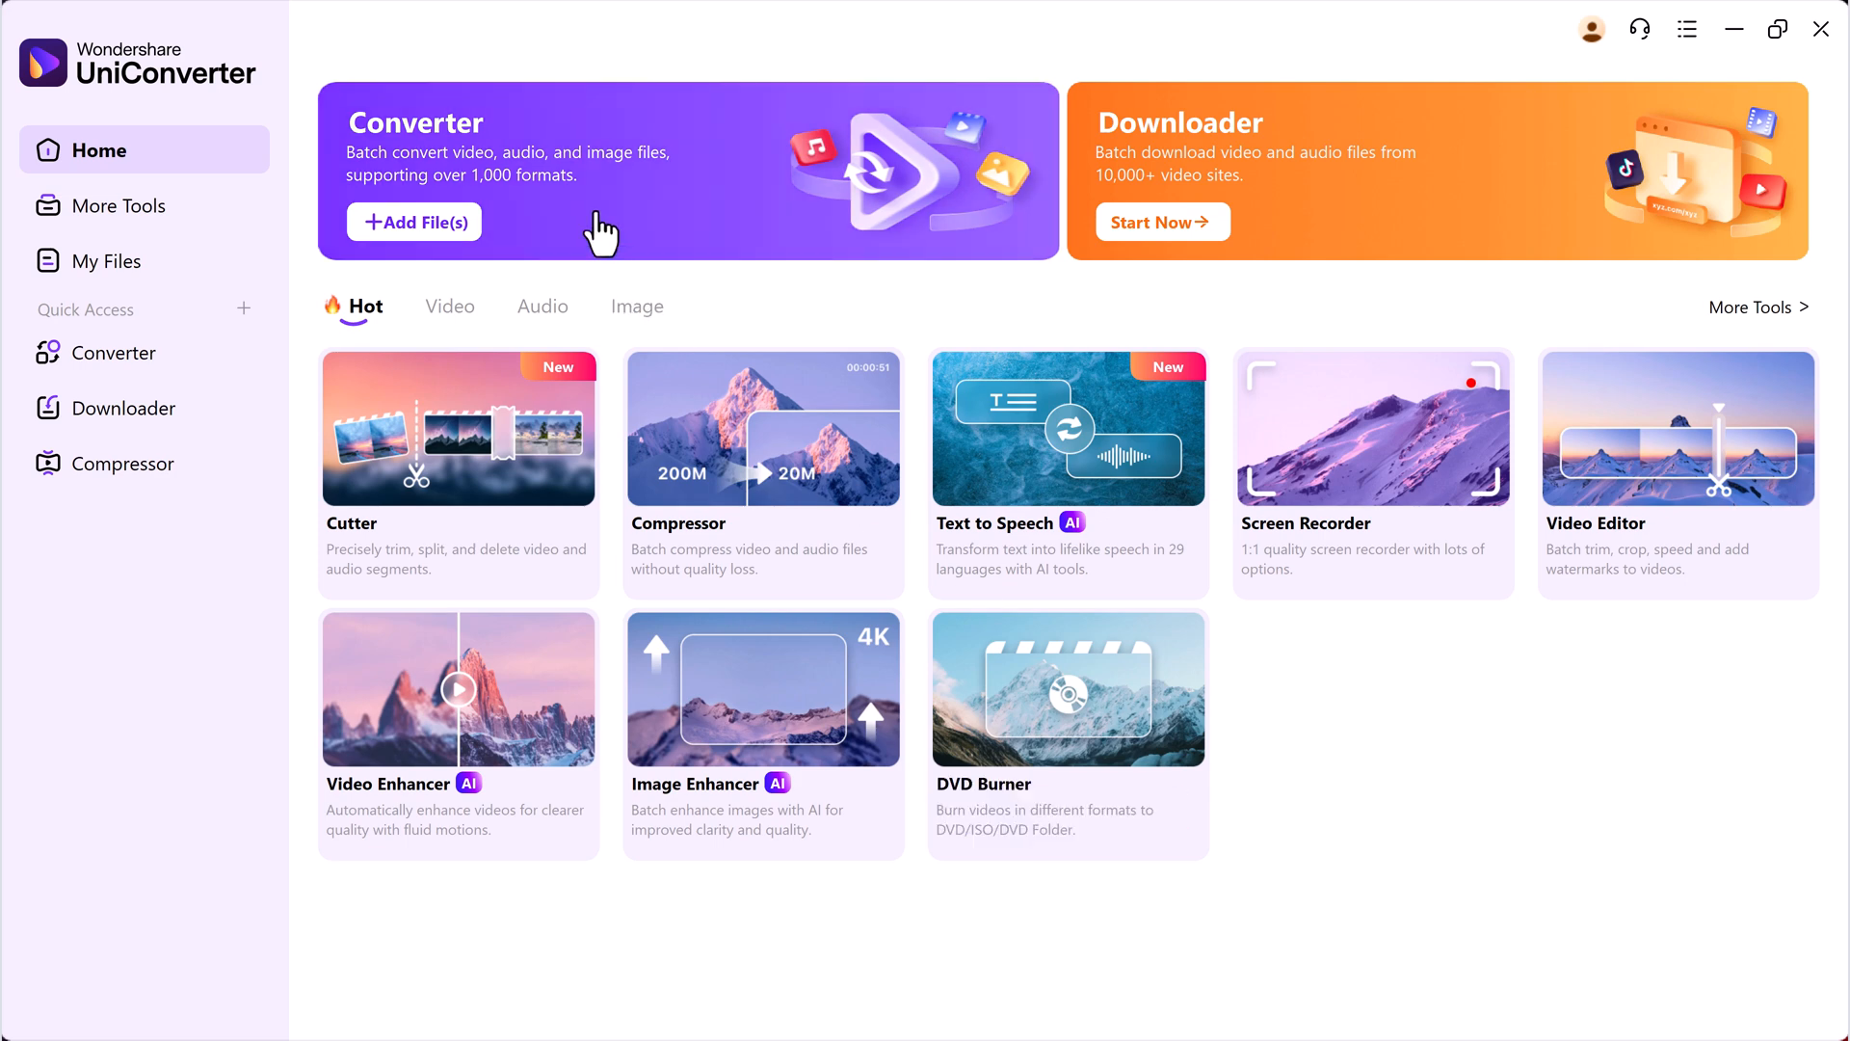
pyautogui.moveTo(492, 437)
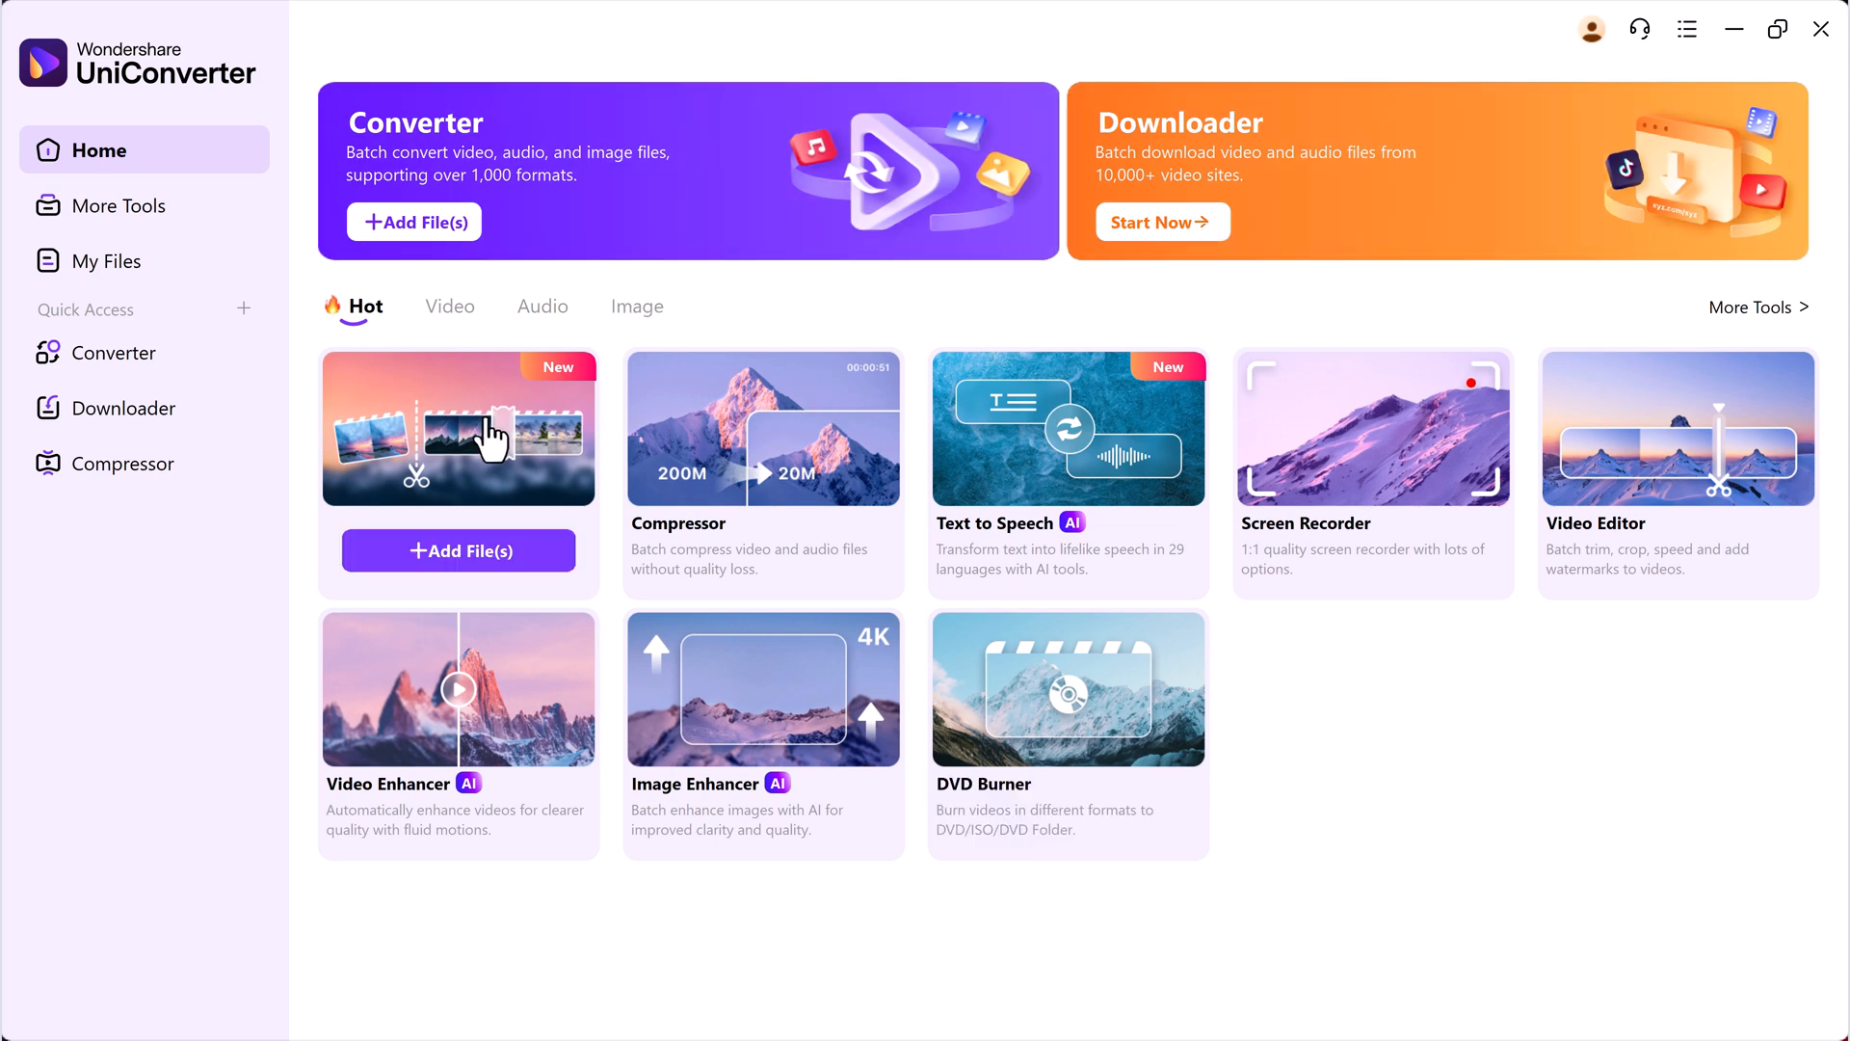
pyautogui.moveTo(1228, 473)
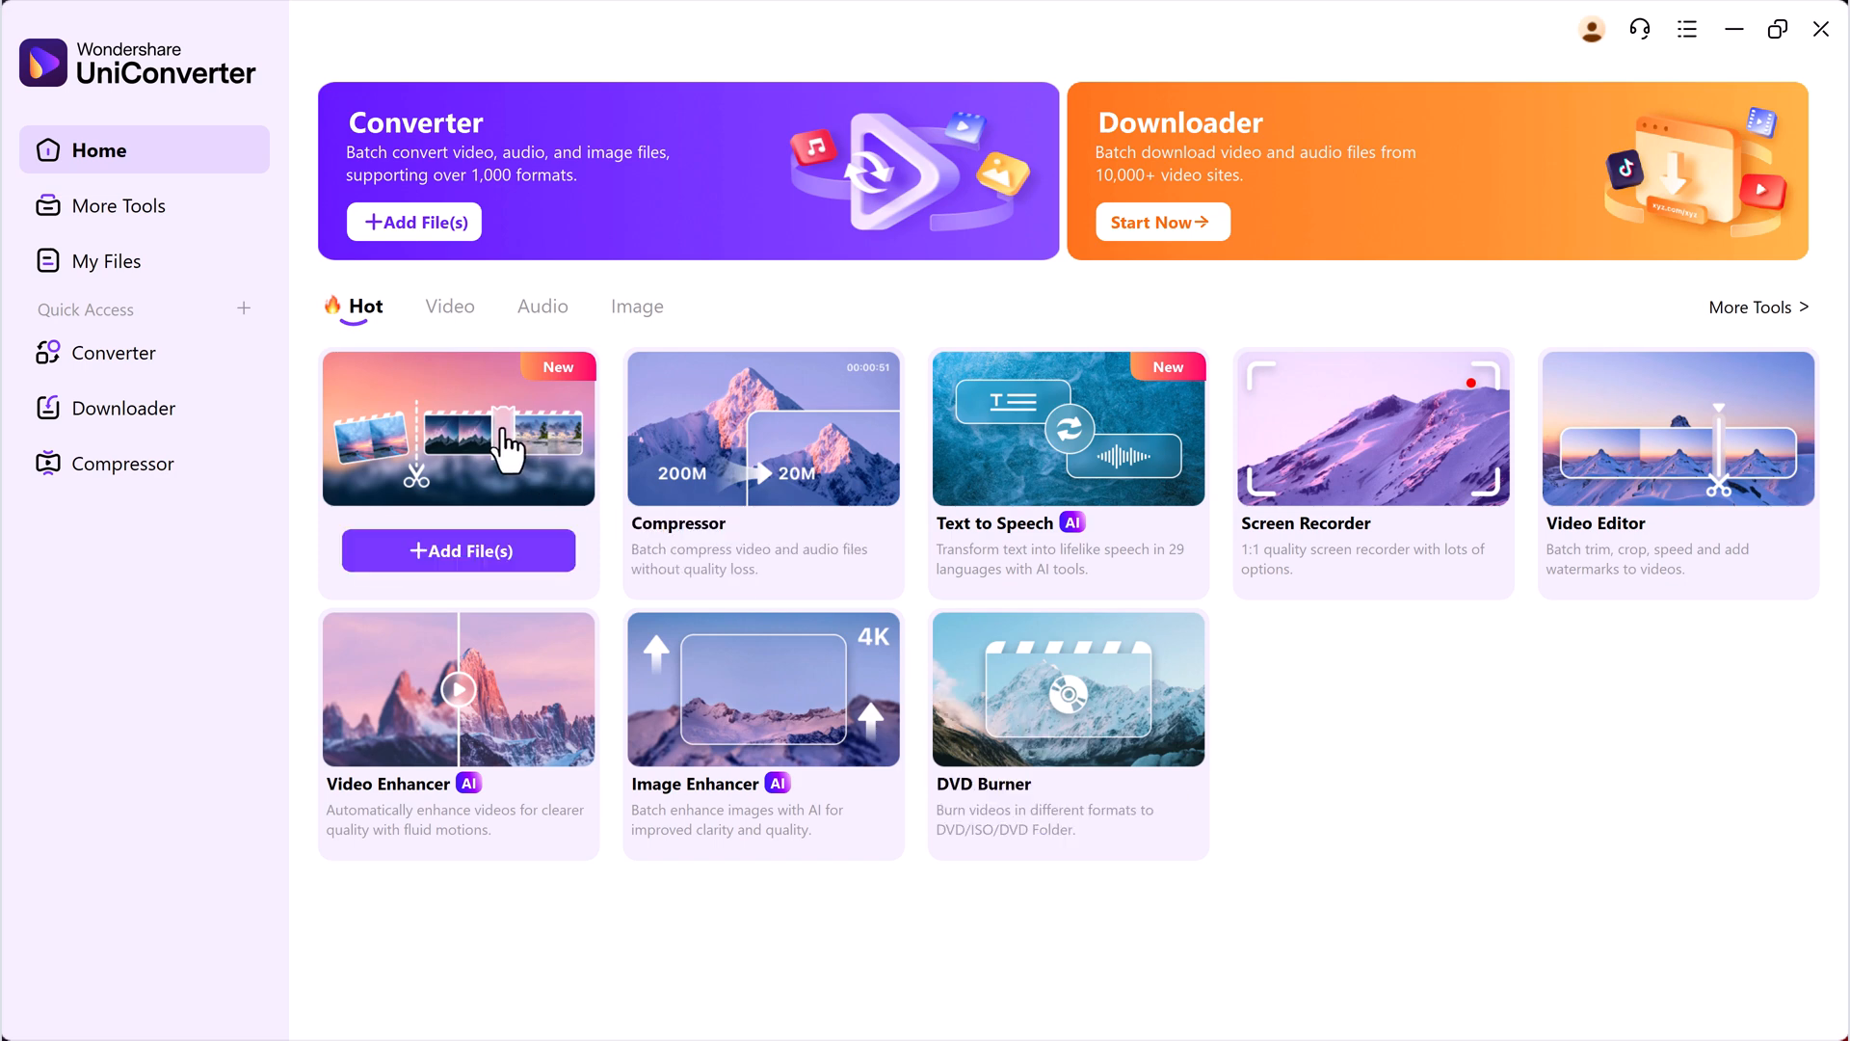
# - Browse the Video and Audio tool categories on the home screen
pyautogui.click(449, 306)
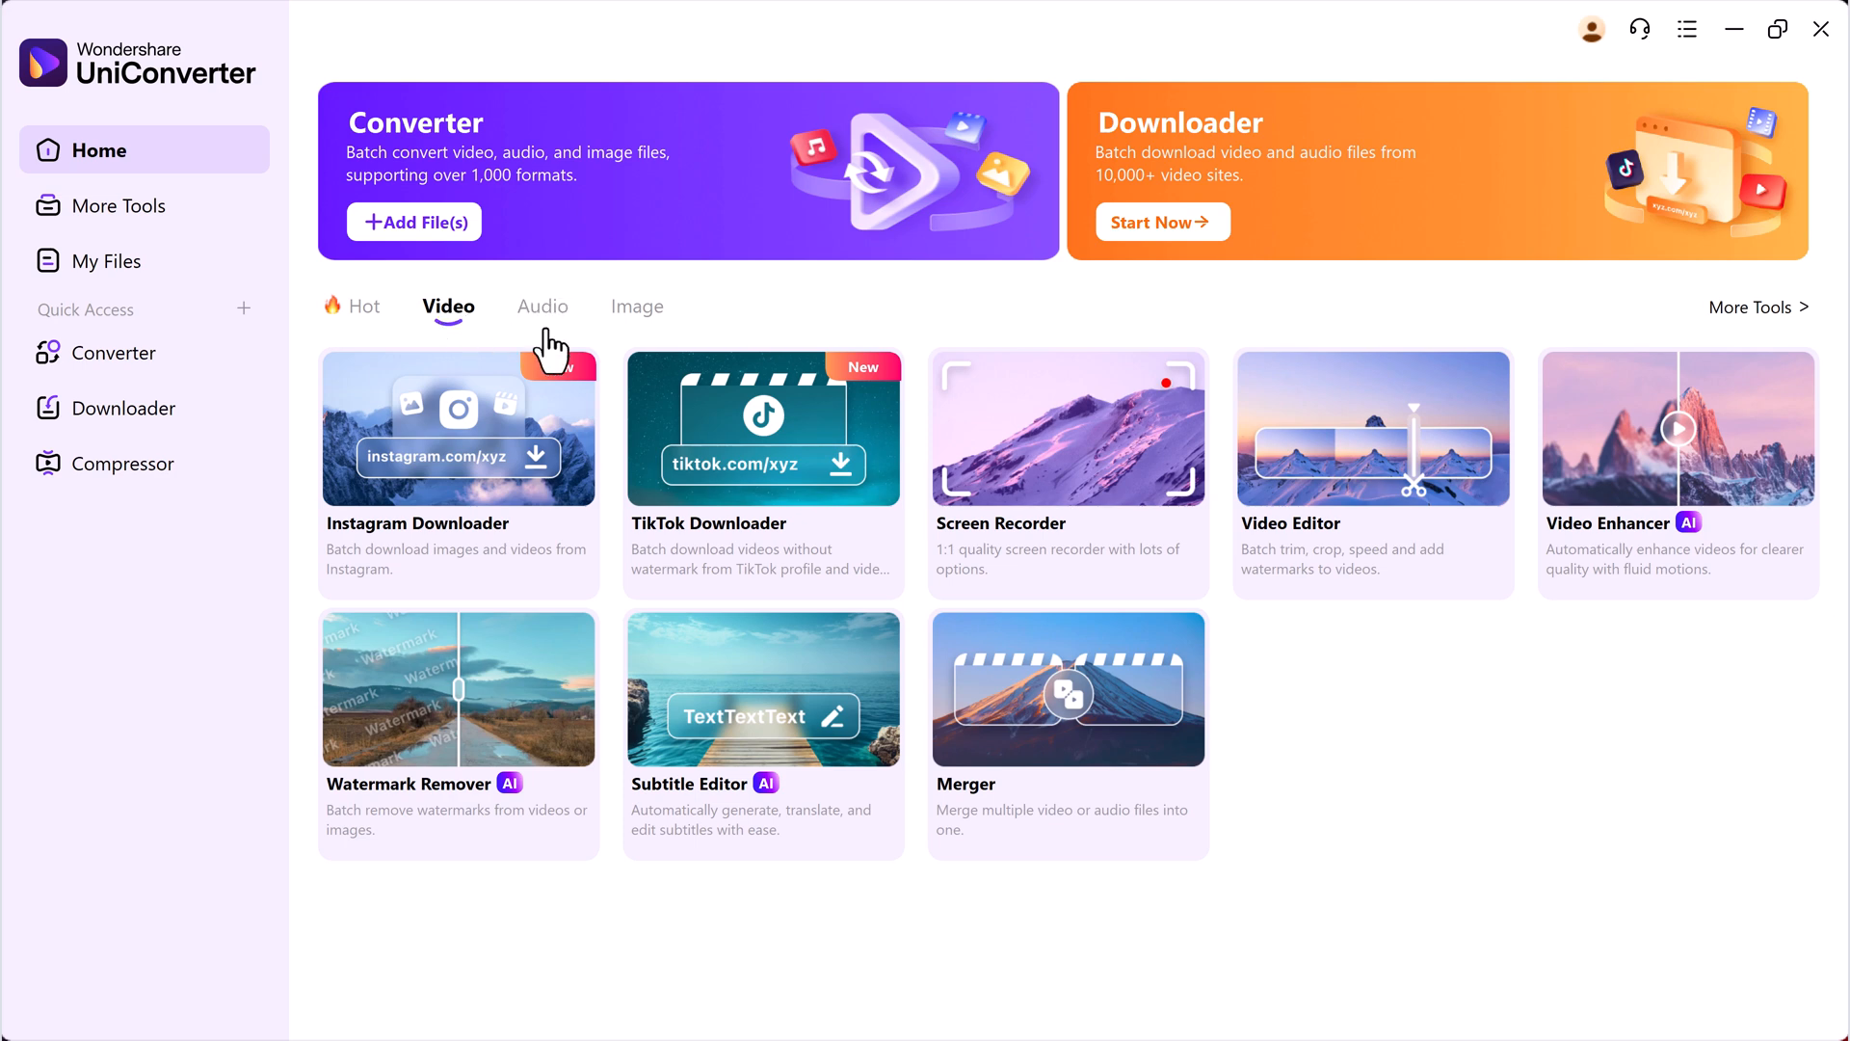
pyautogui.click(541, 307)
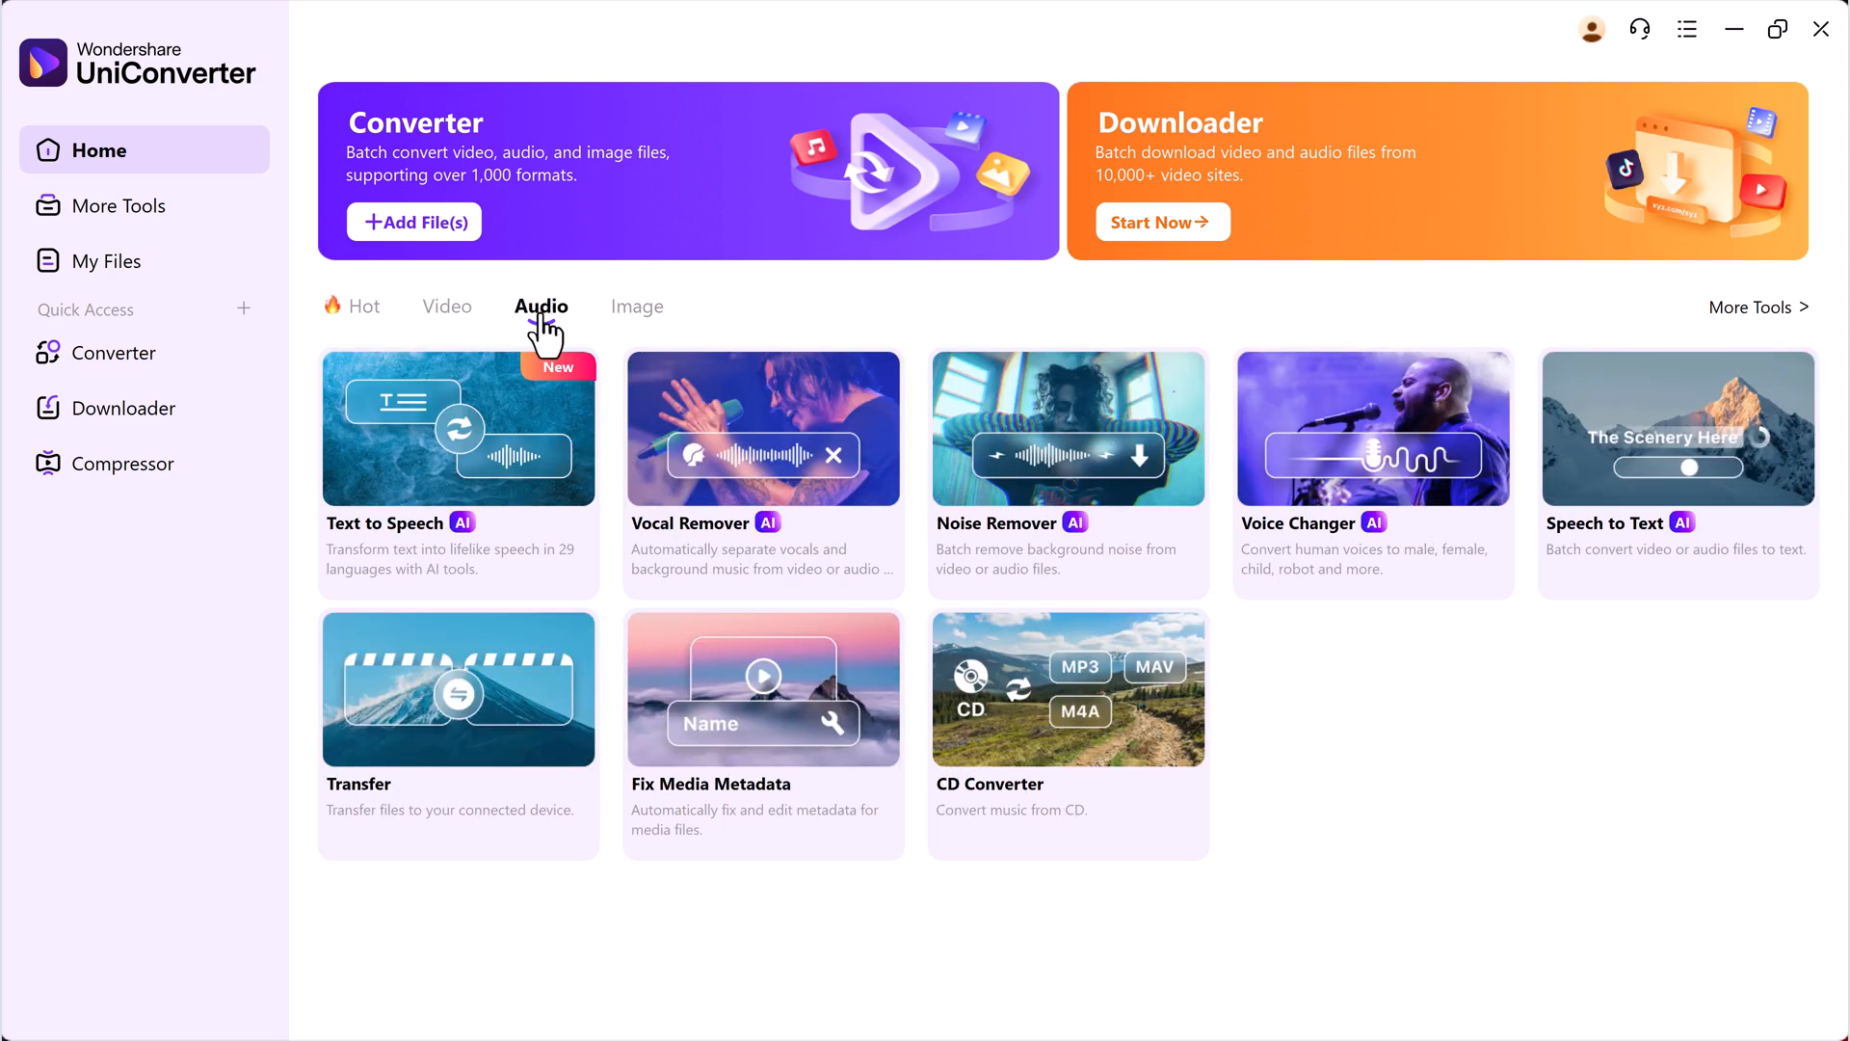
pyautogui.moveTo(636, 318)
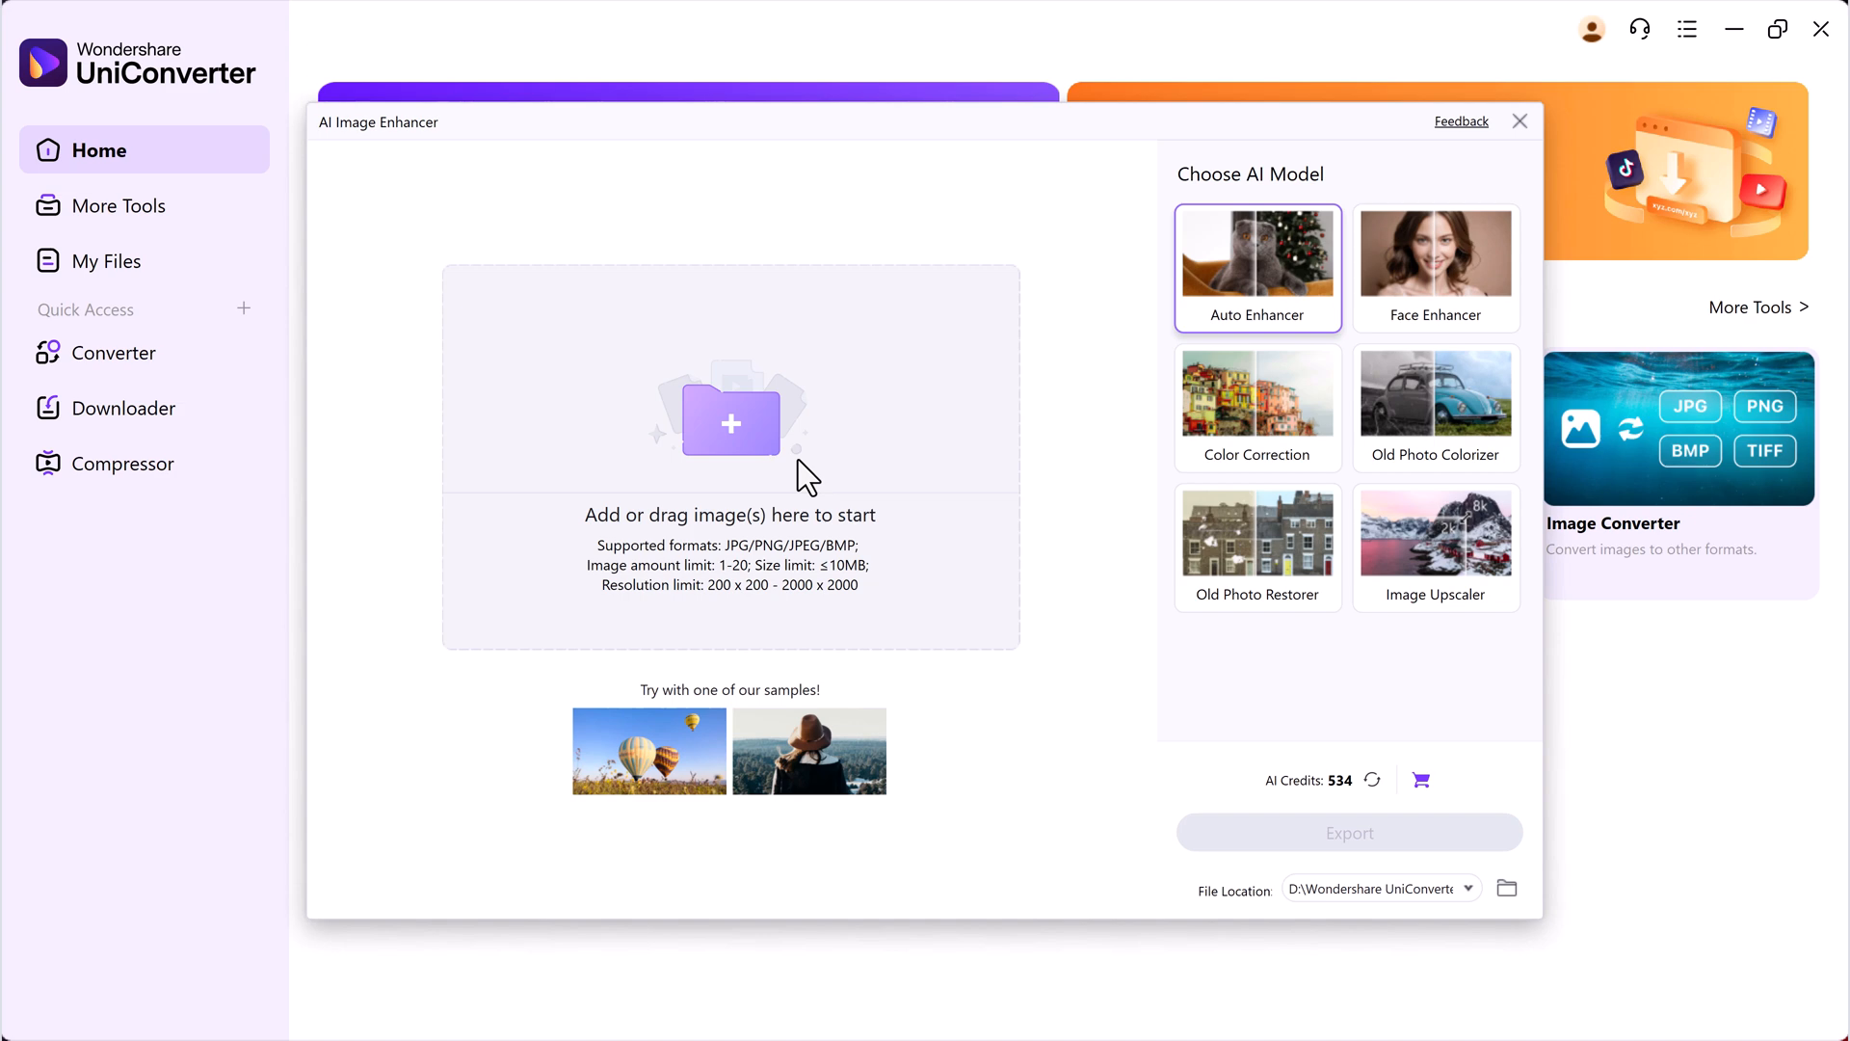
# - Add the woman's portrait photo to the AI Image Enhancer
pyautogui.click(729, 423)
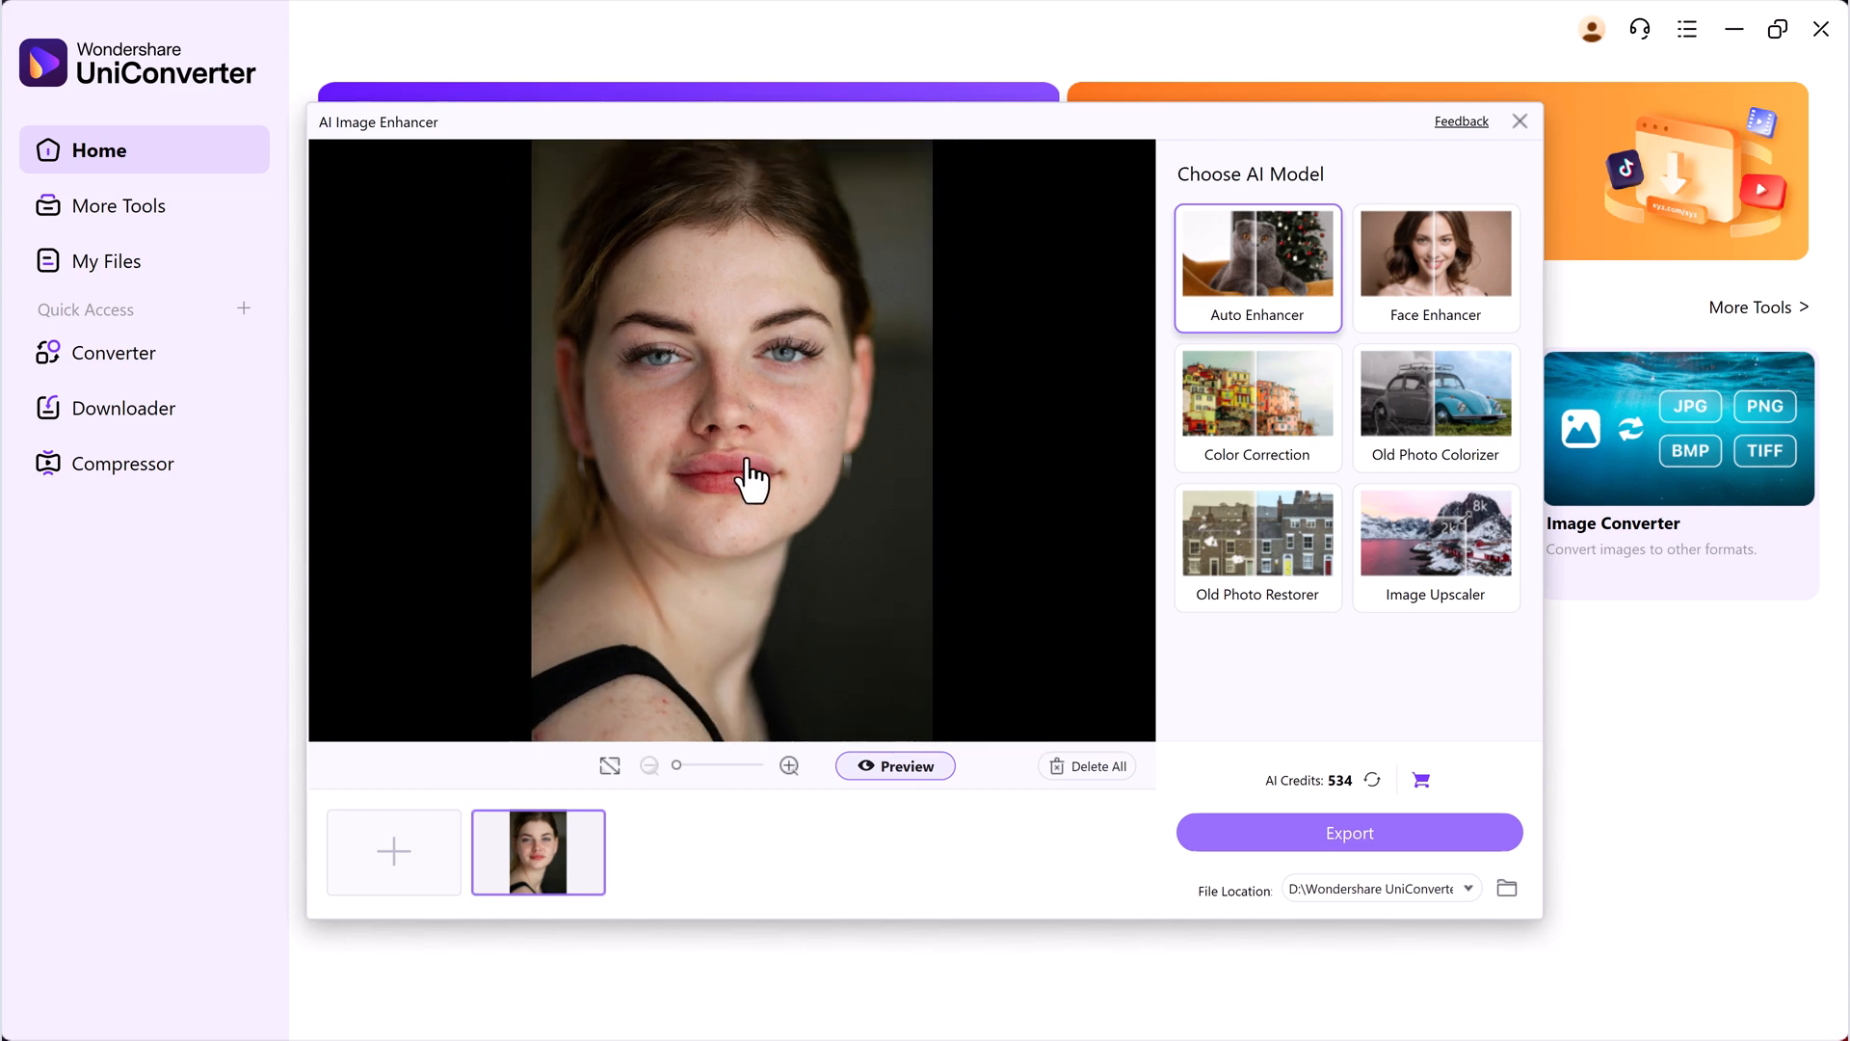
pyautogui.moveTo(1189, 333)
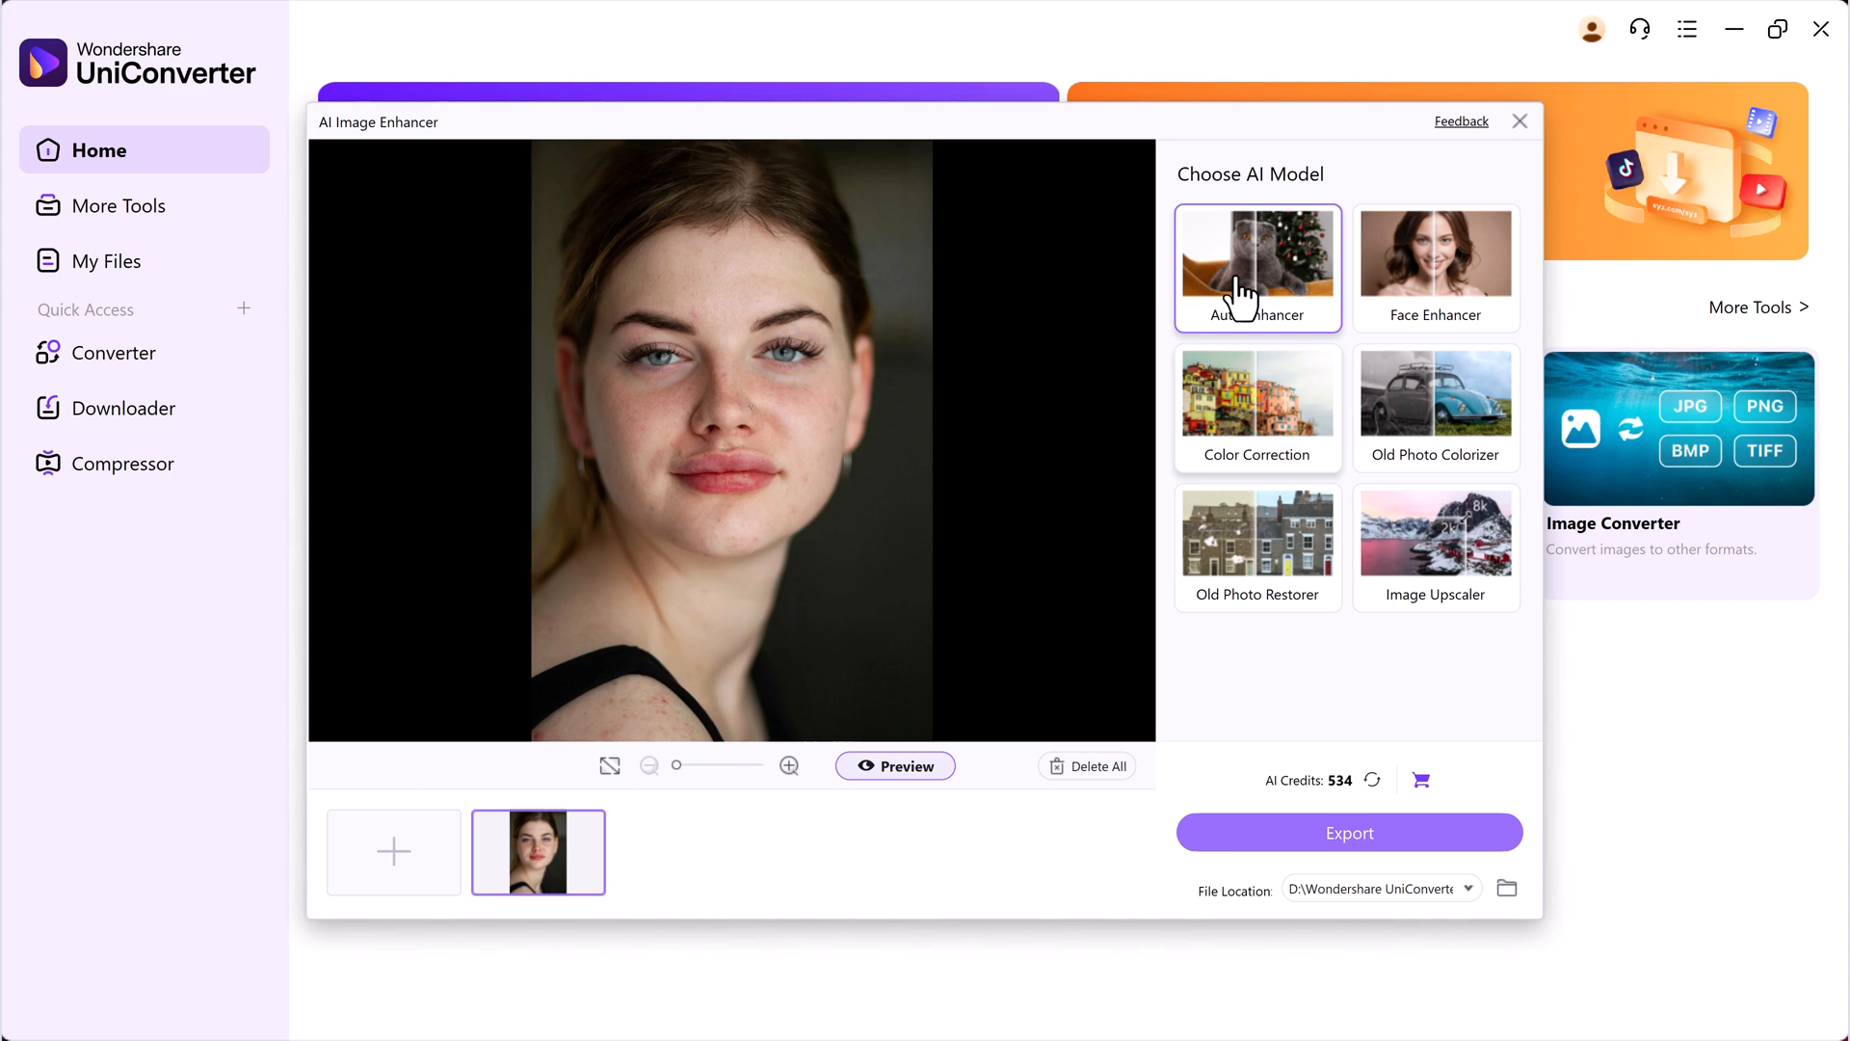
pyautogui.moveTo(1256, 268)
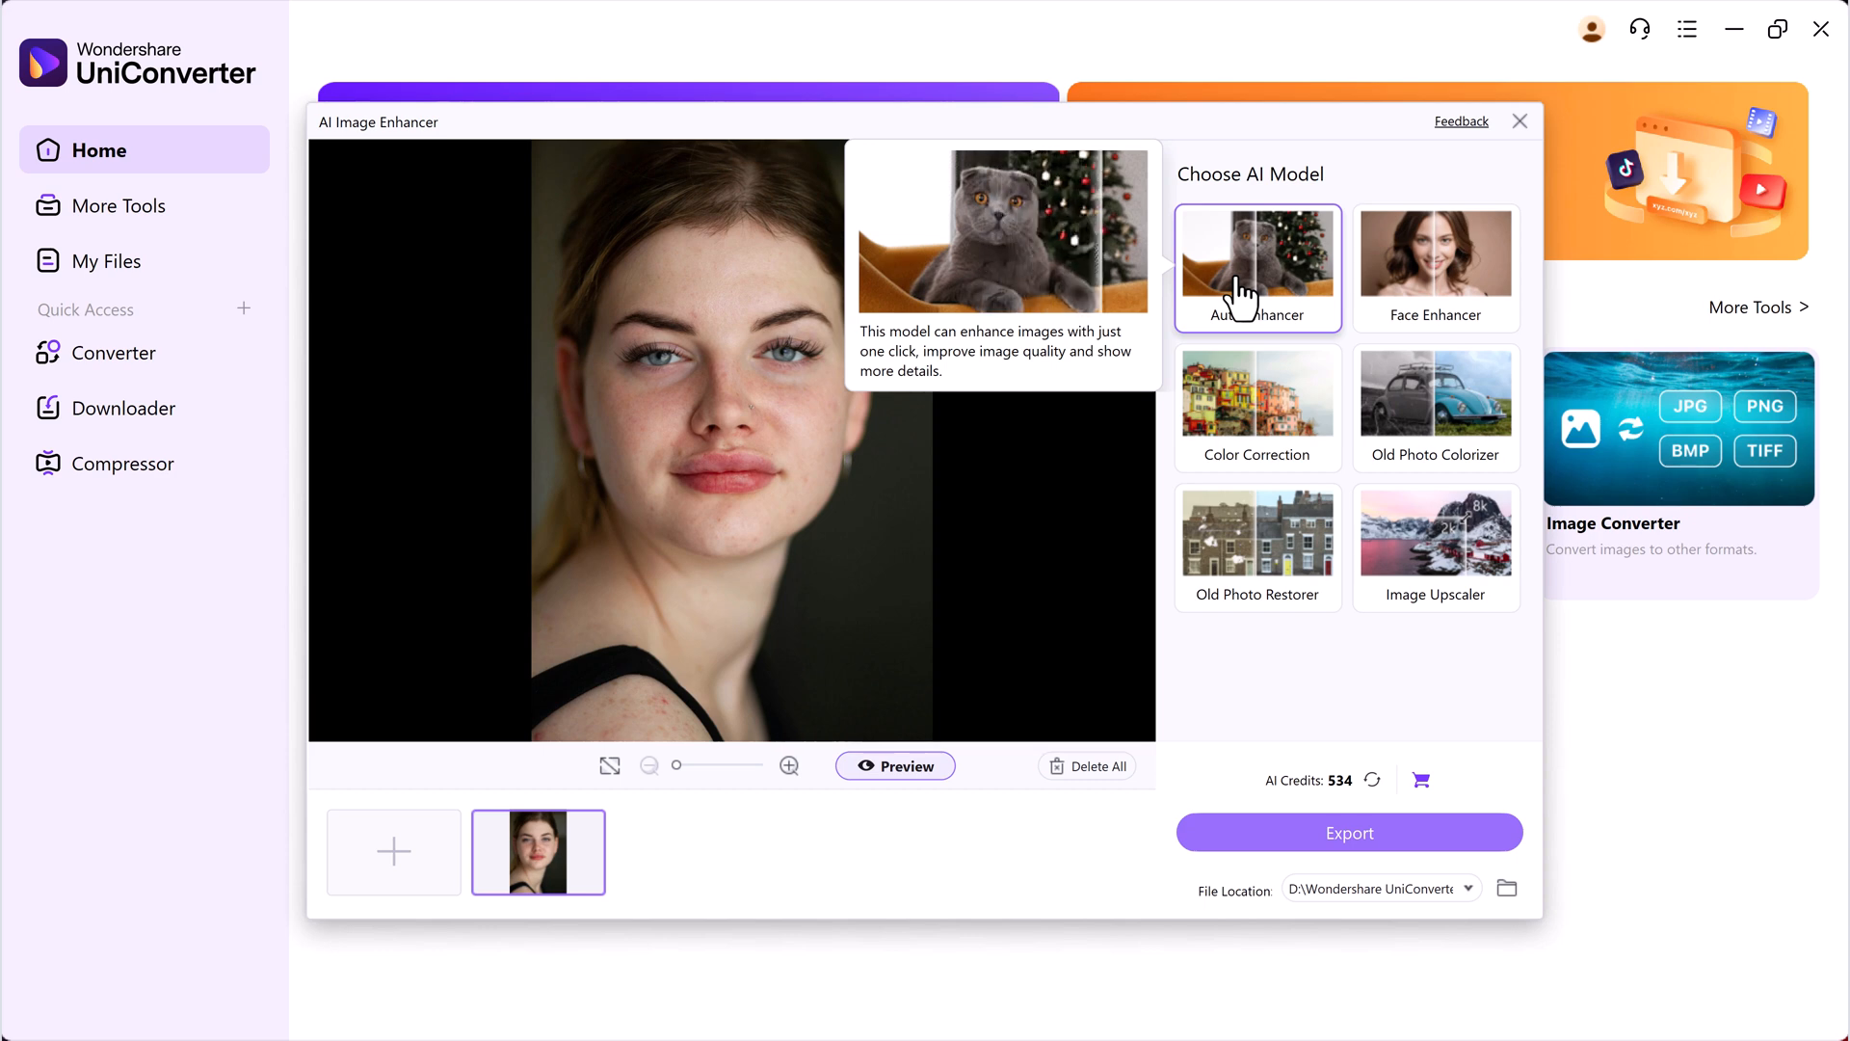
pyautogui.moveTo(1436, 268)
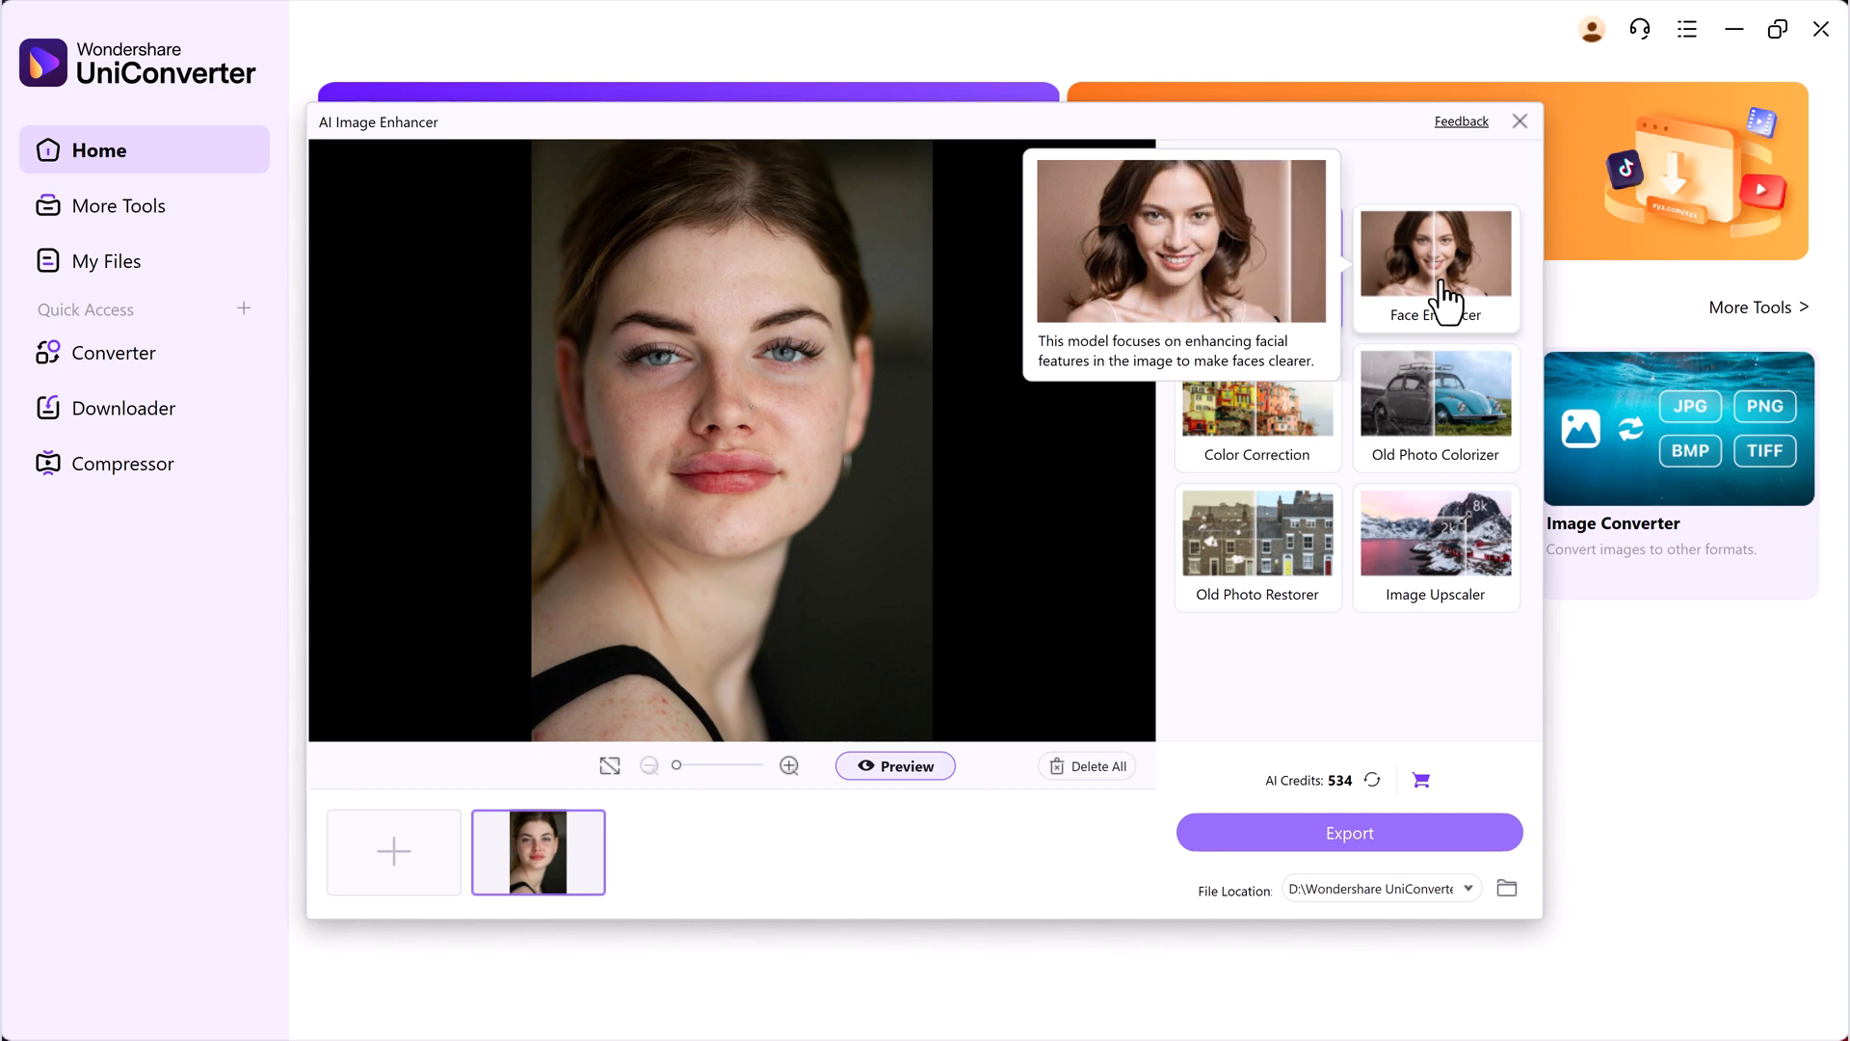
pyautogui.moveTo(1257, 430)
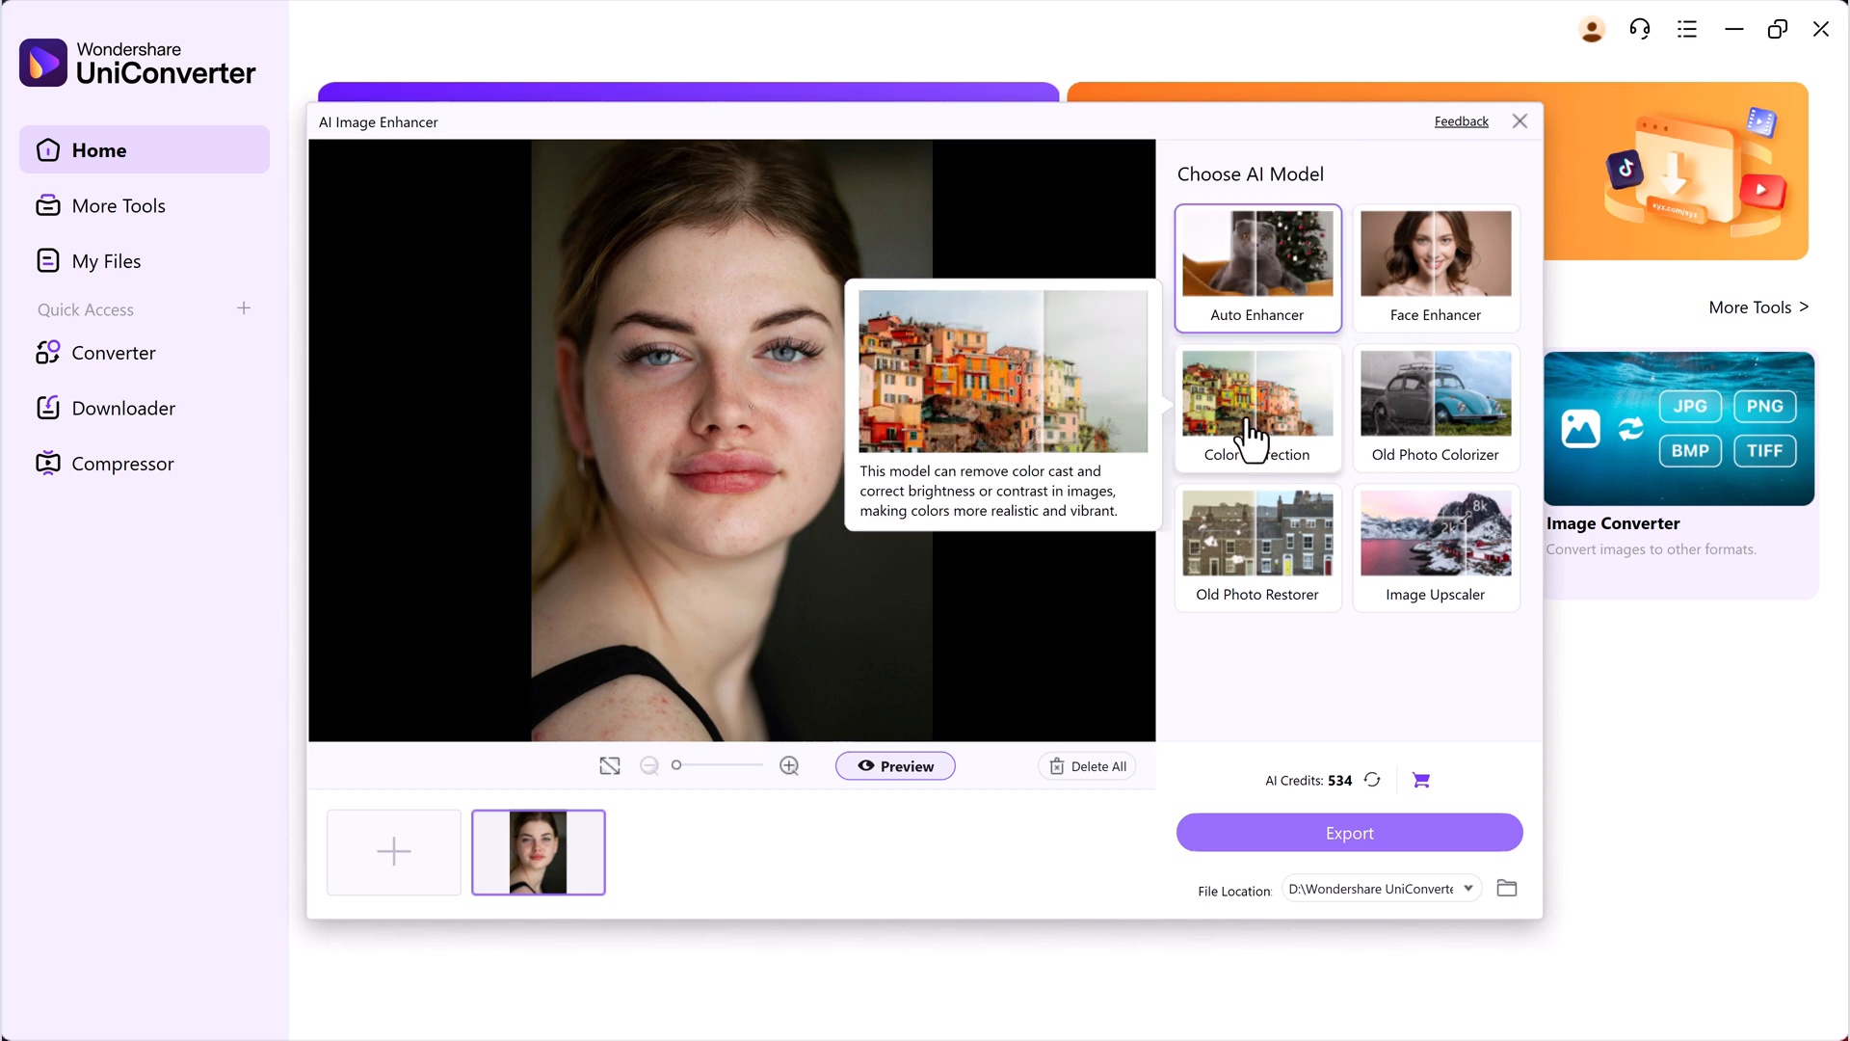
pyautogui.moveTo(1434, 406)
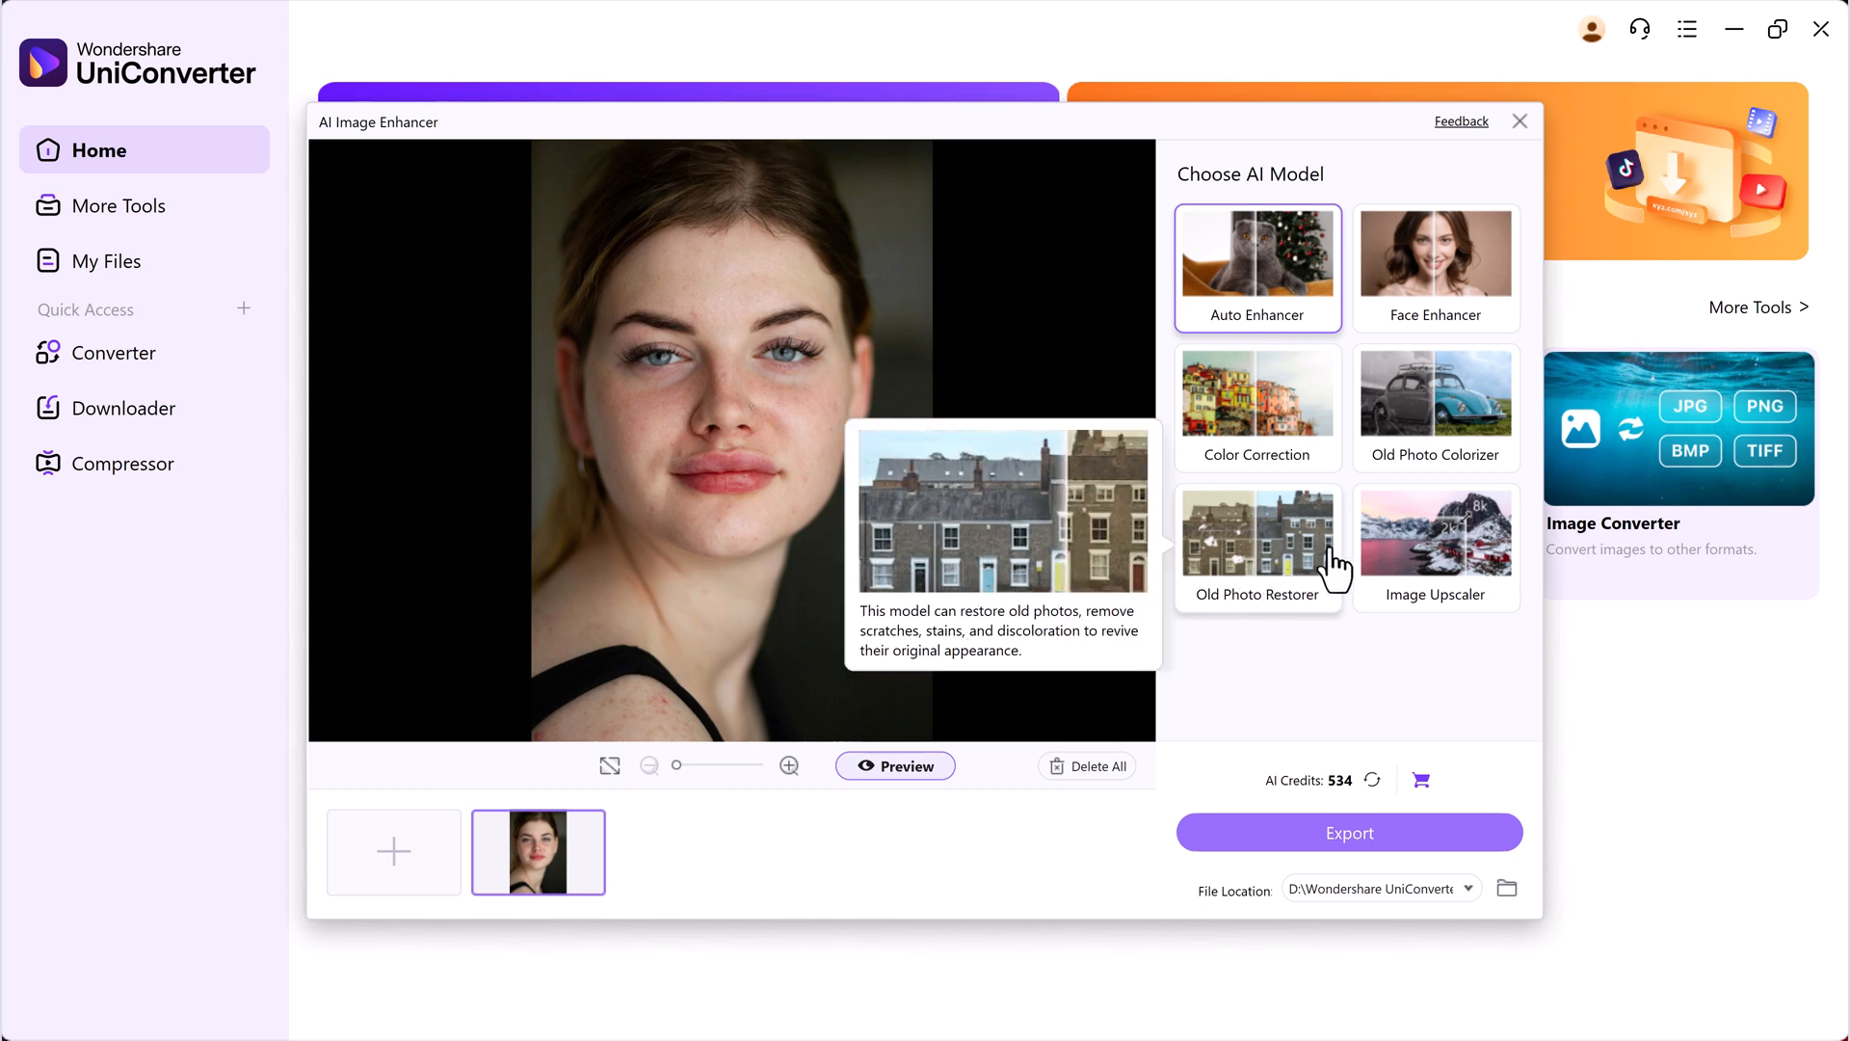
pyautogui.moveTo(1436, 538)
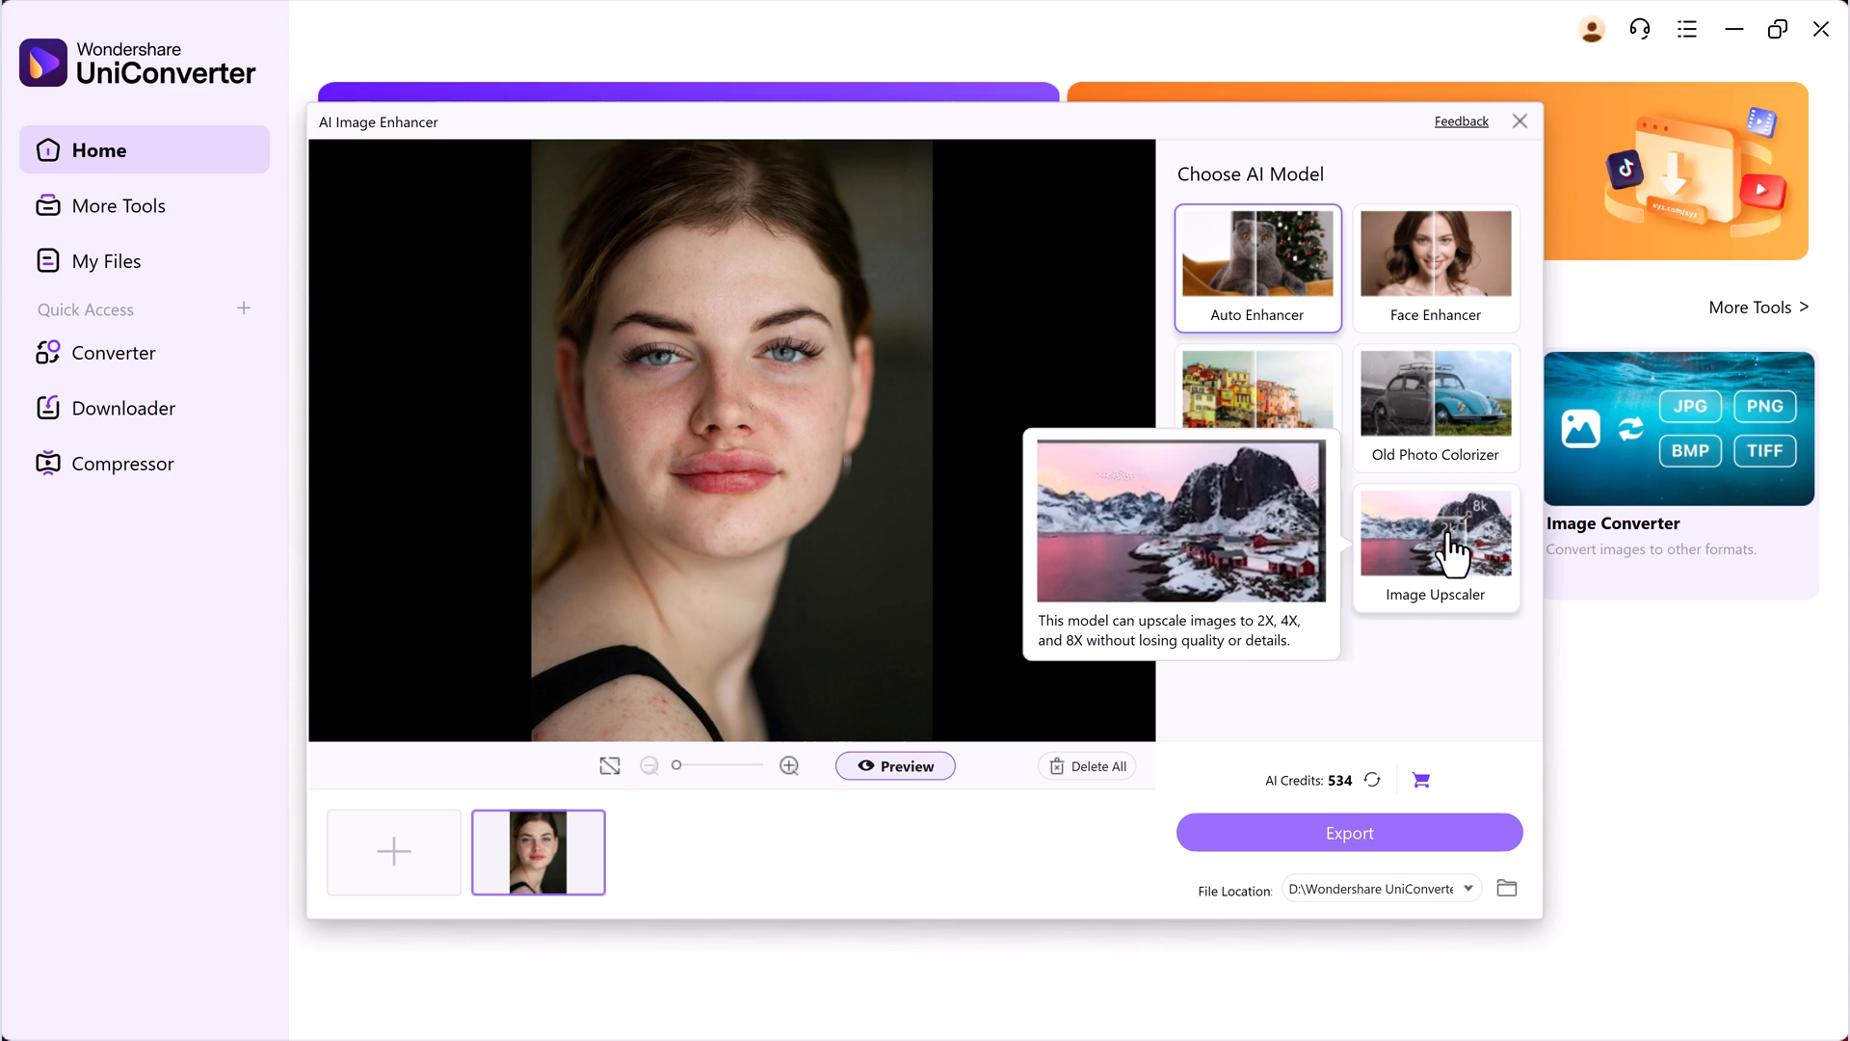
pyautogui.moveTo(1436, 266)
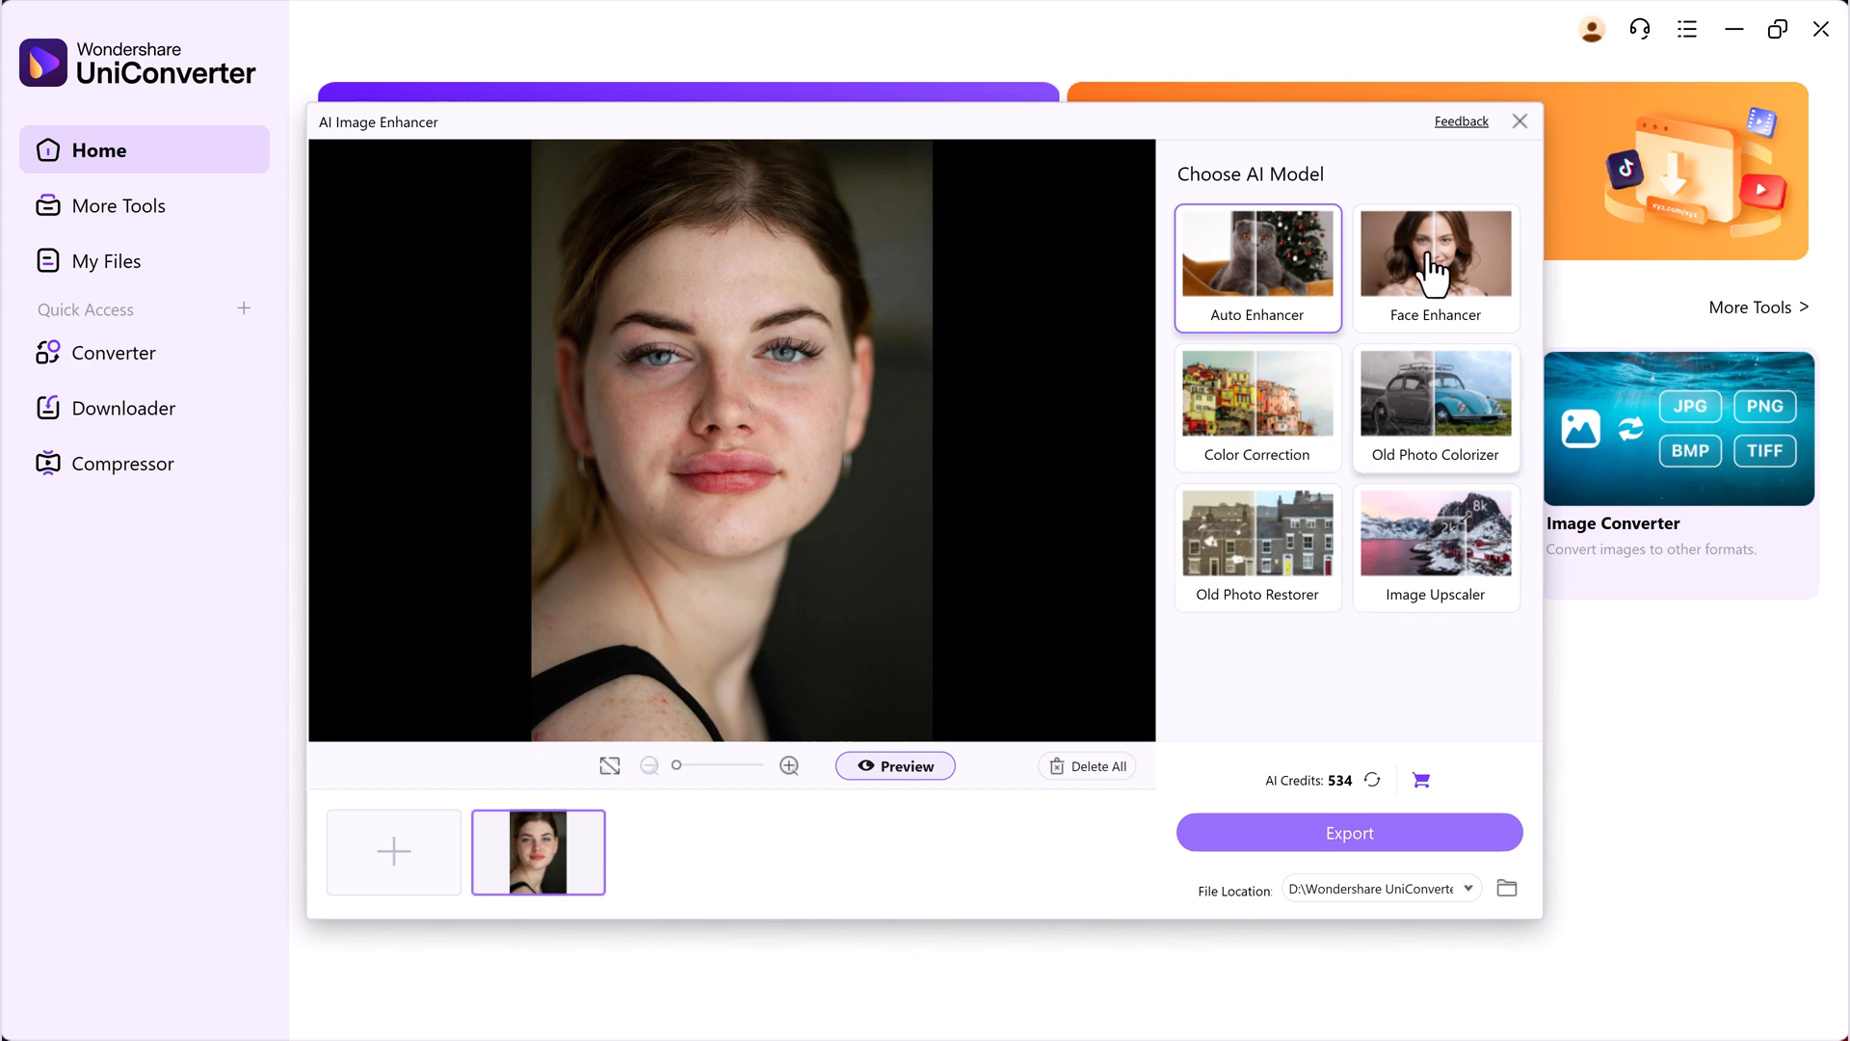
# - Export the portrait with the Face Enhancer model and dismiss the feedback survey
pyautogui.click(1434, 266)
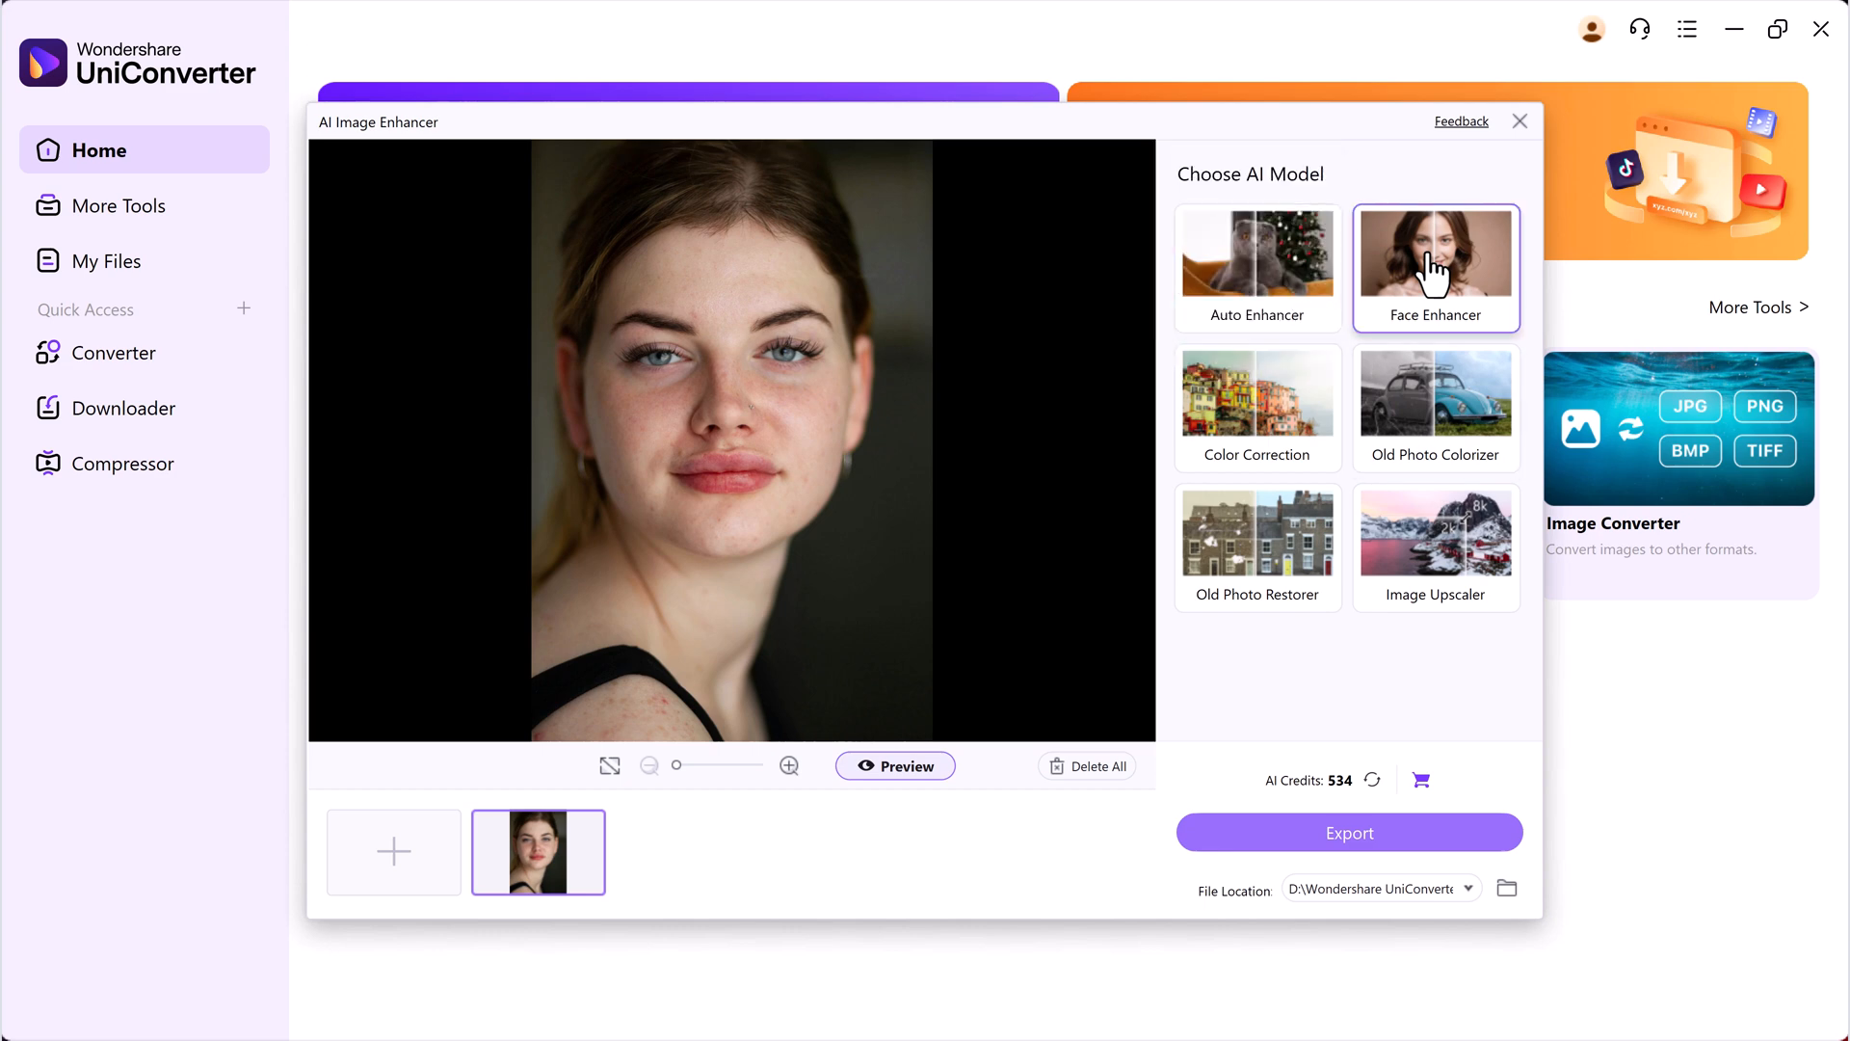
pyautogui.moveTo(1436, 546)
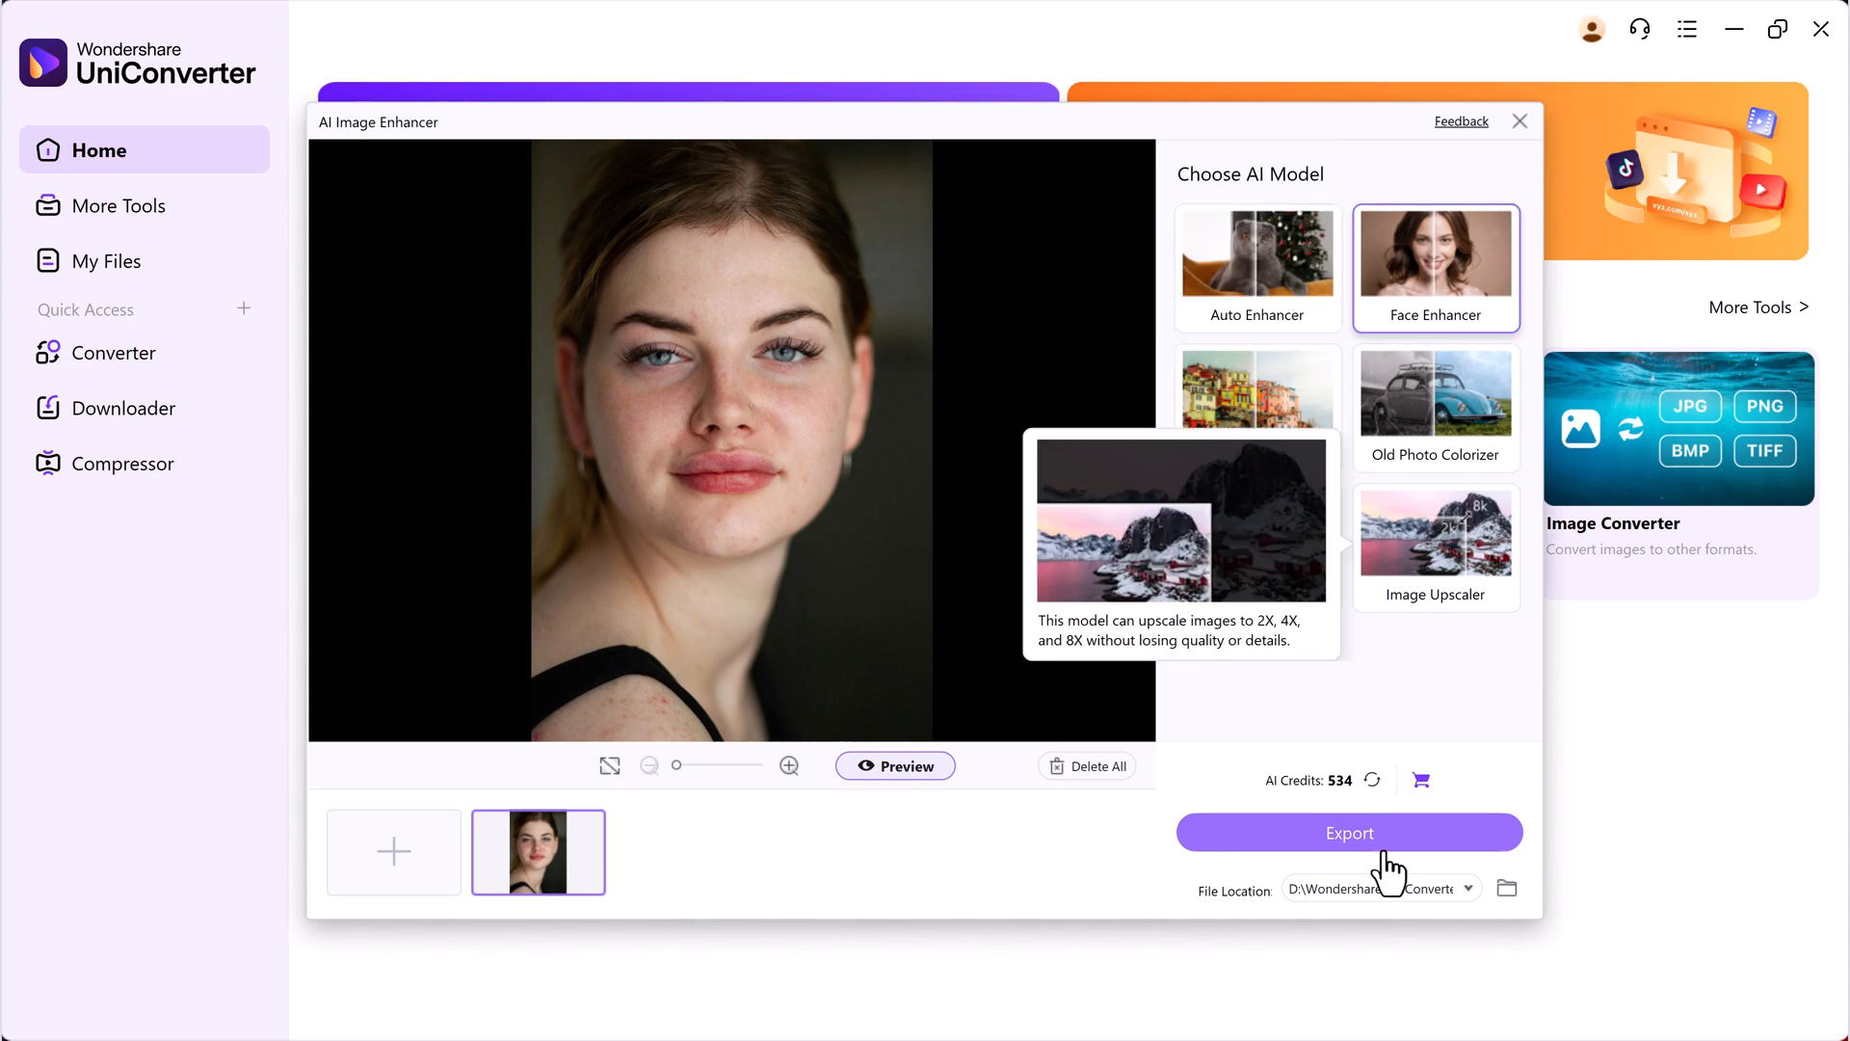
pyautogui.click(1349, 833)
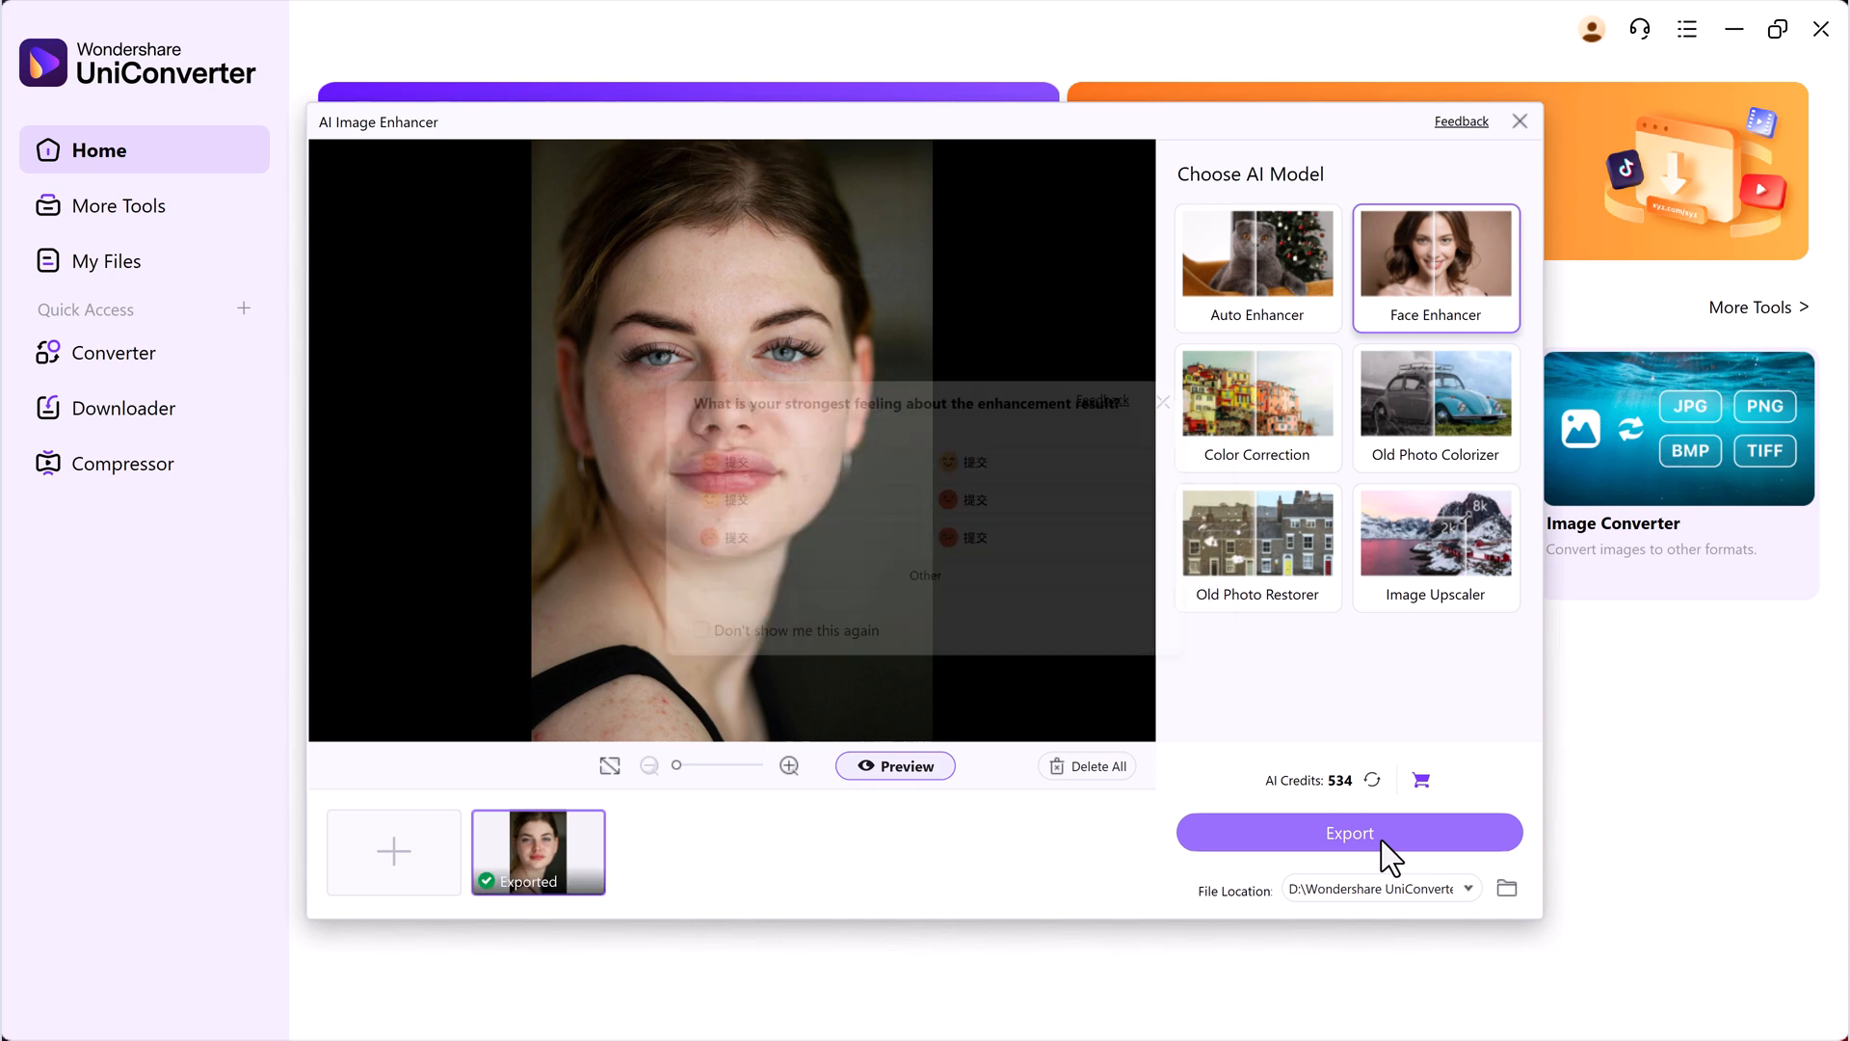
pyautogui.click(1349, 833)
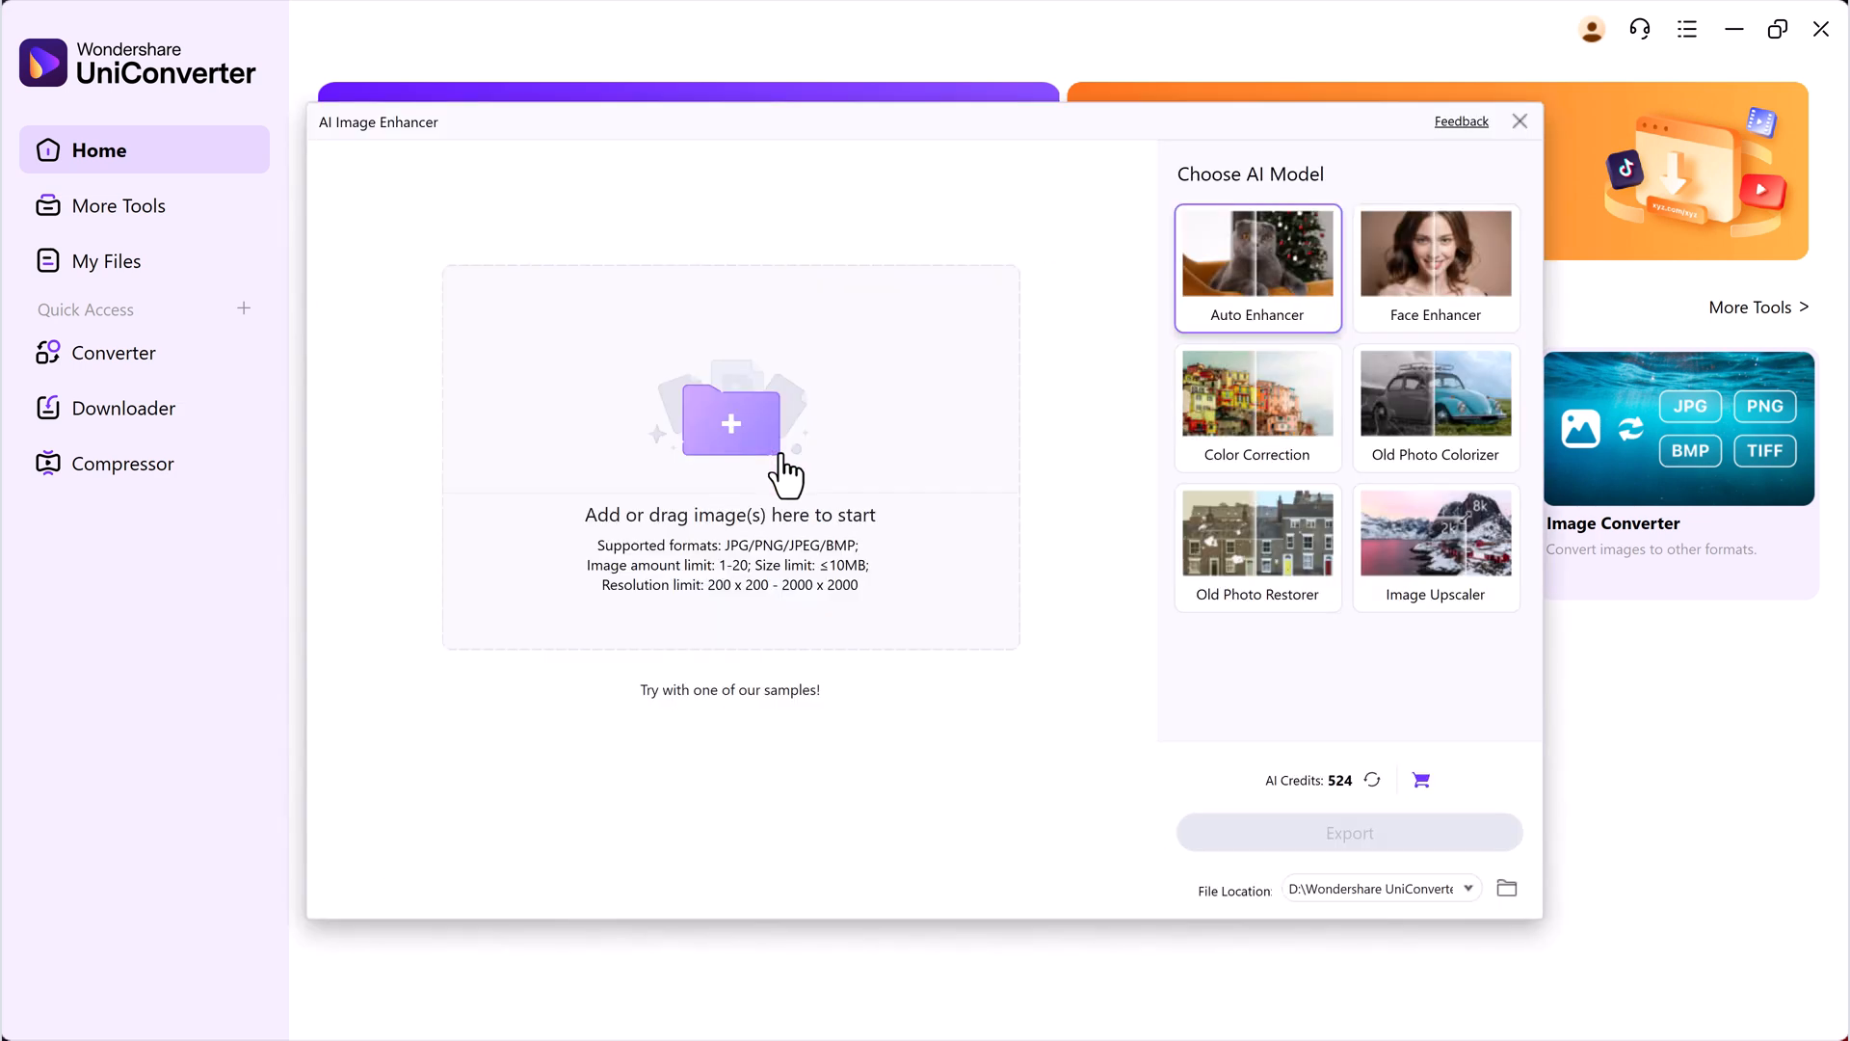
pyautogui.moveTo(788, 495)
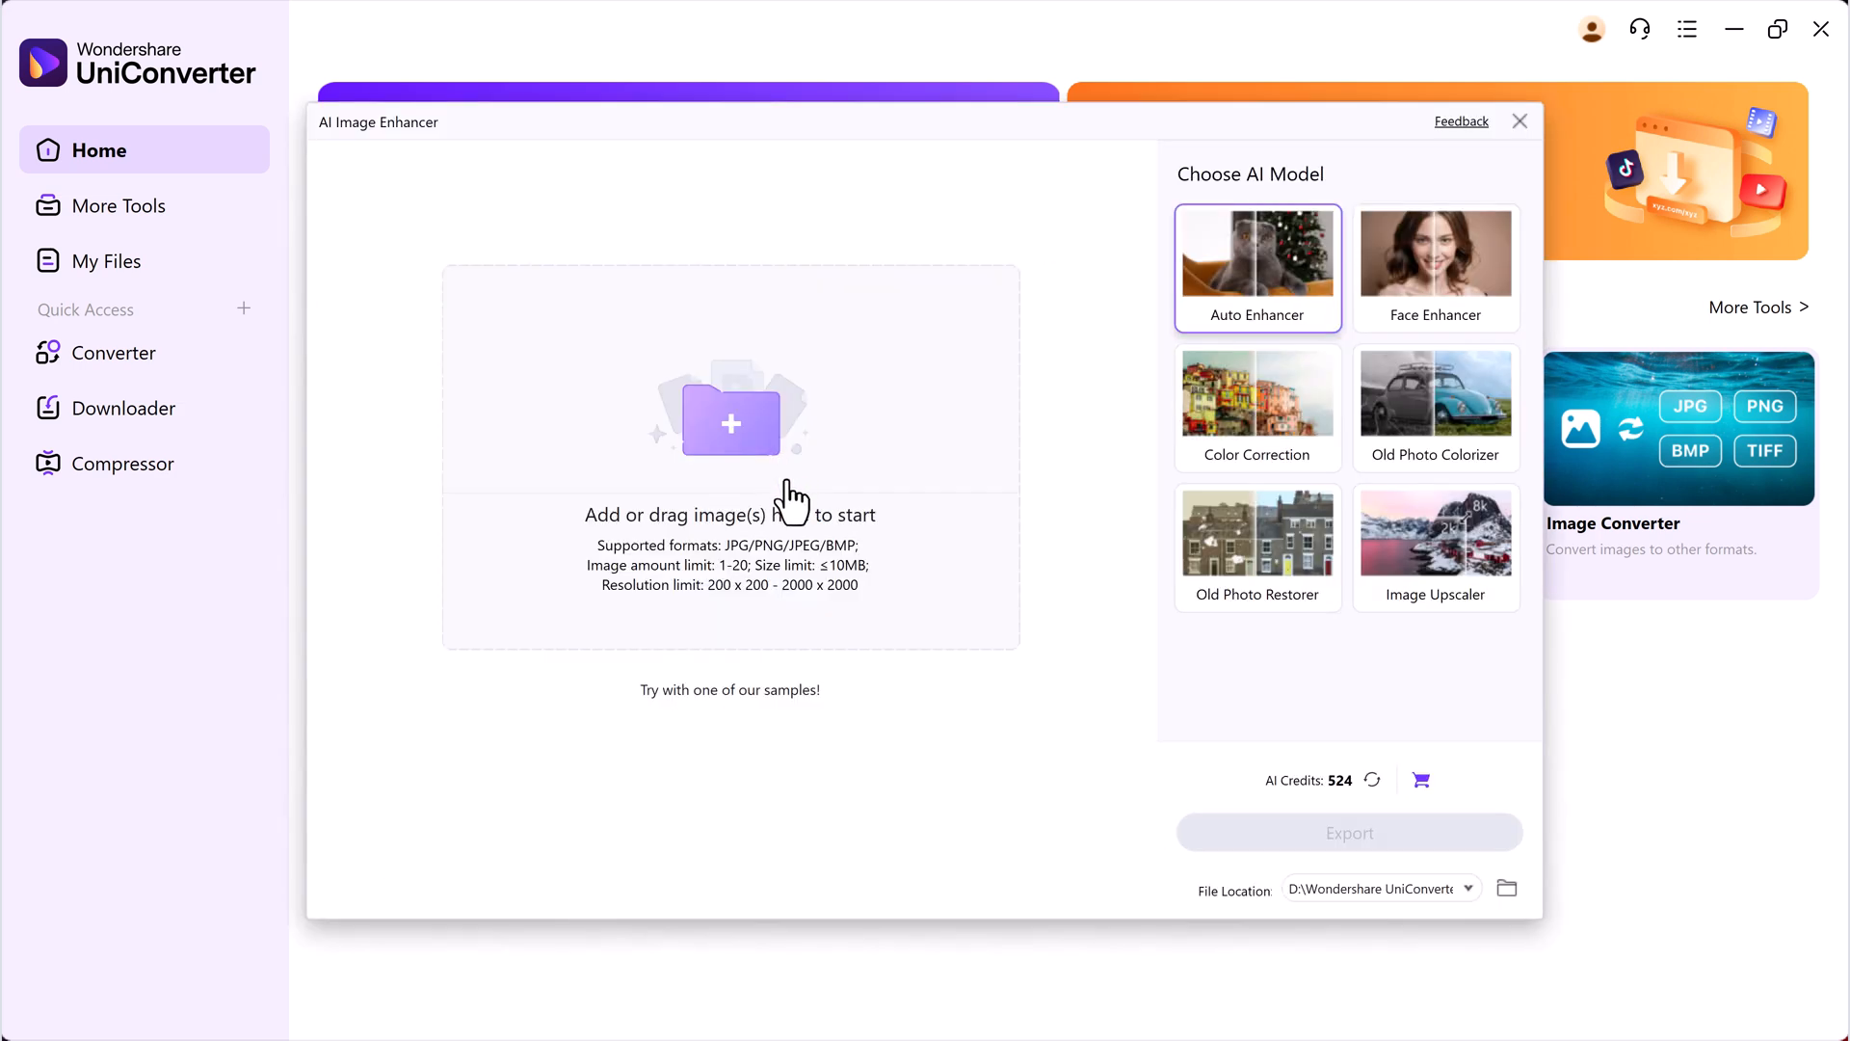
# - Import pexels-olly-712513 and export it with the Auto Enhancer model
pyautogui.click(729, 422)
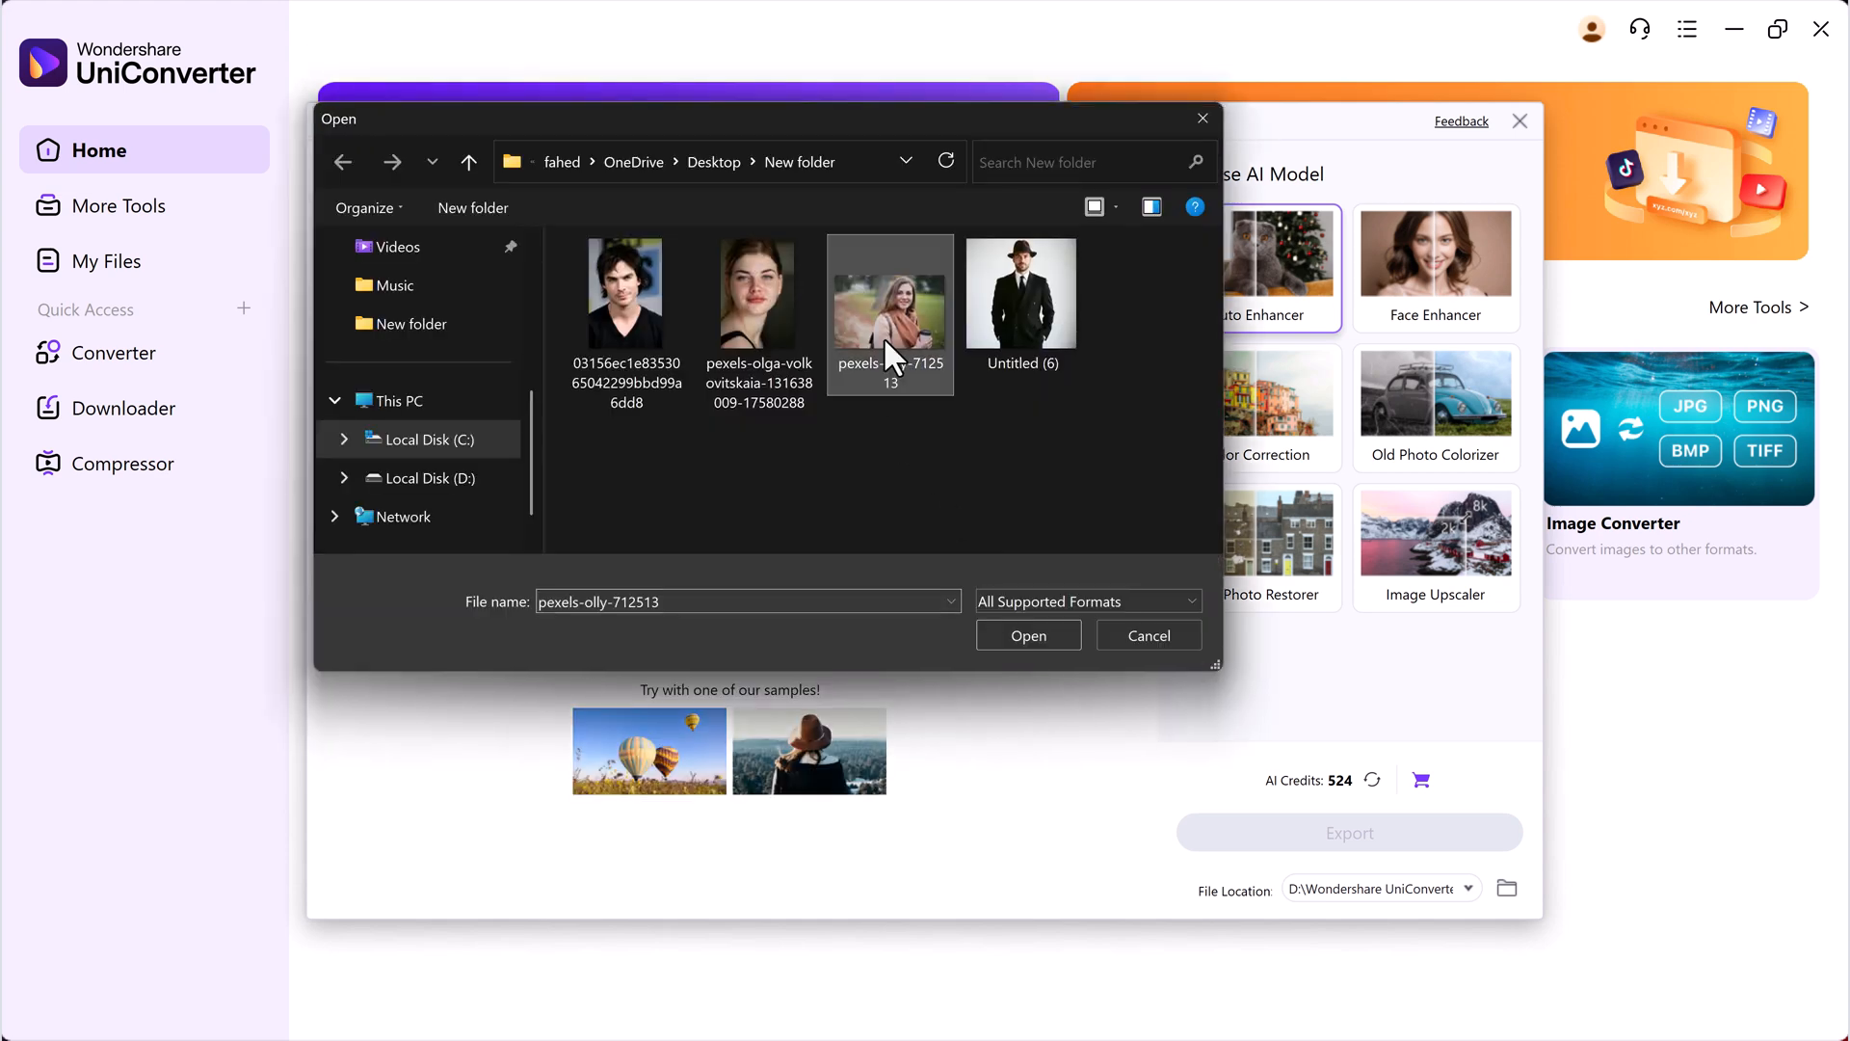
pyautogui.click(1025, 634)
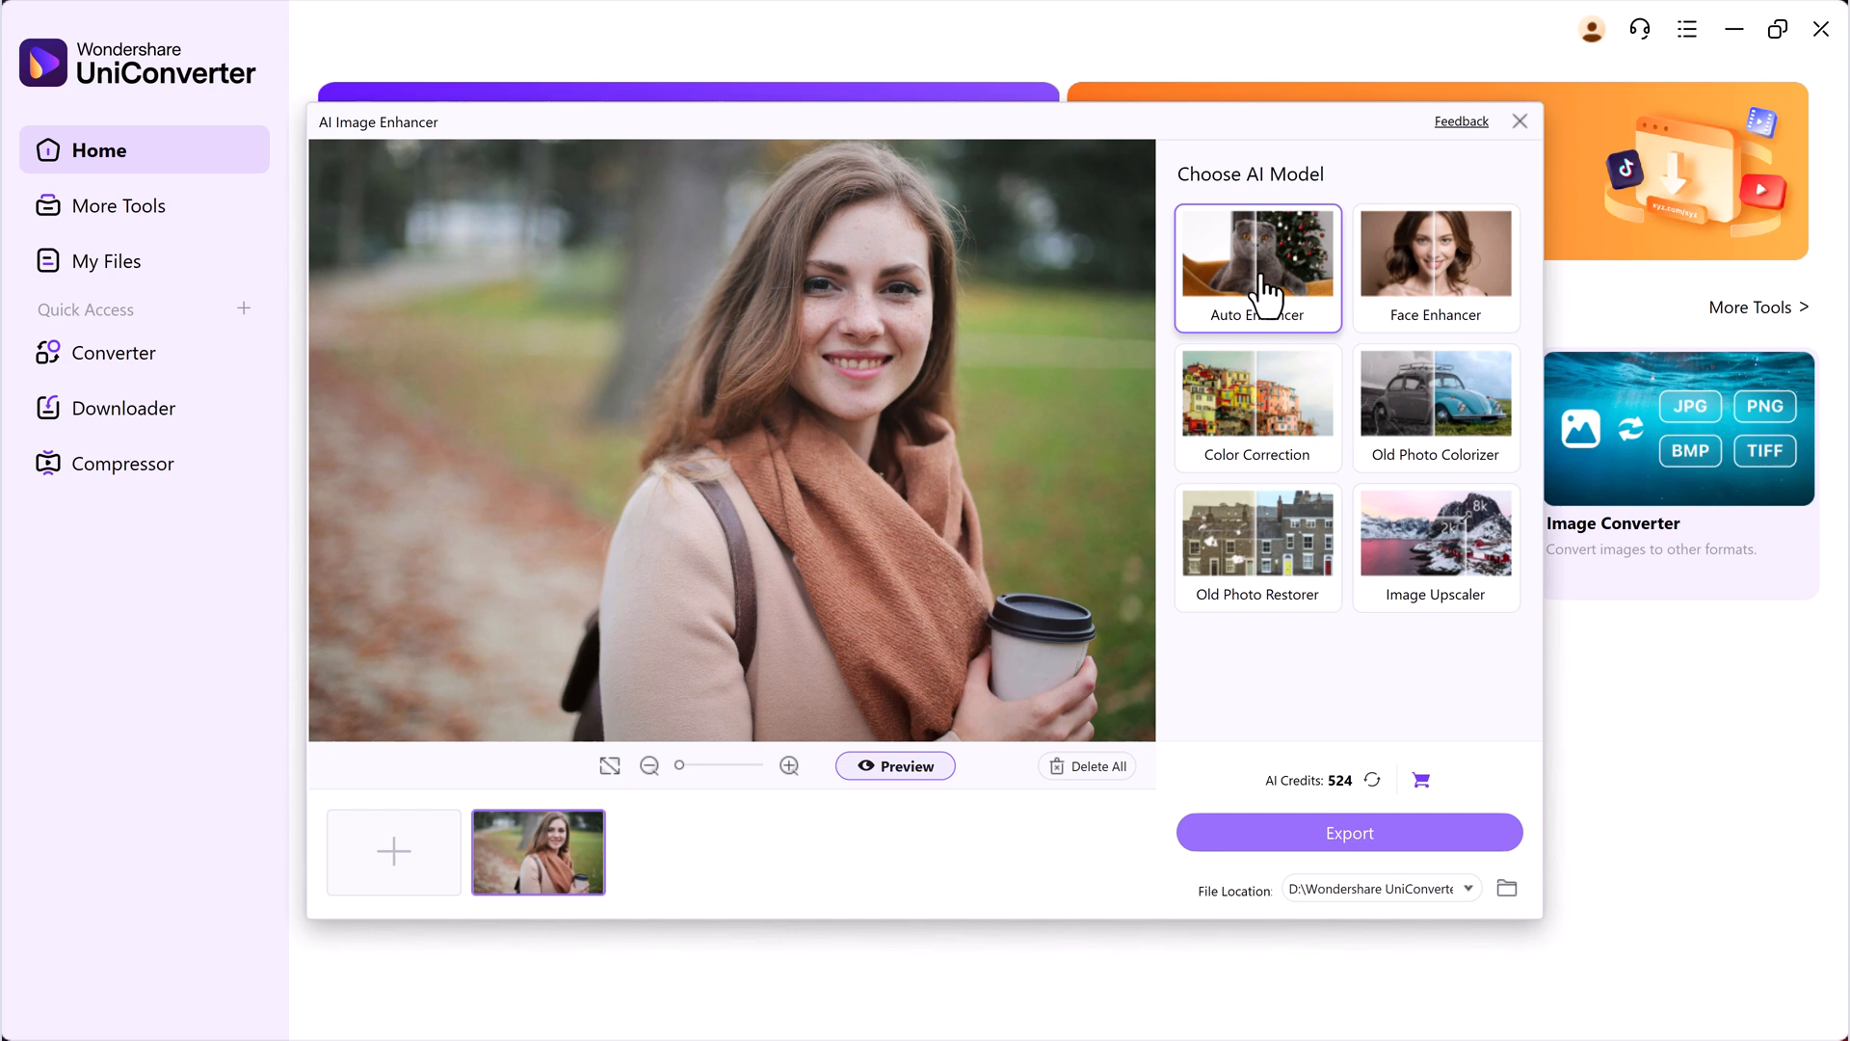
pyautogui.moveTo(1423, 791)
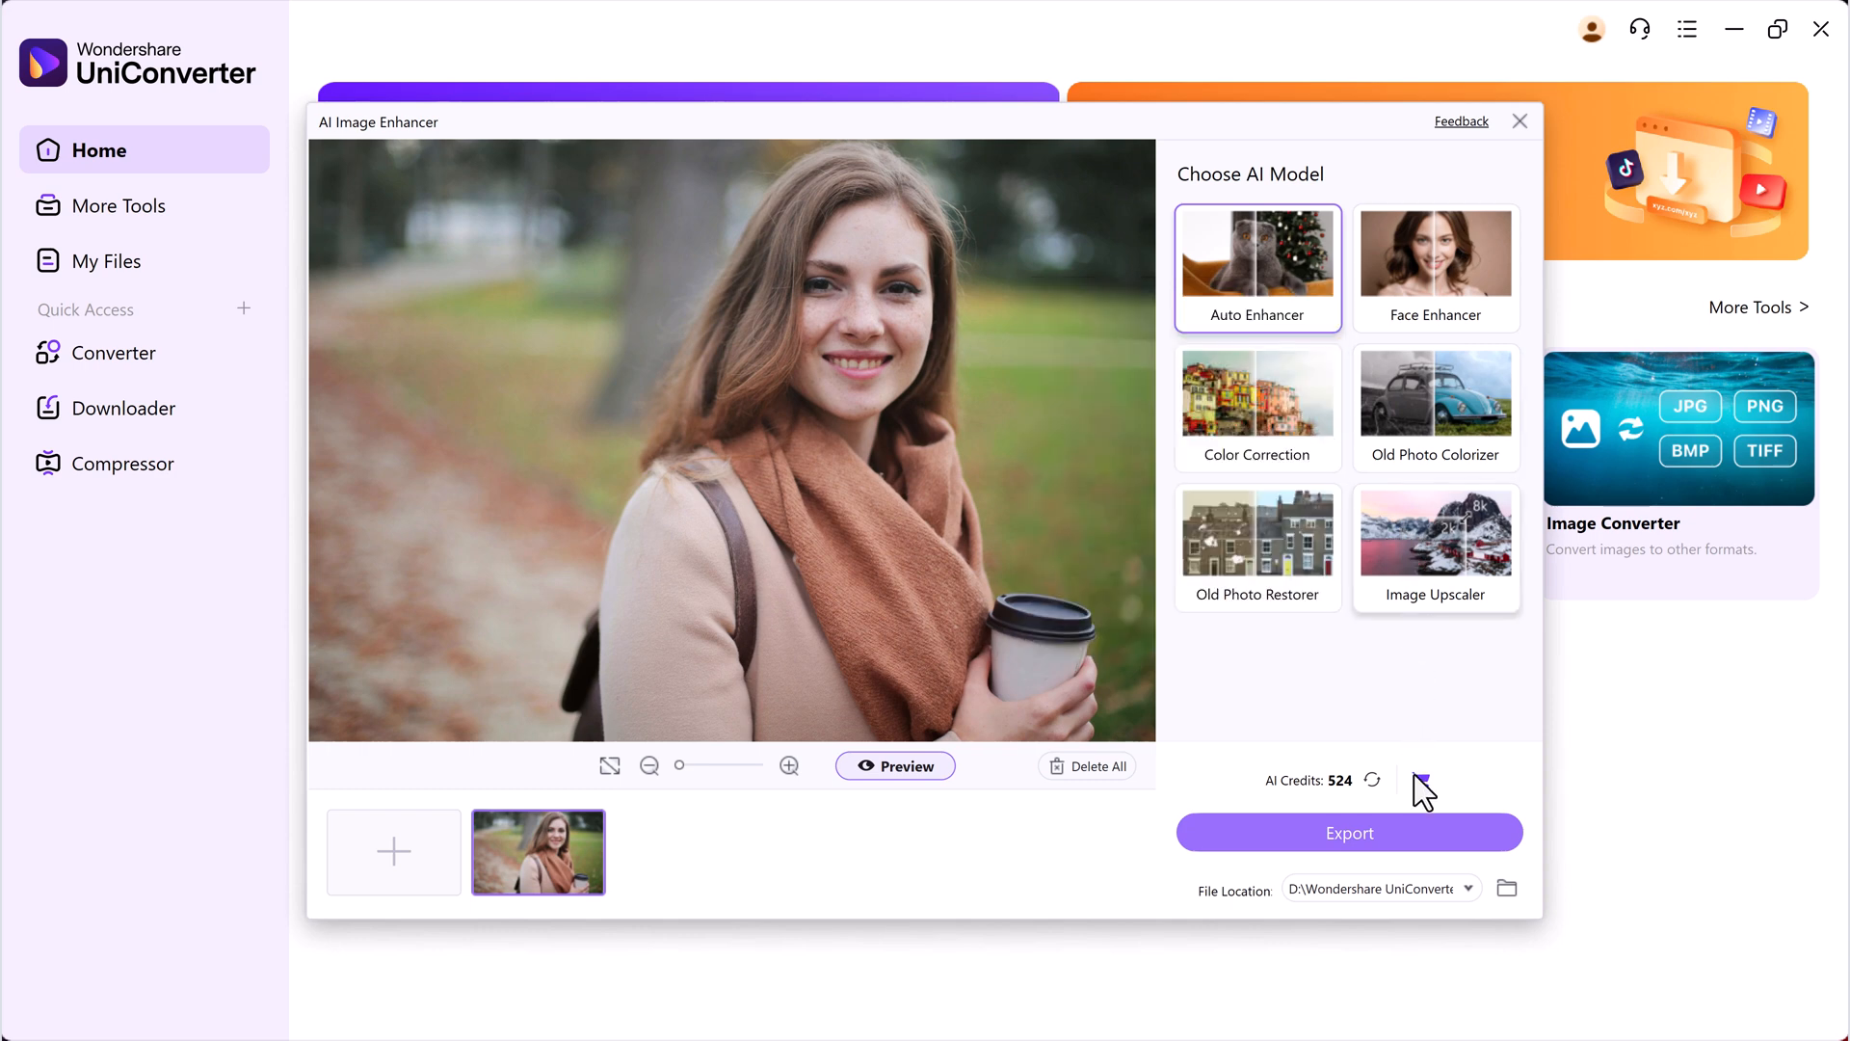
pyautogui.click(1349, 833)
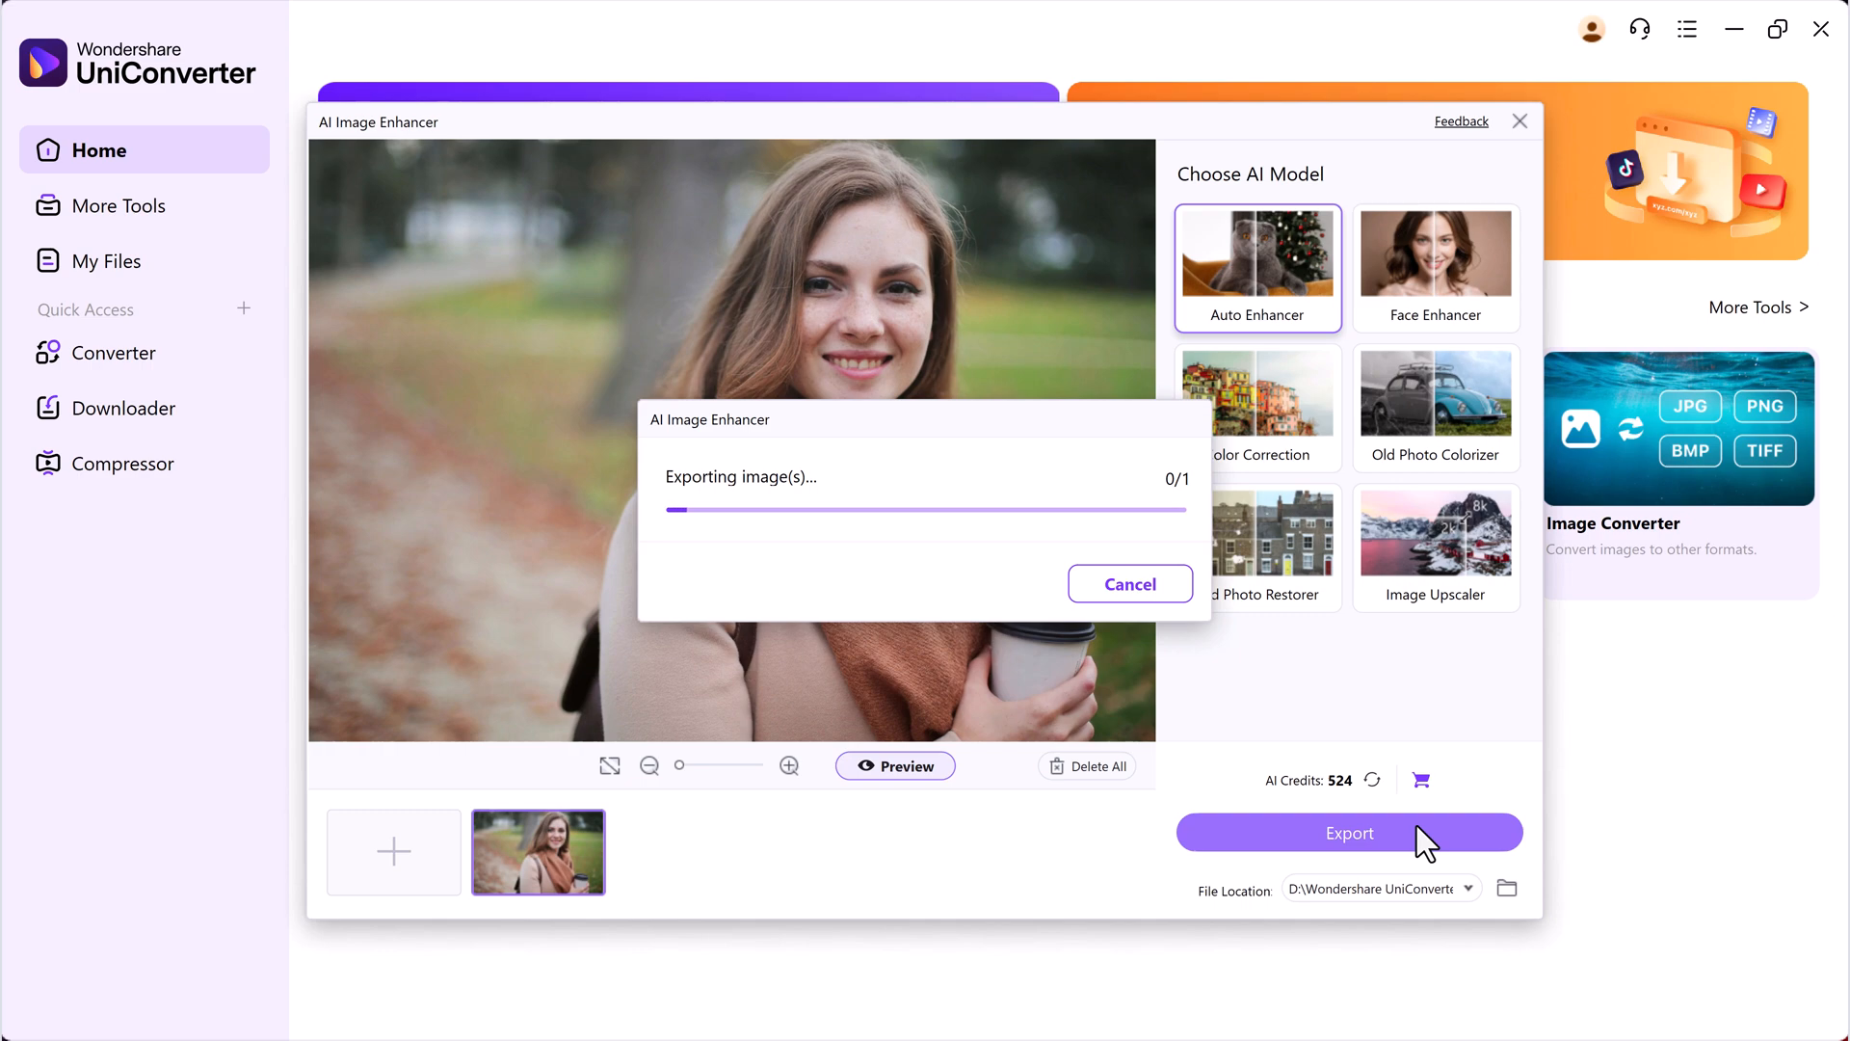
# - View AutoEnhancer_pexels-olly-712513.jpg zoomed in, then close the viewer
pyautogui.click(1349, 832)
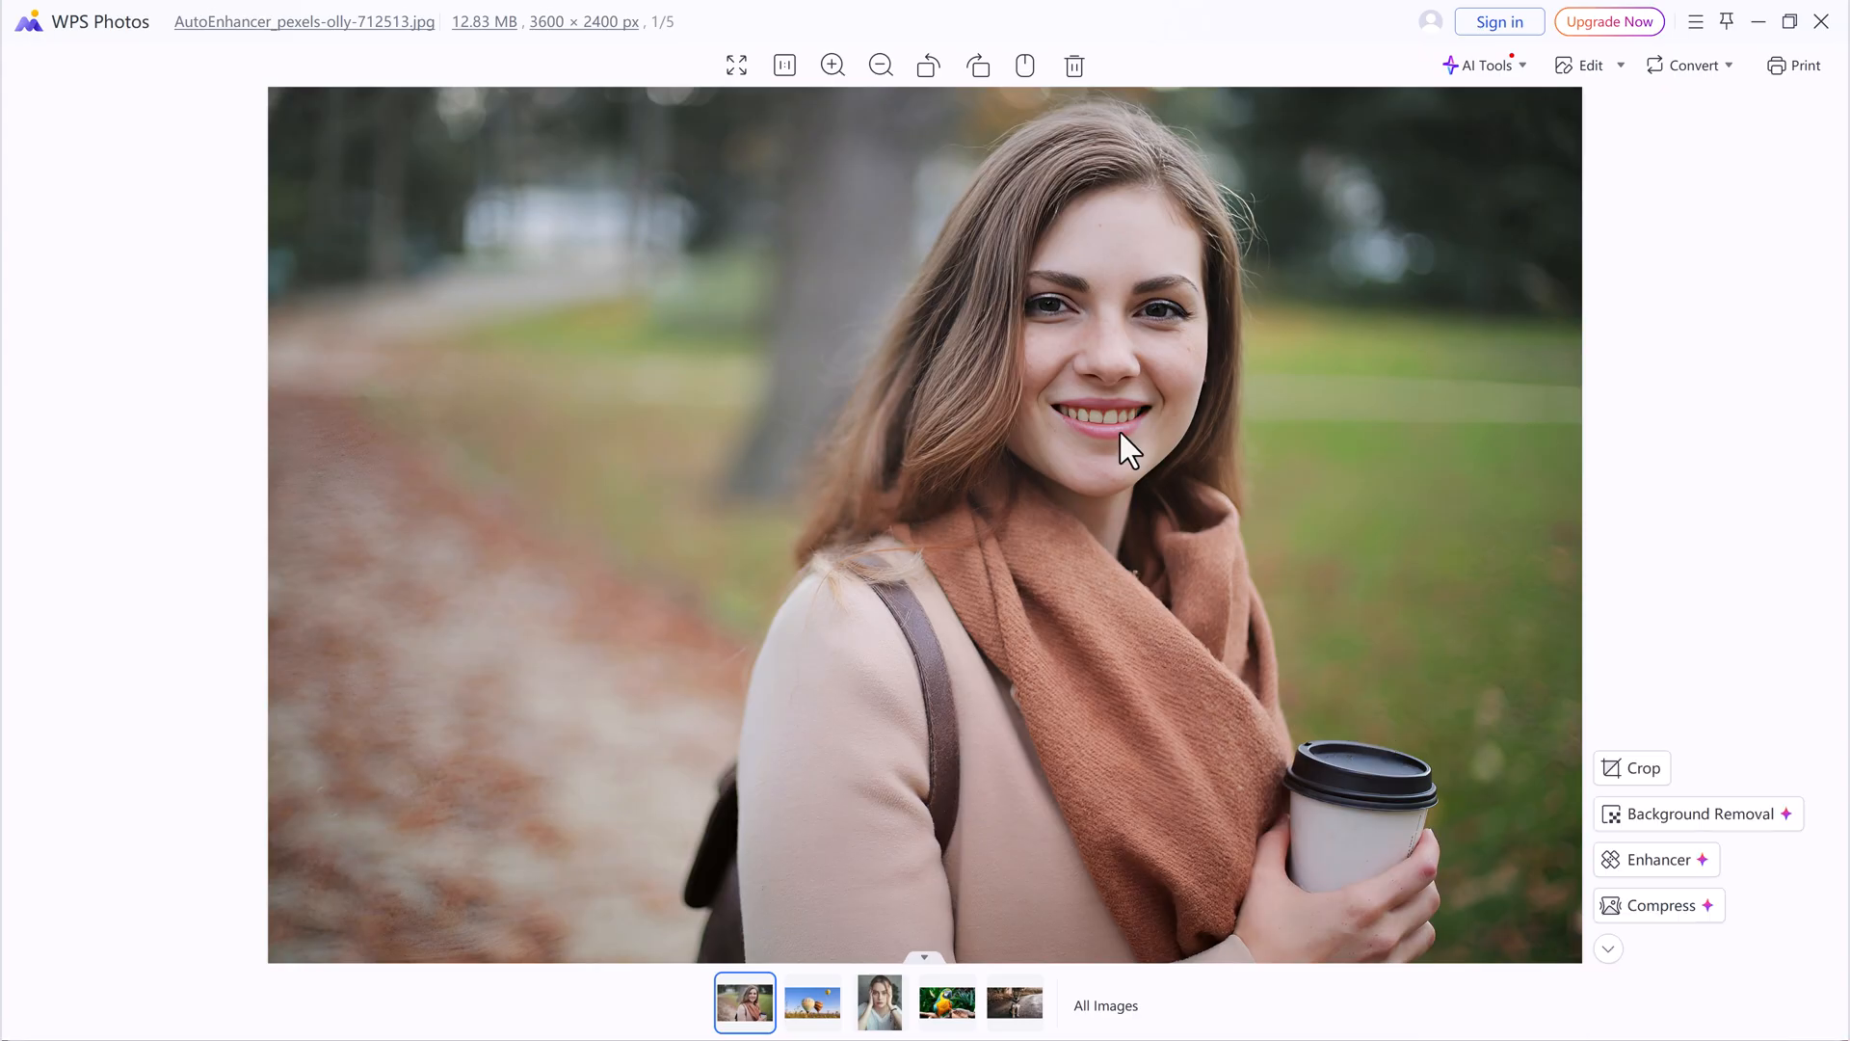
pyautogui.click(833, 66)
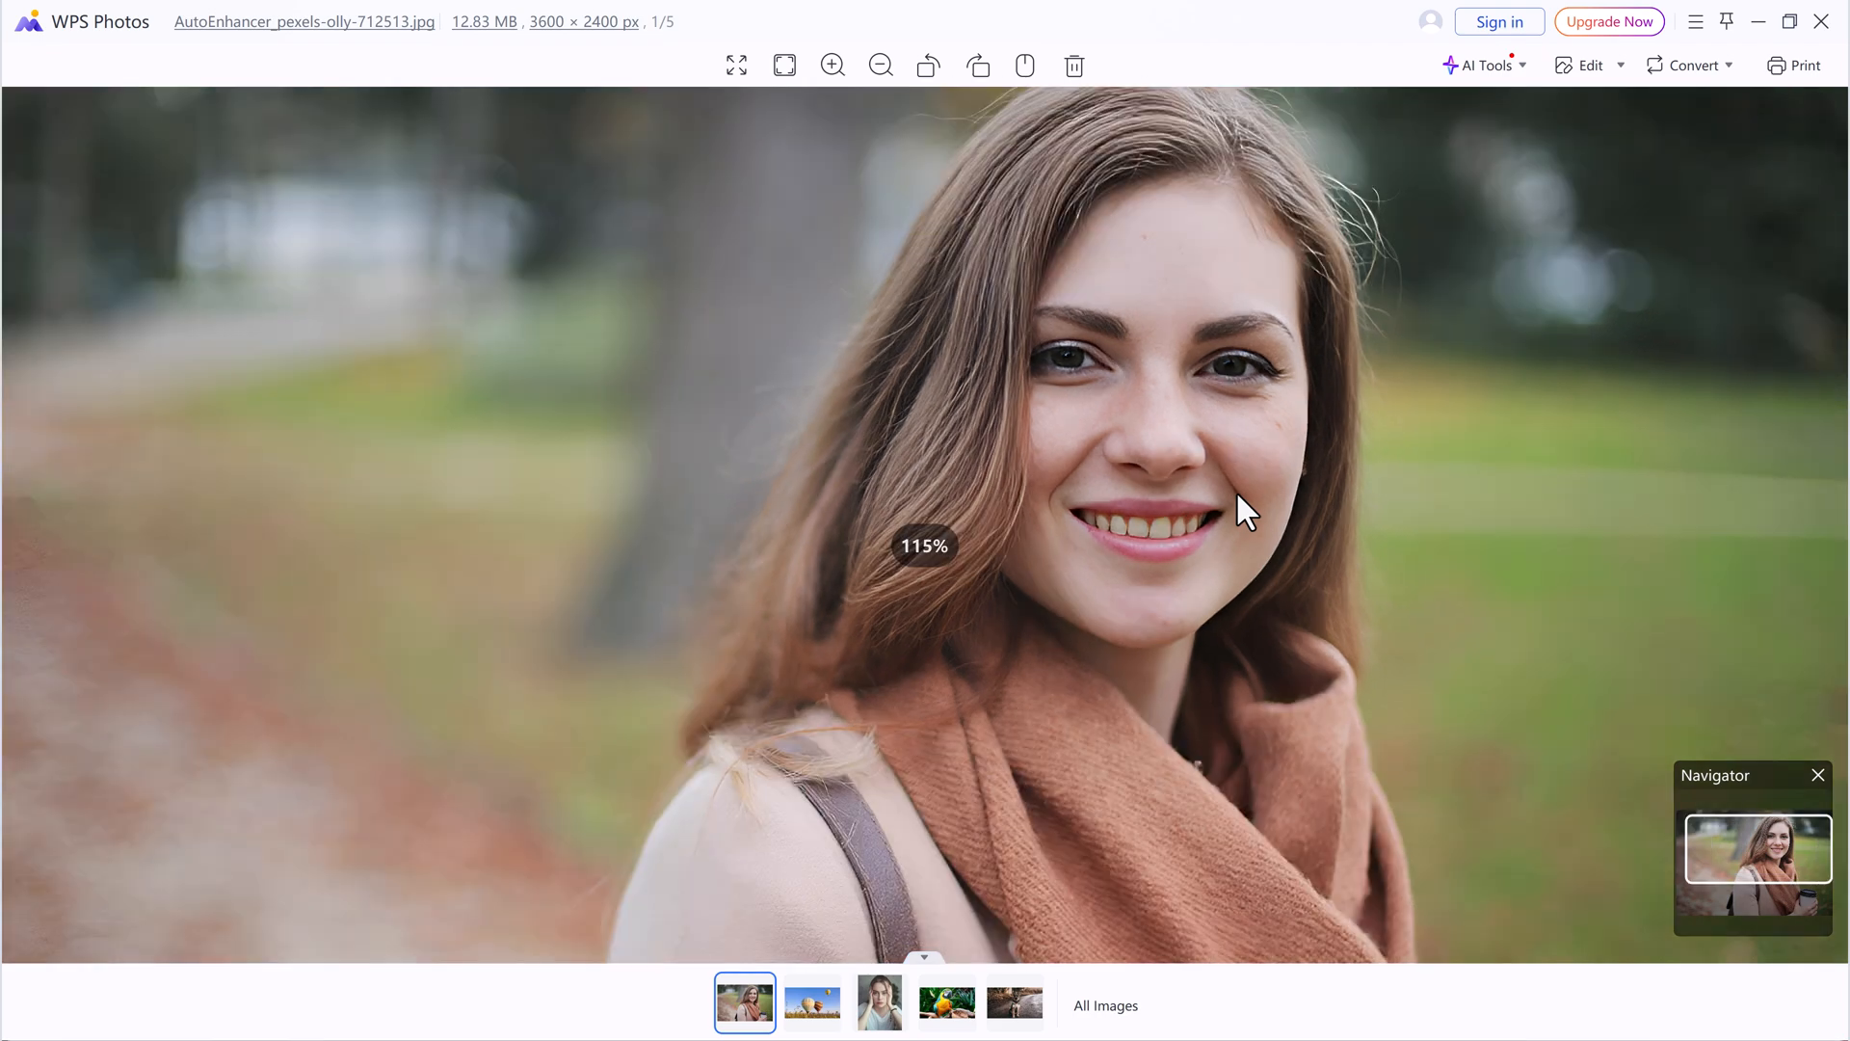
pyautogui.click(881, 66)
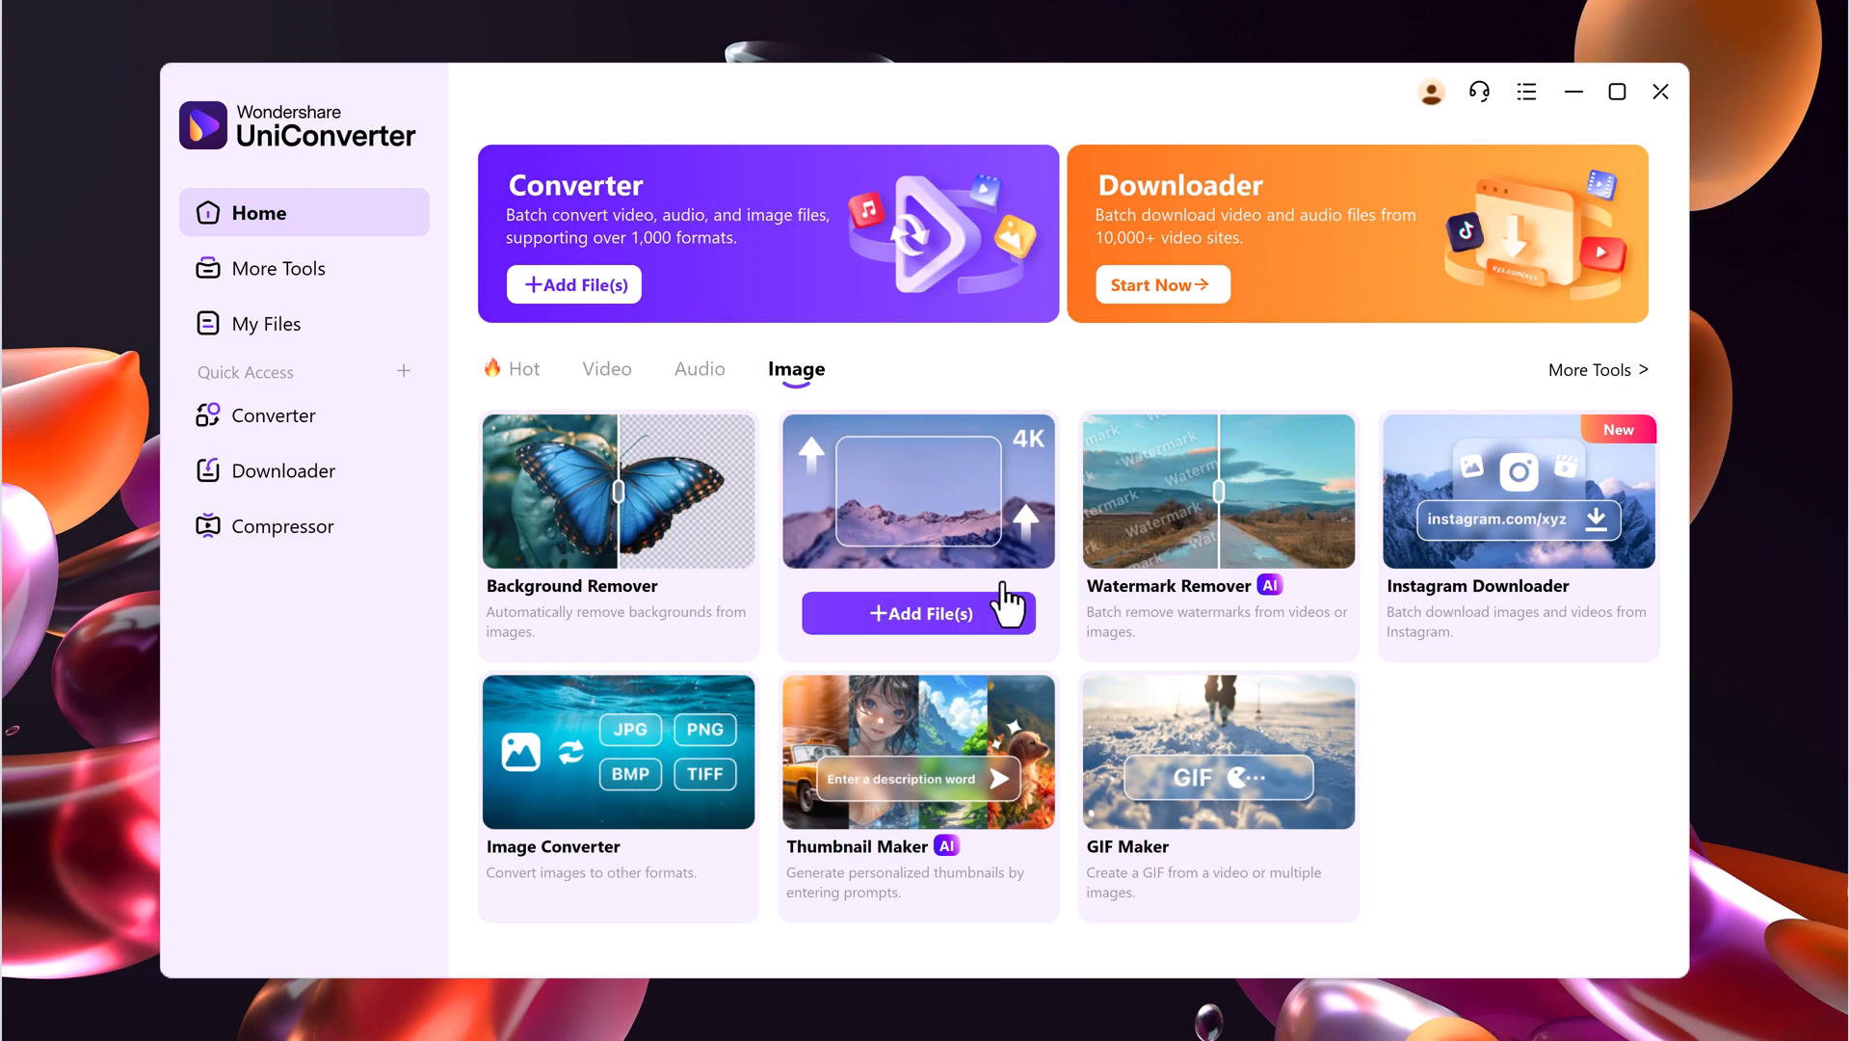
# - Paint over the handwritten signature in Image Watermark Remover and export the cleaned portrait
pyautogui.click(1216, 491)
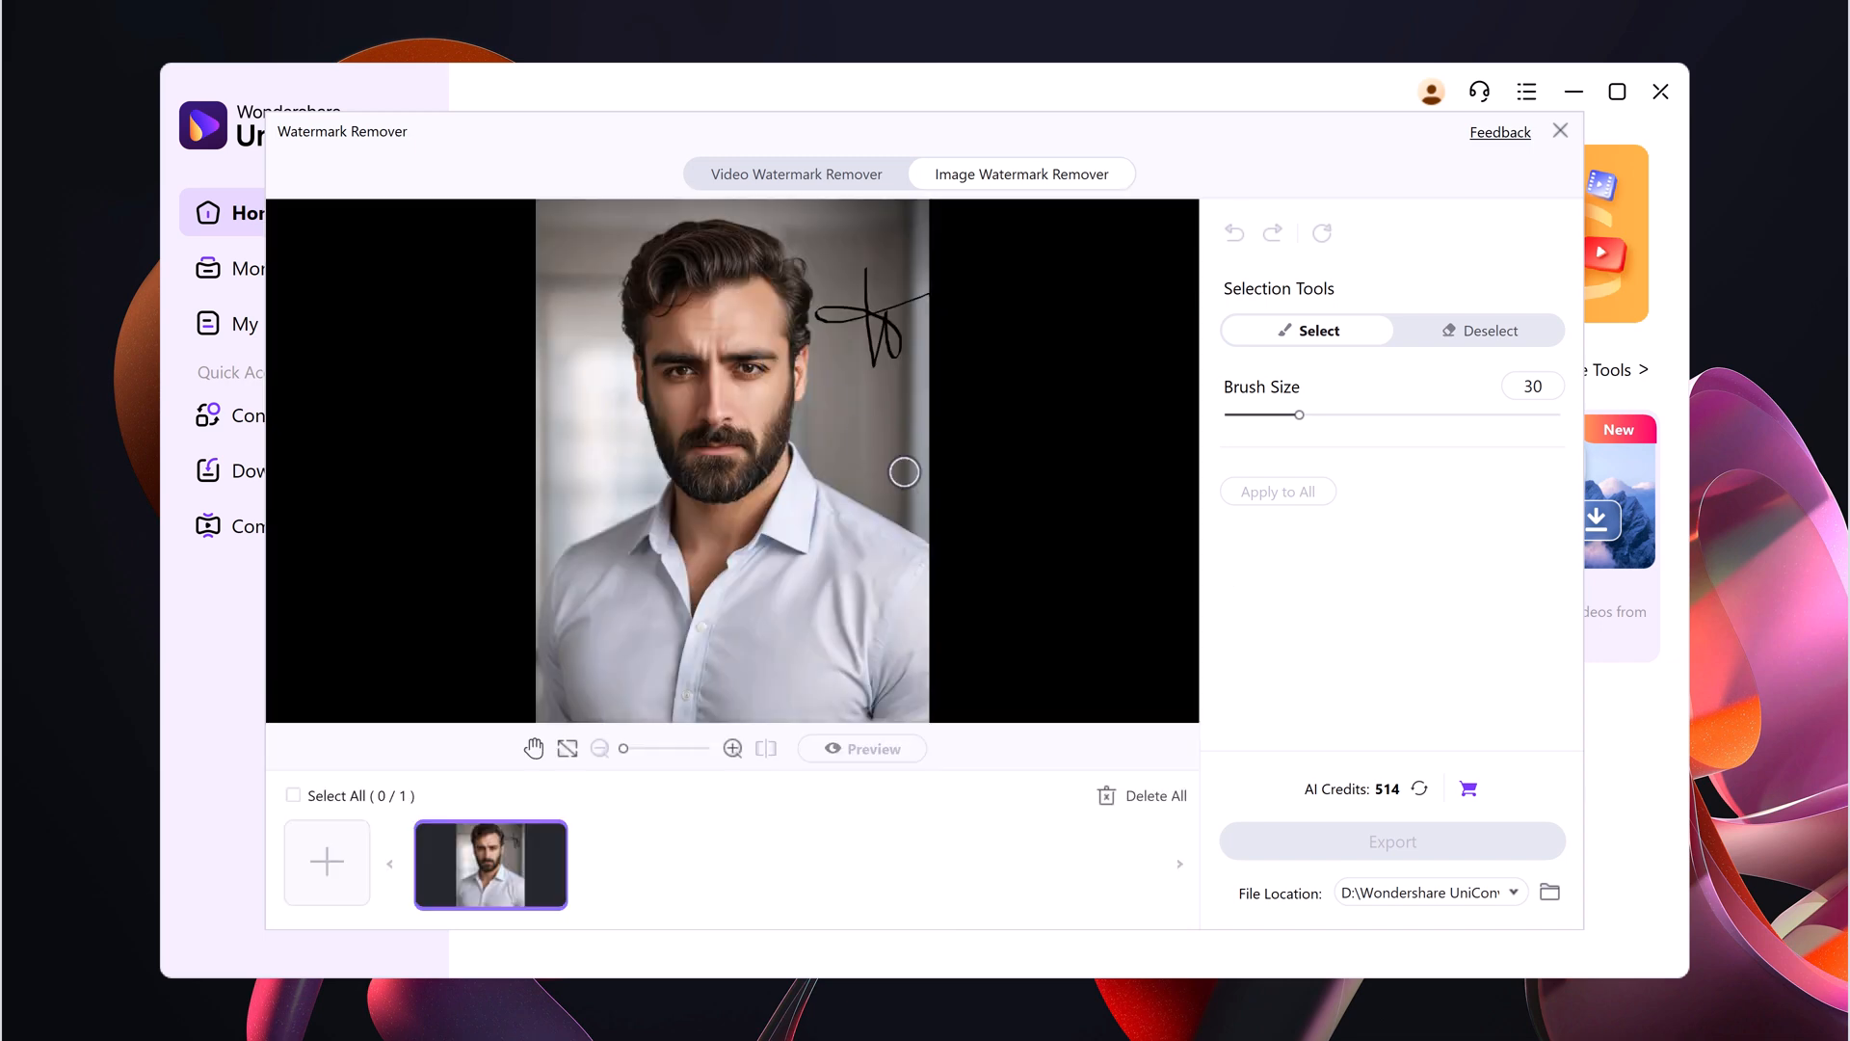
pyautogui.moveTo(858, 349)
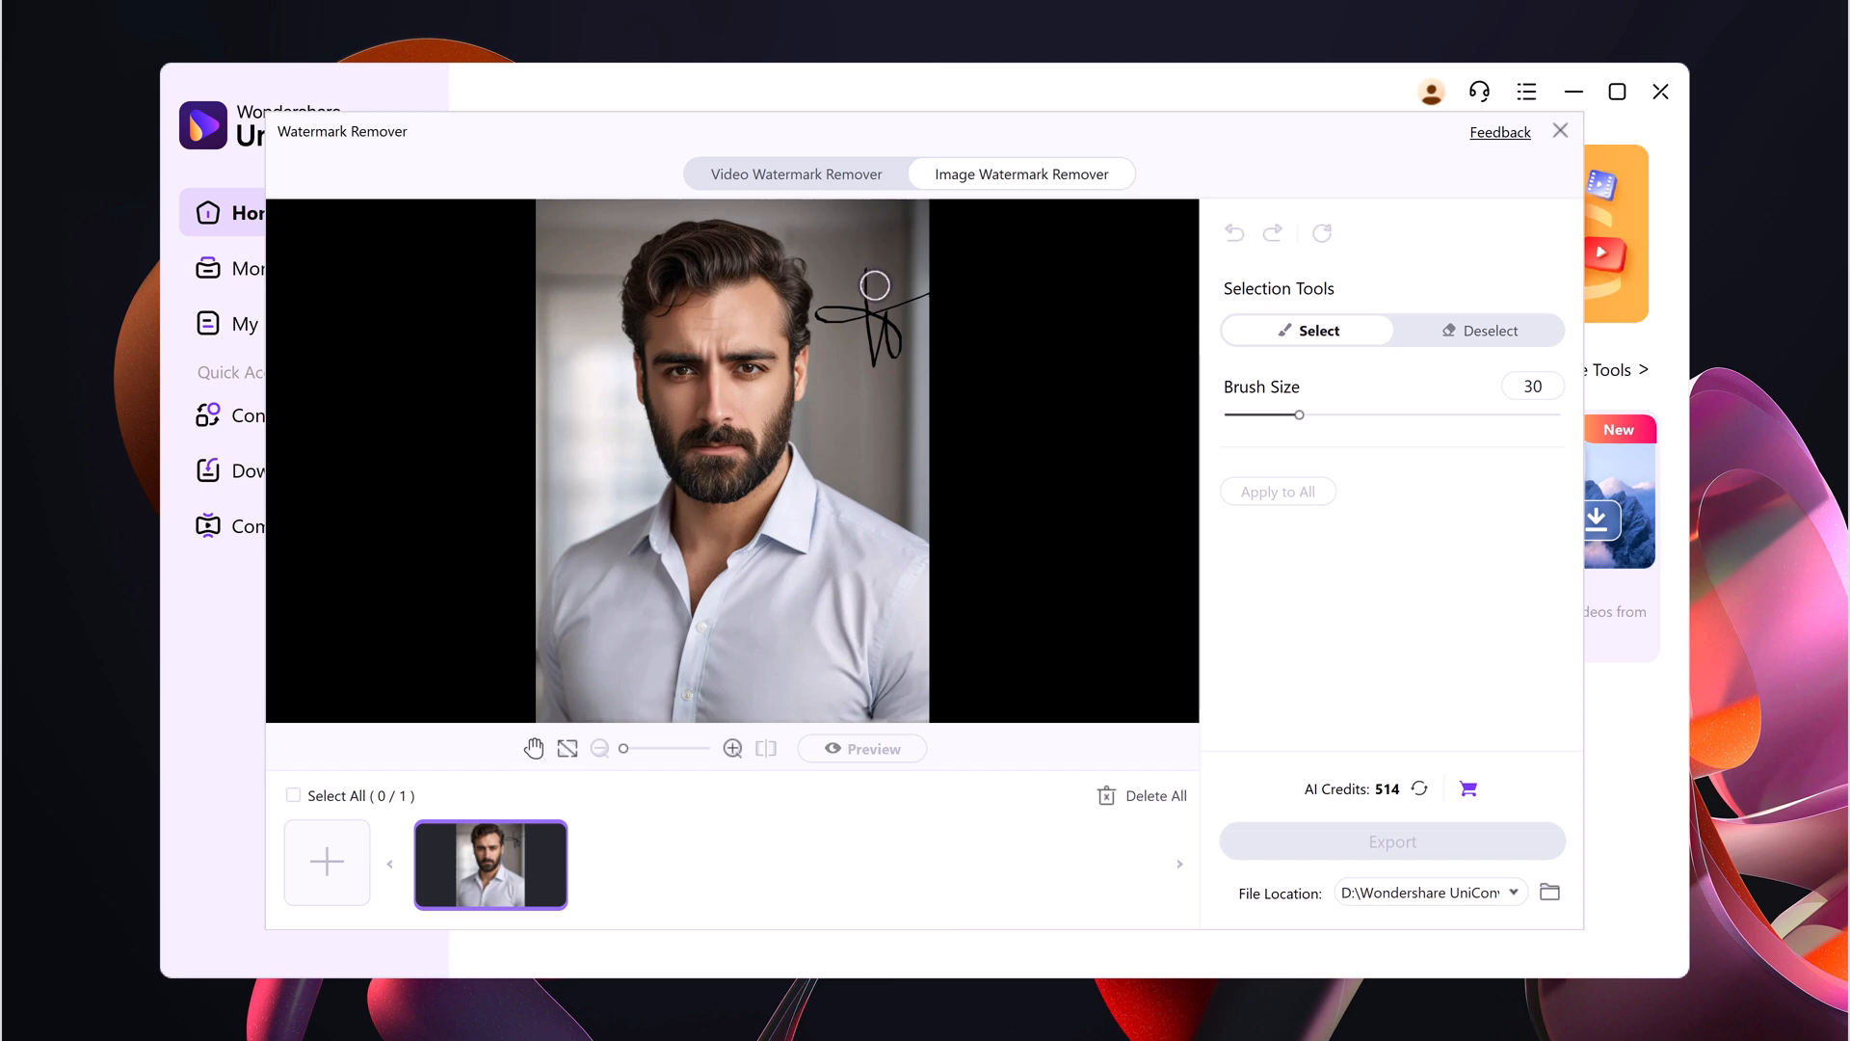
pyautogui.click(633, 748)
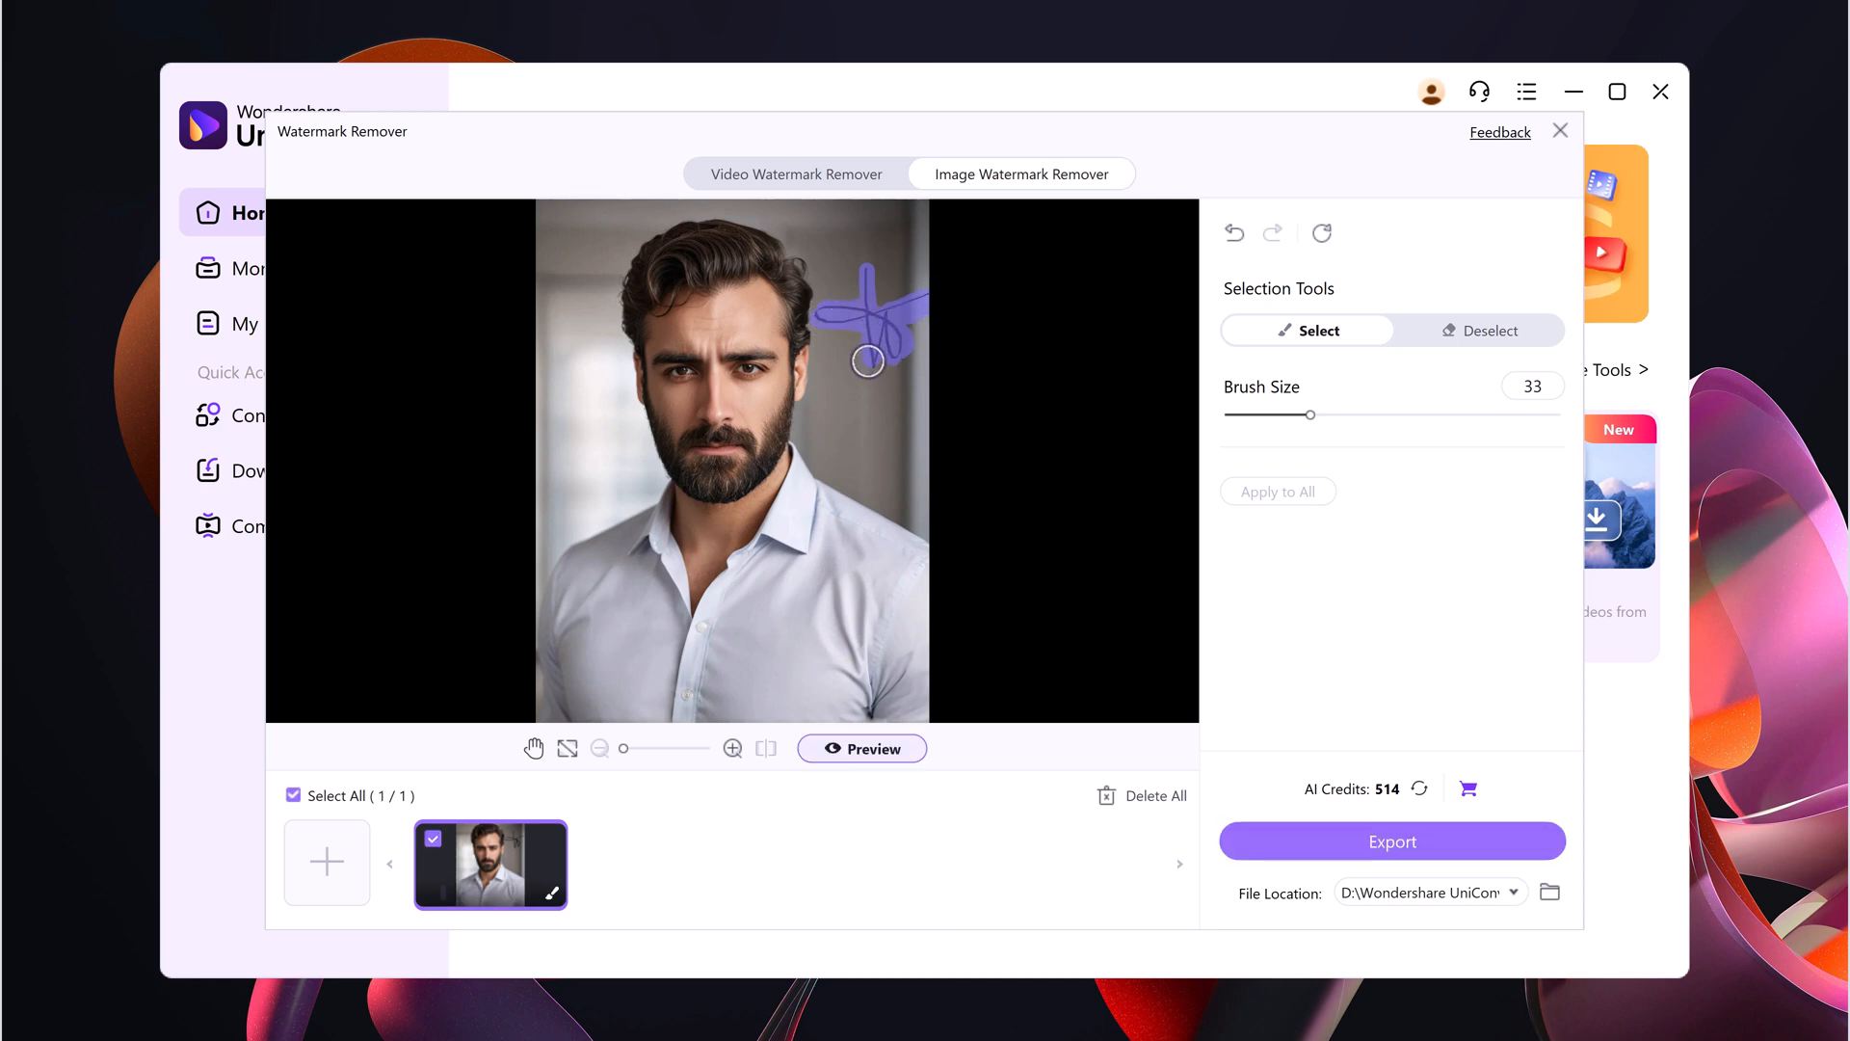
pyautogui.click(1391, 843)
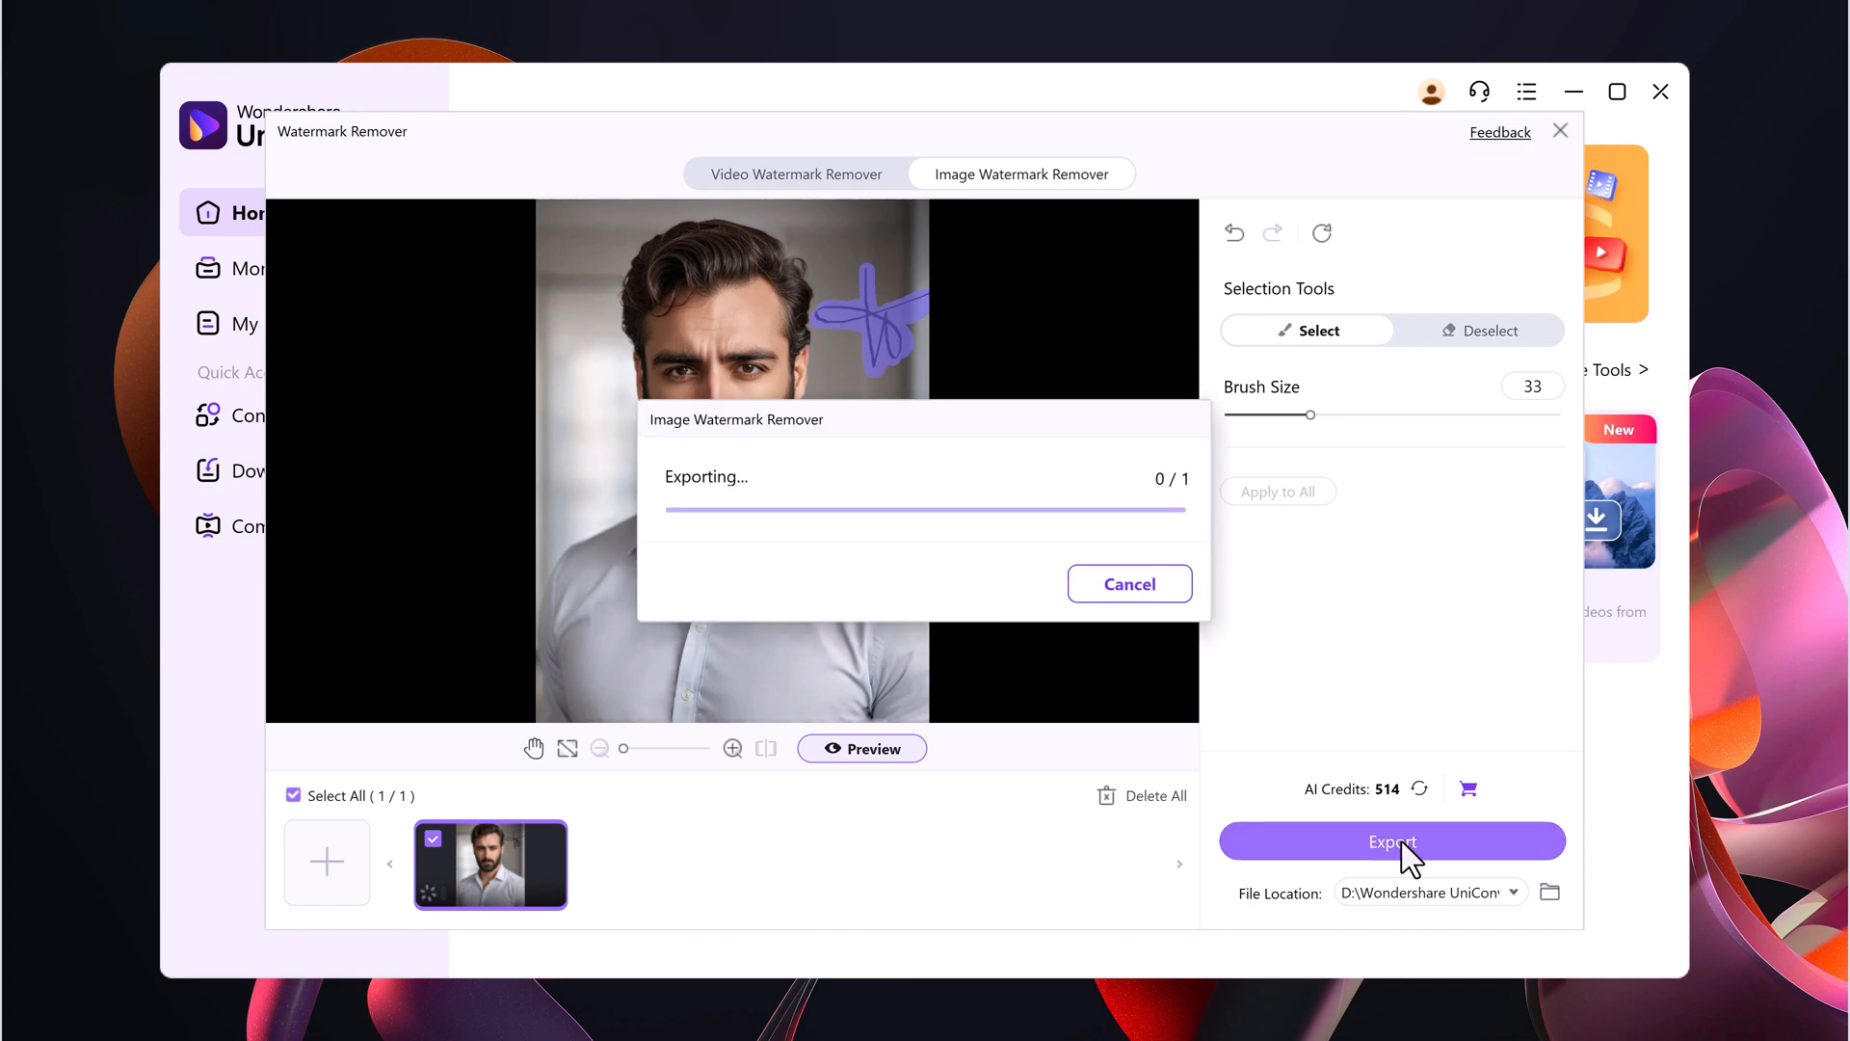
pyautogui.click(1392, 843)
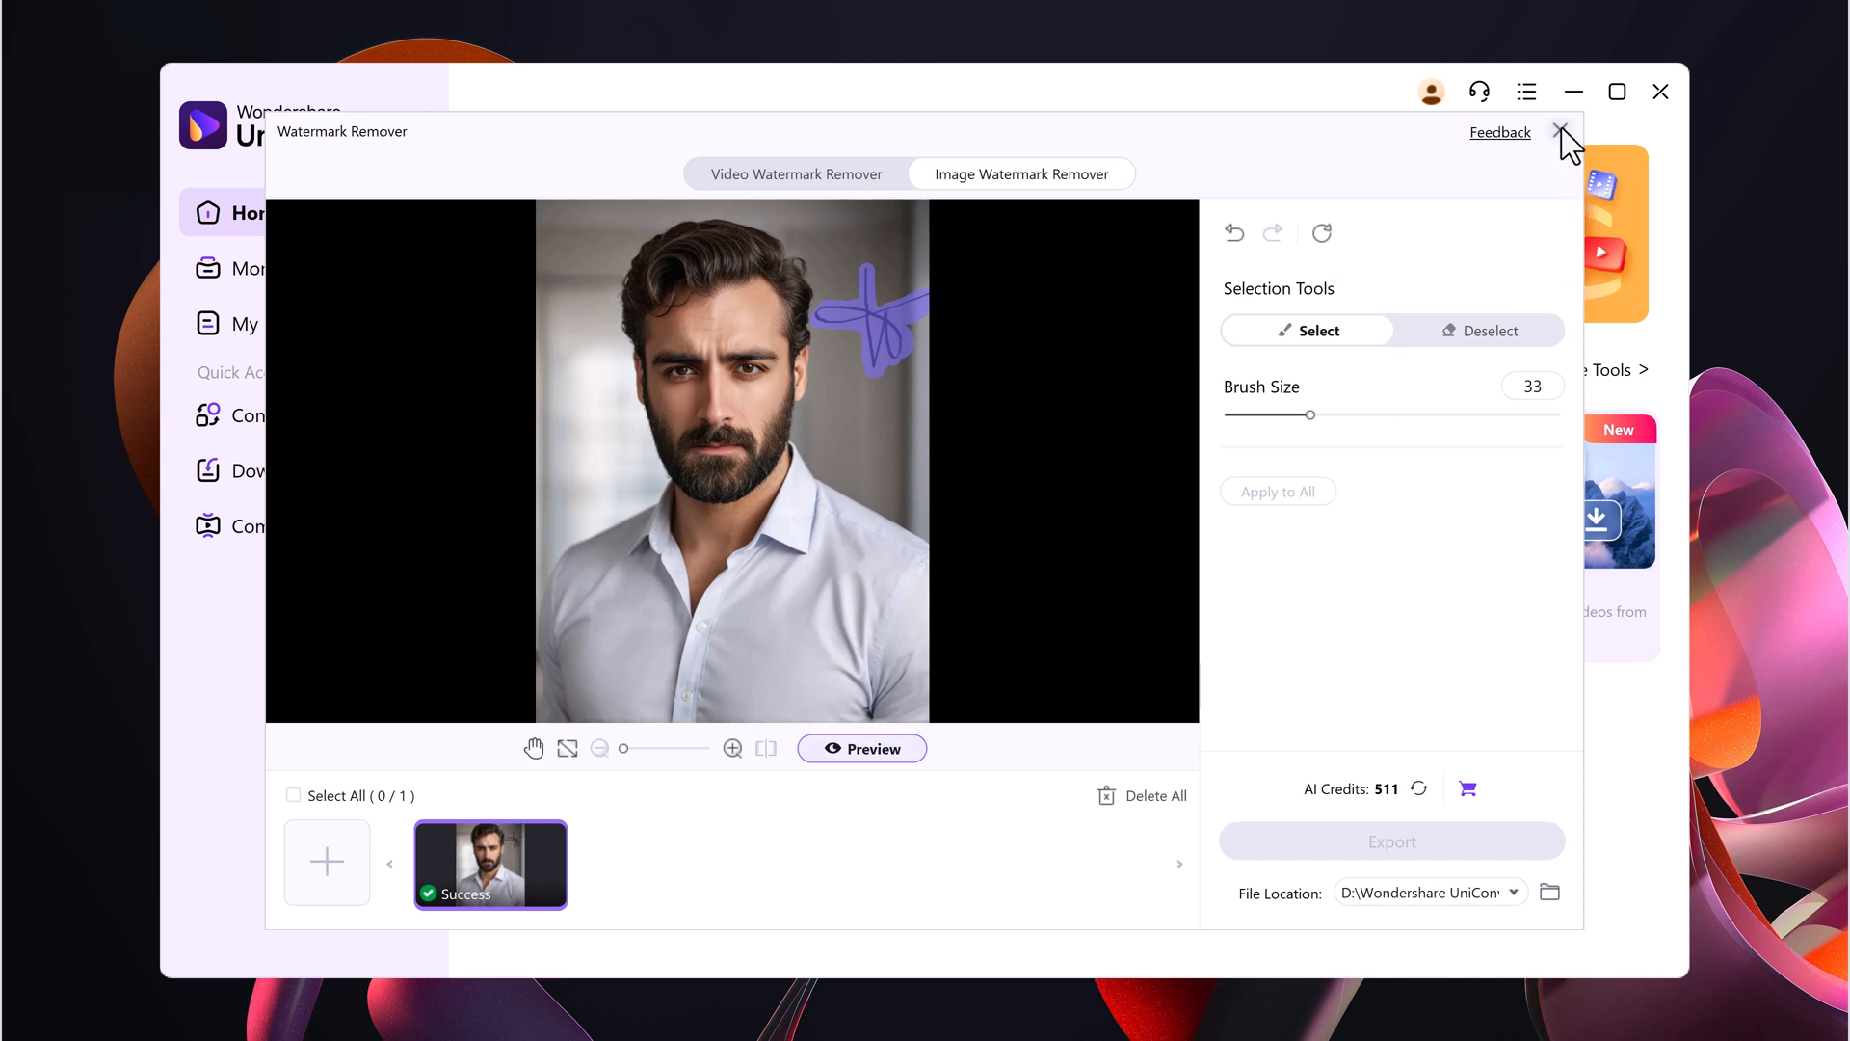
pyautogui.moveTo(1048, 547)
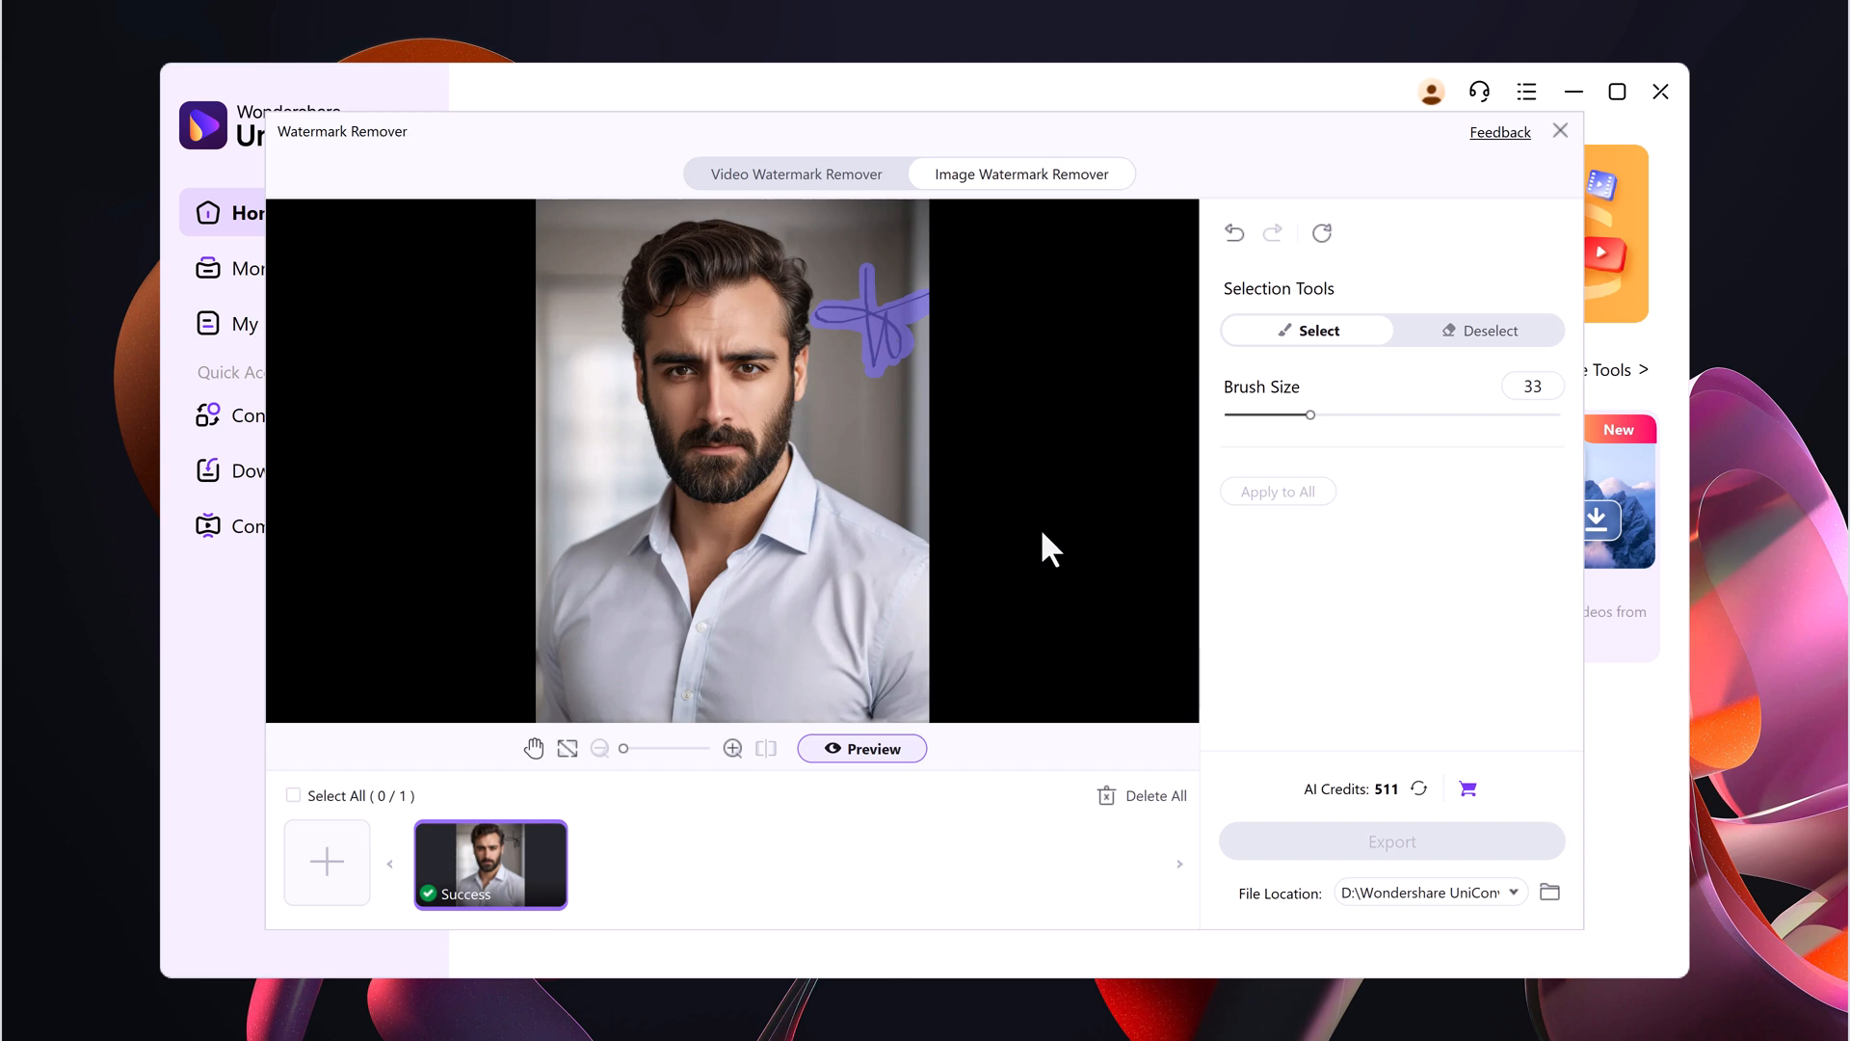
# - Close the watermark job, maximize the window and reopen Watermark Remover for videos
pyautogui.click(1559, 131)
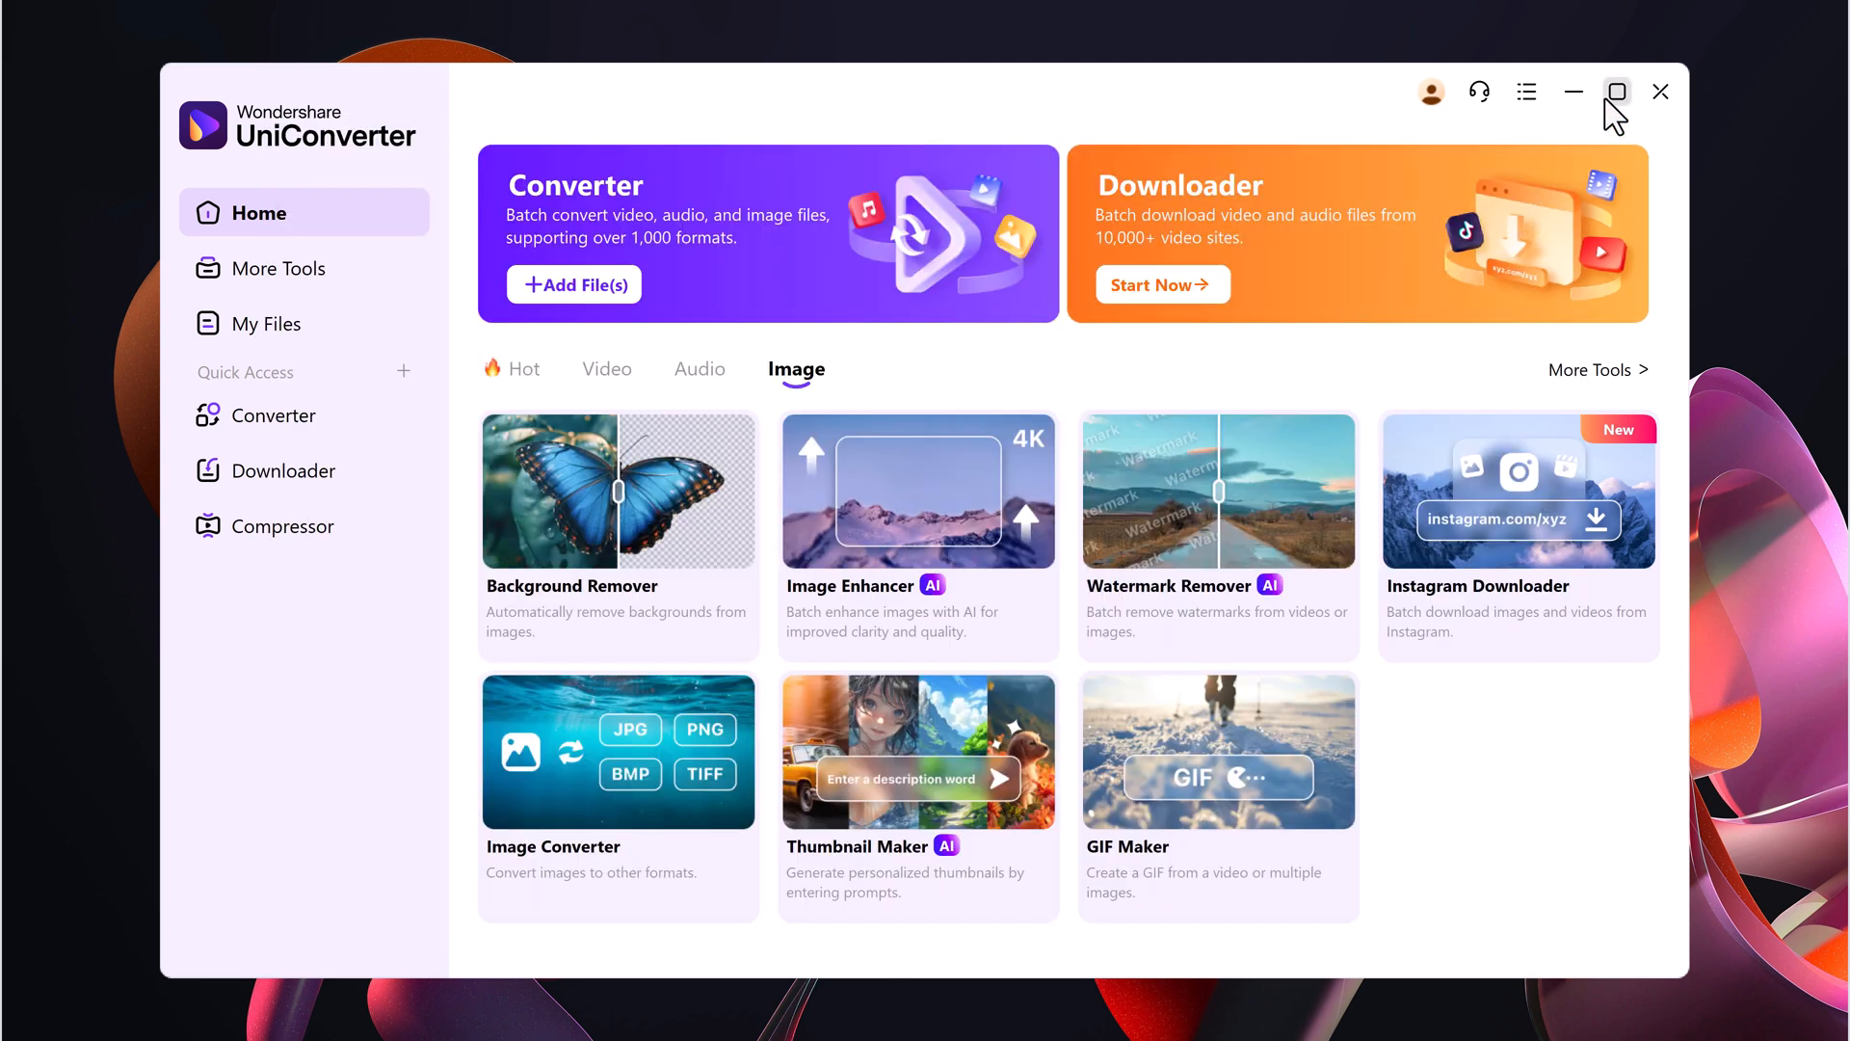
pyautogui.click(1615, 93)
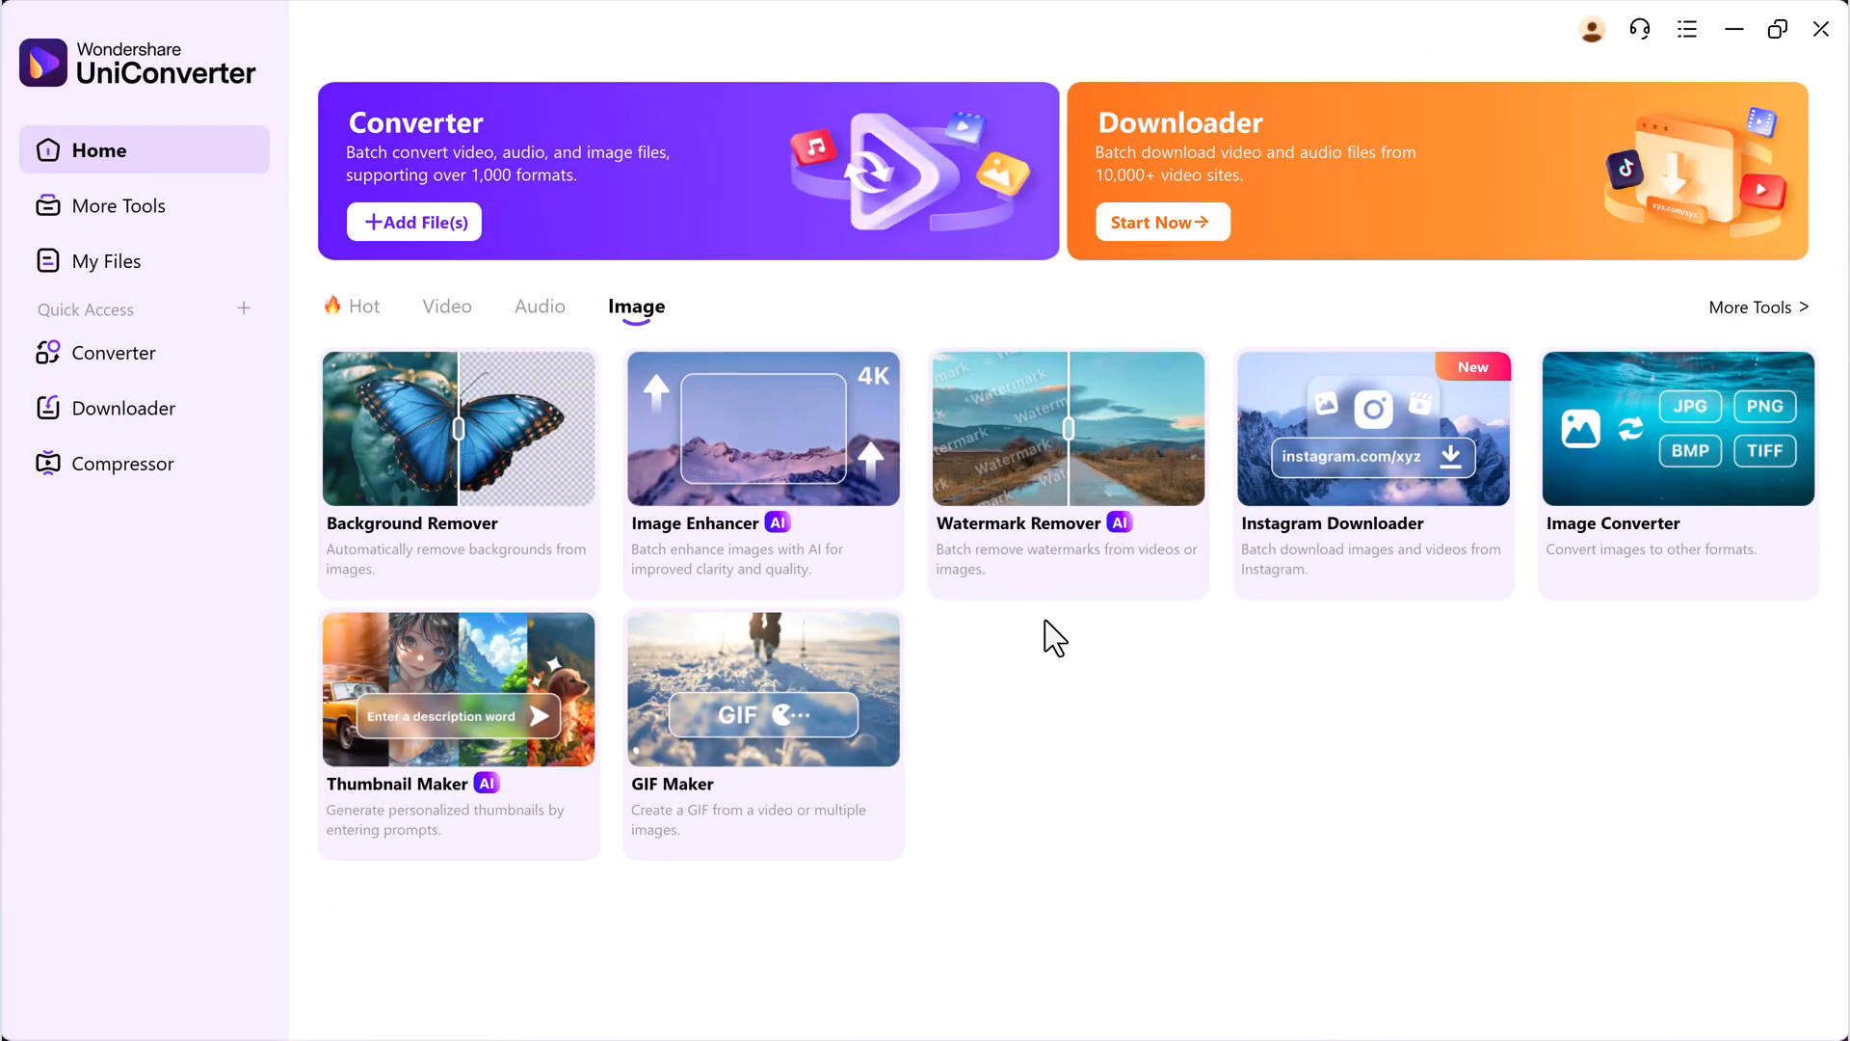
pyautogui.moveTo(1364, 800)
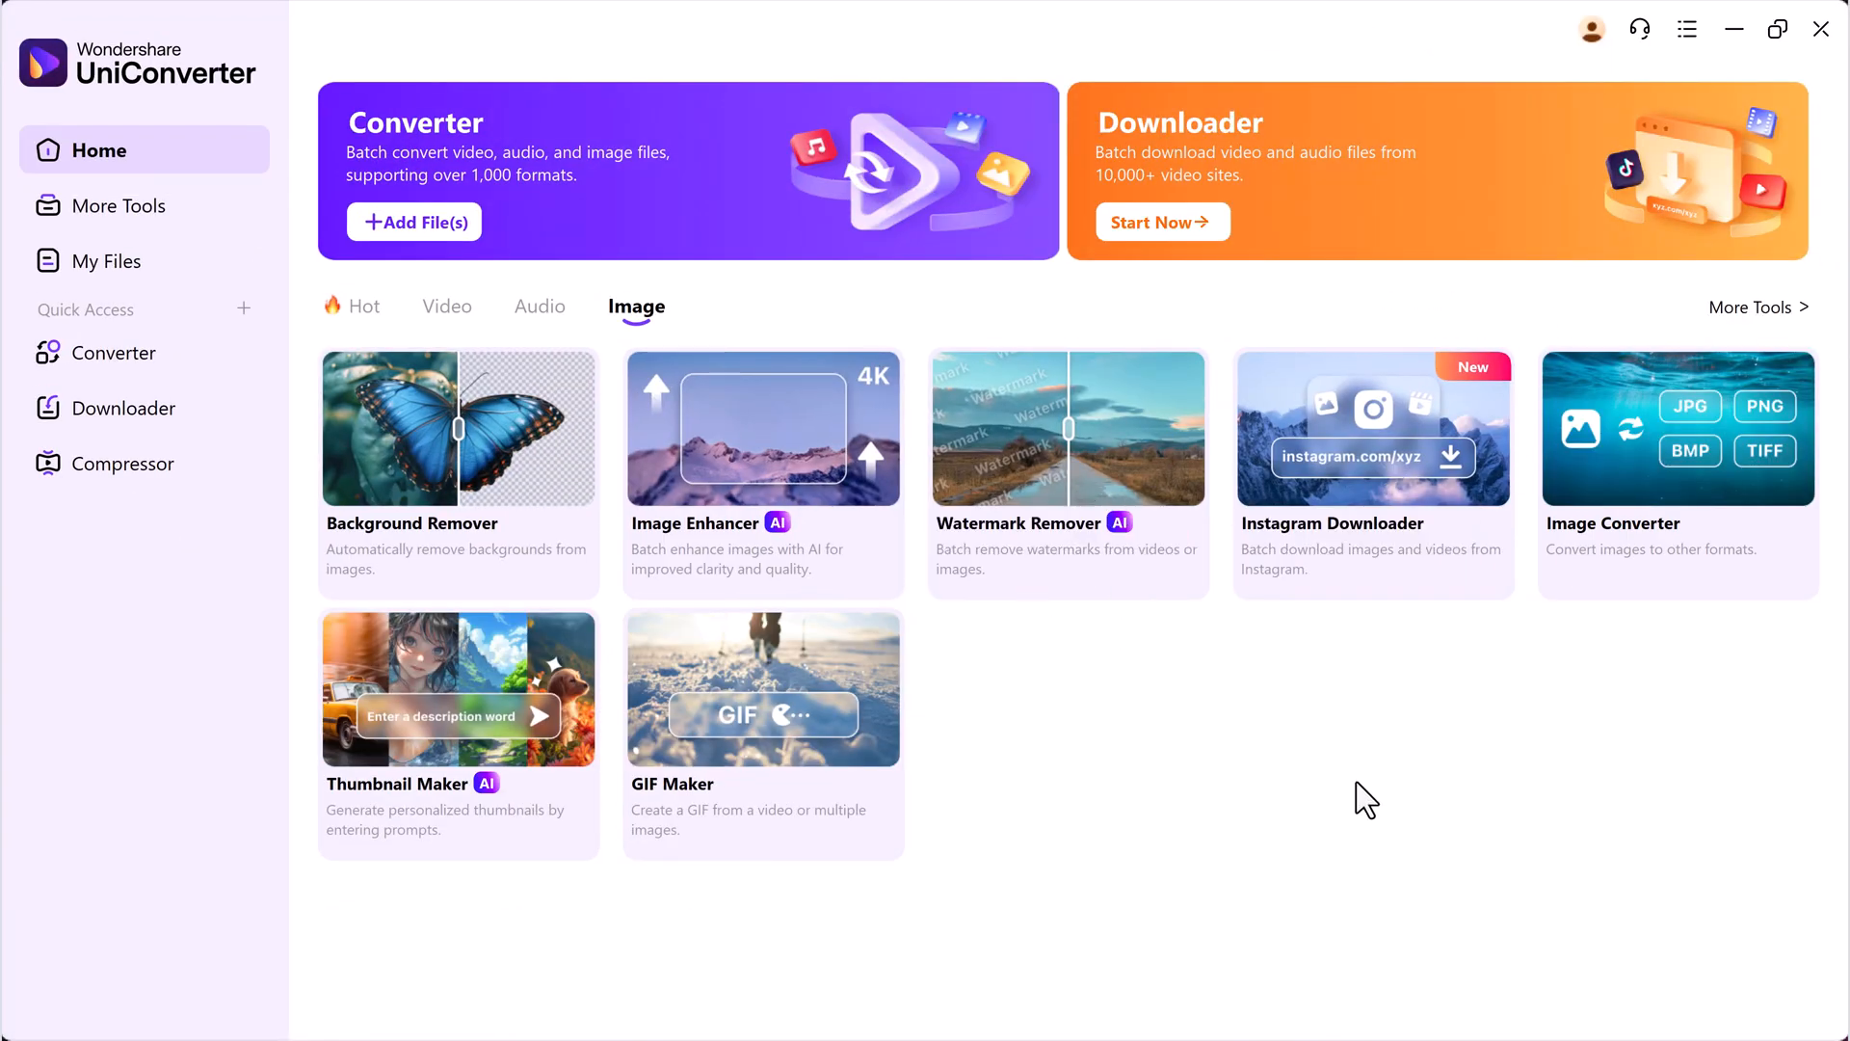
pyautogui.moveTo(1068, 490)
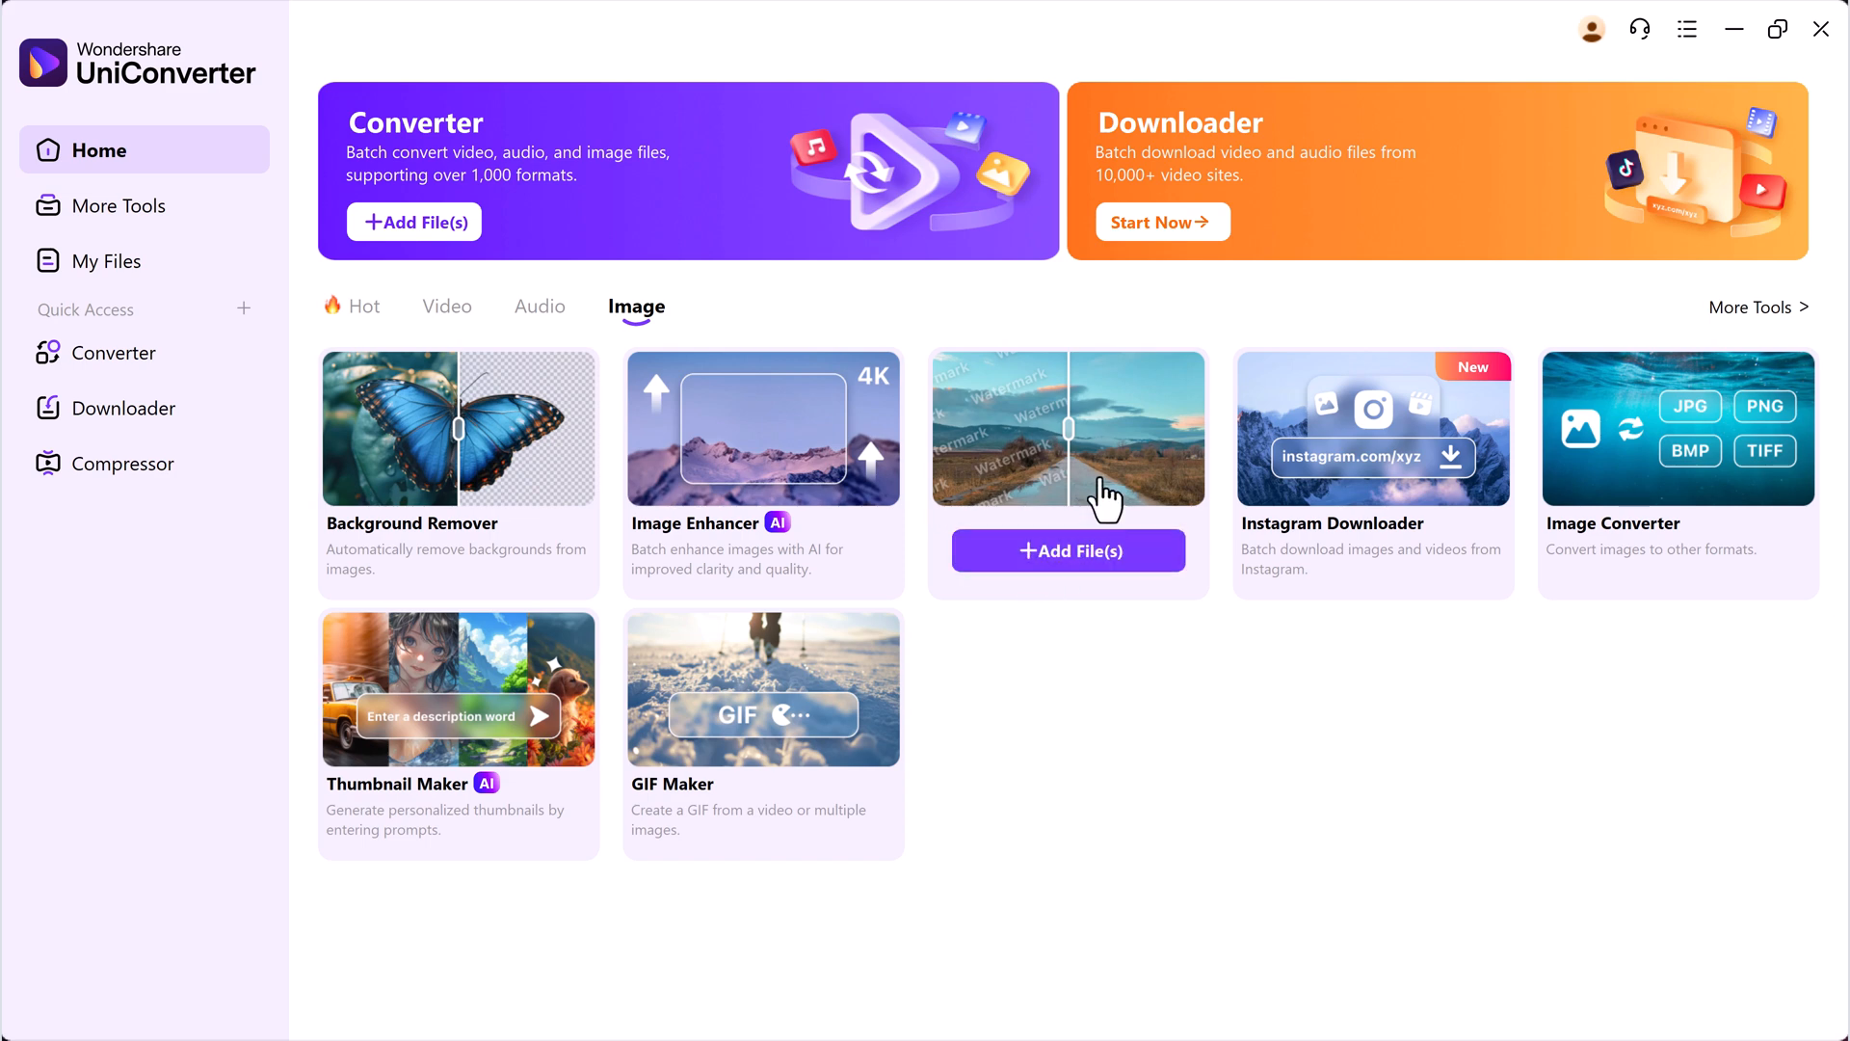
pyautogui.click(1066, 427)
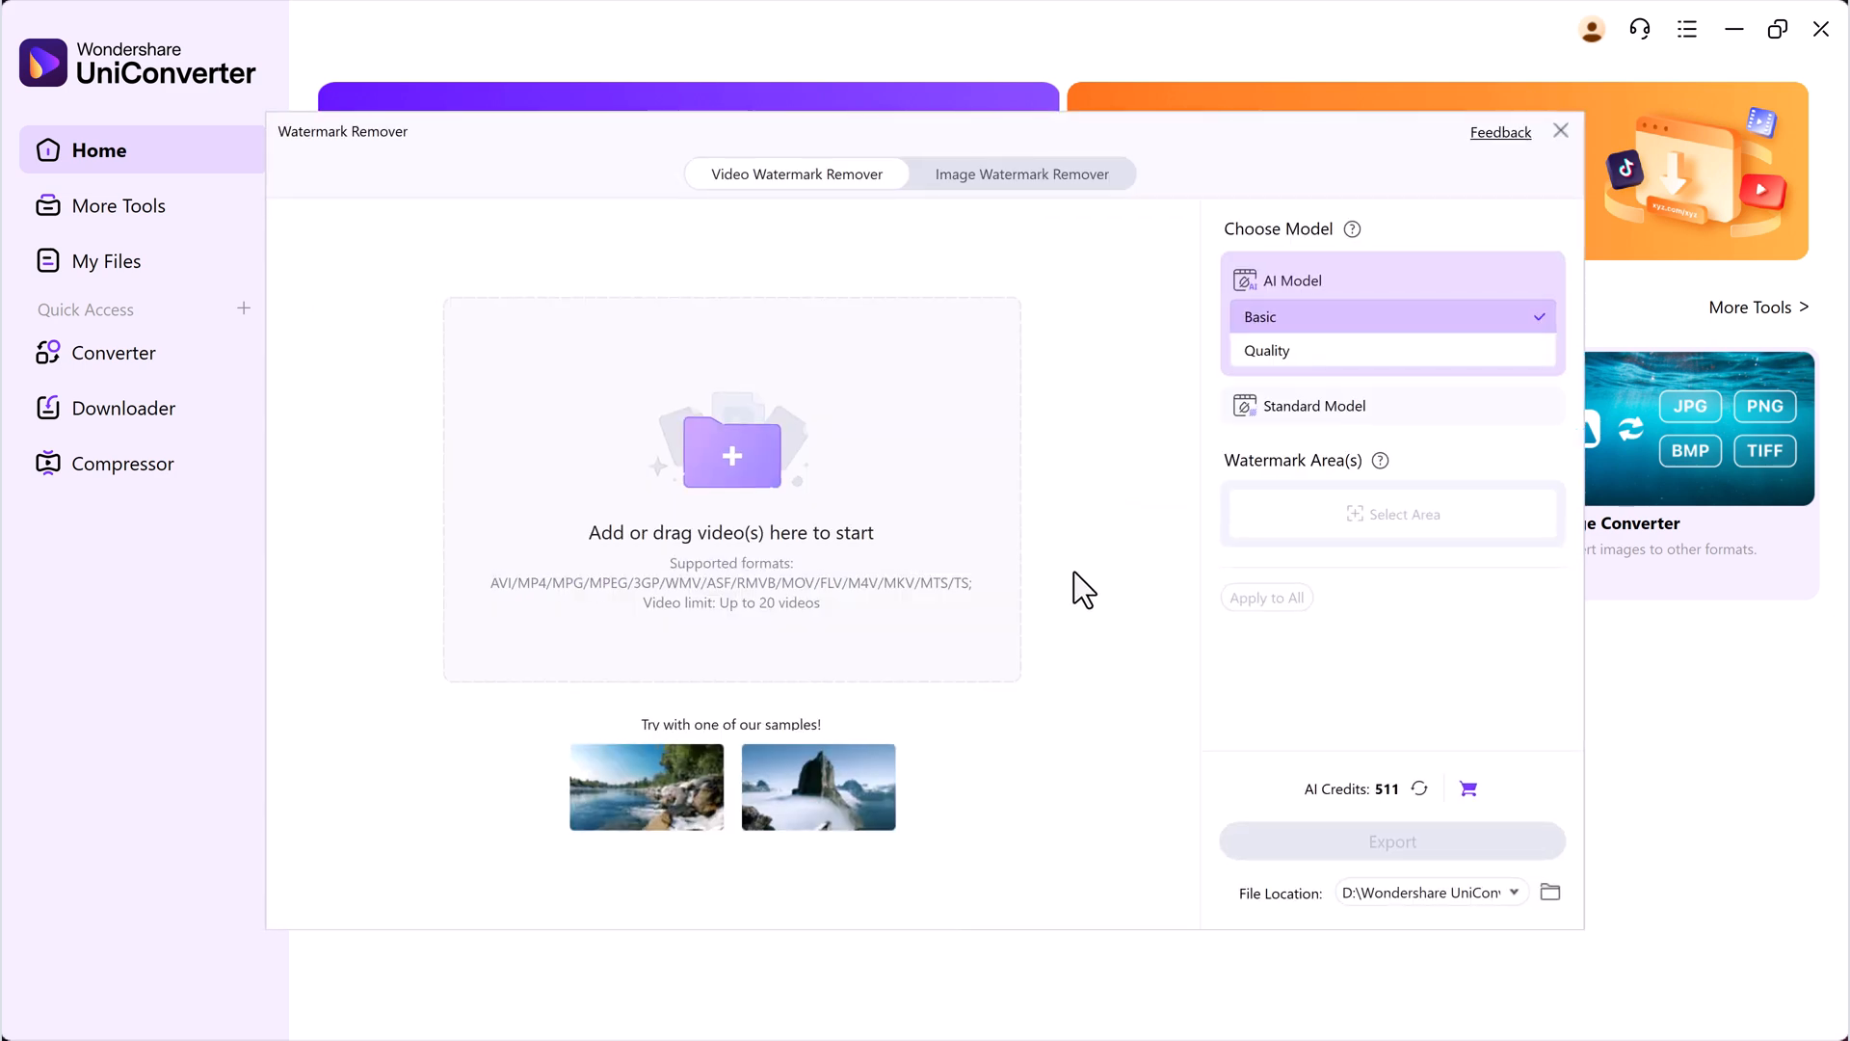